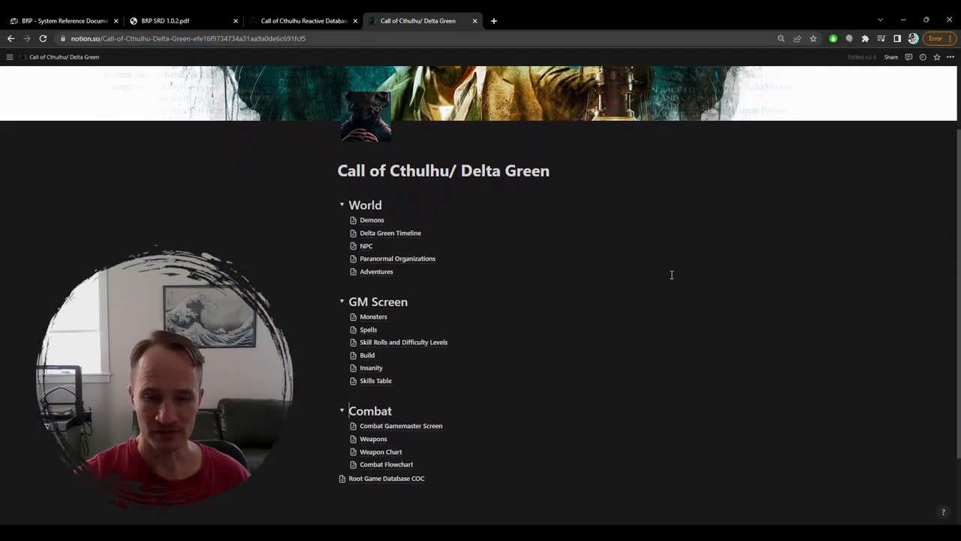
mouse_move(317, 258)
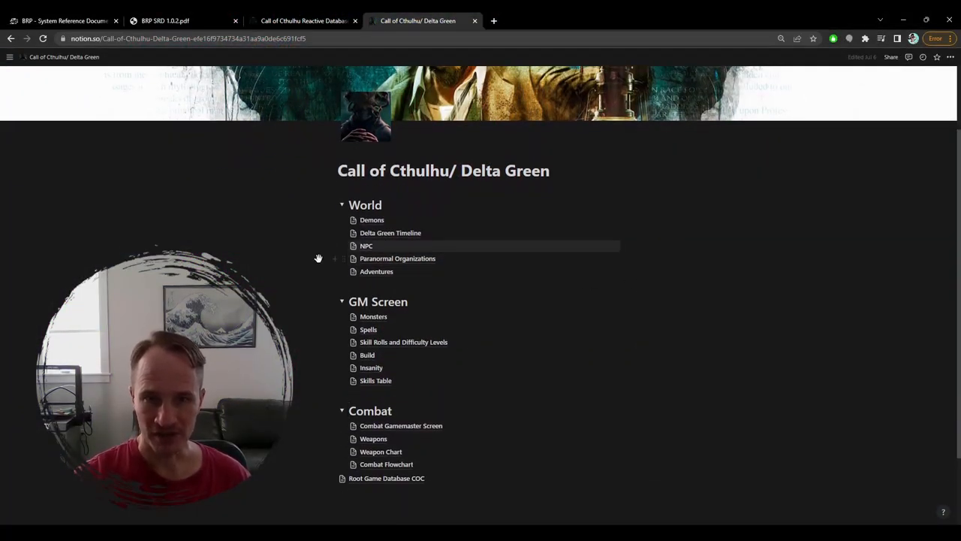
mouse_move(266, 250)
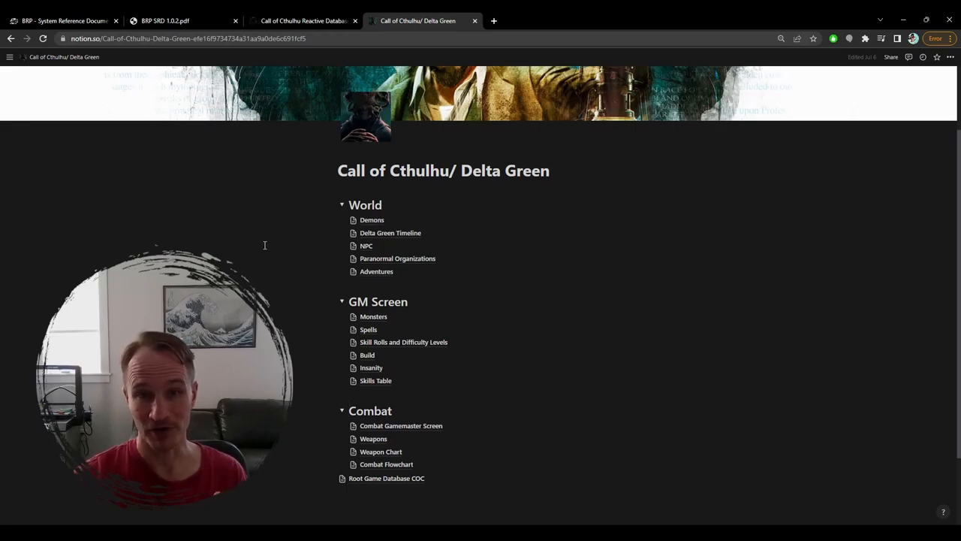
mouse_move(246, 251)
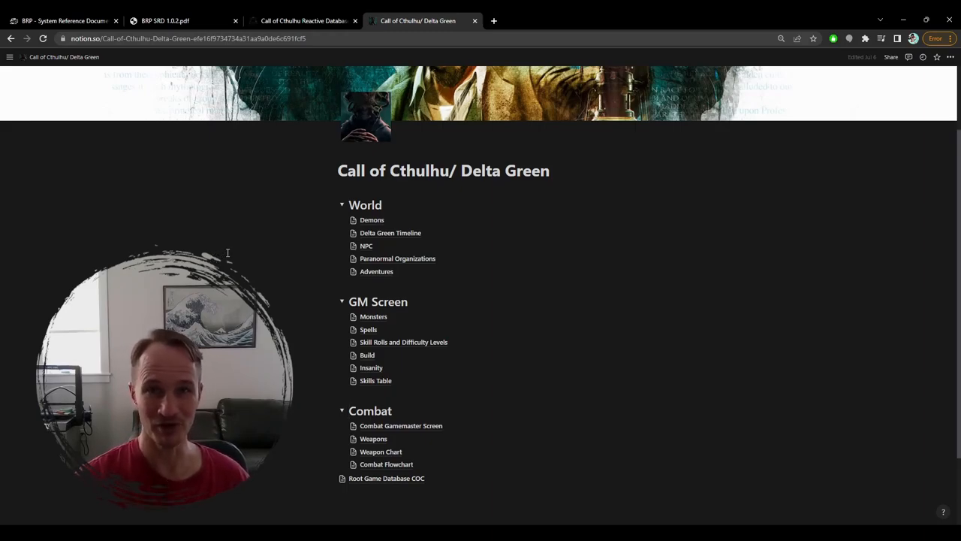
- Browse the overview and go into the Adventures page with its Root Game Database COC table
scroll(up, 3)
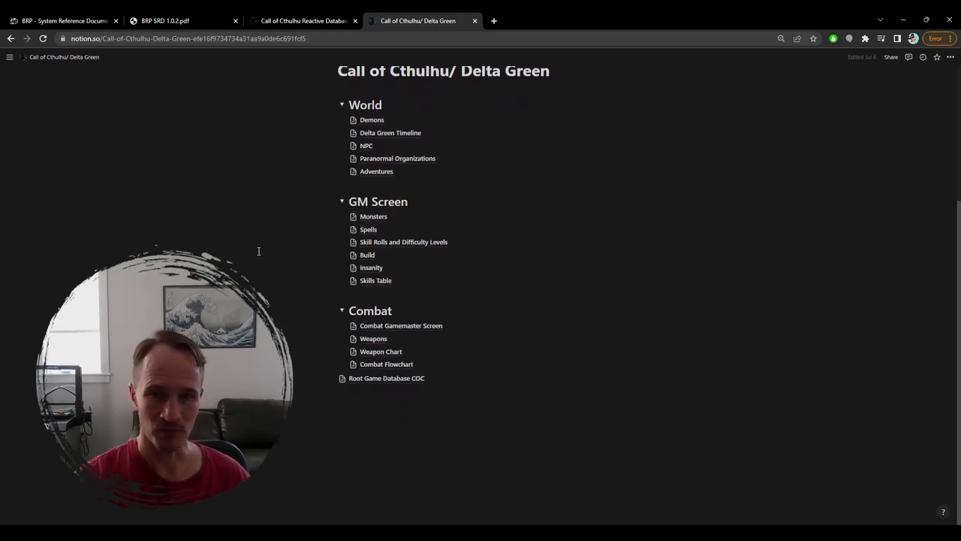
scroll(up, 3)
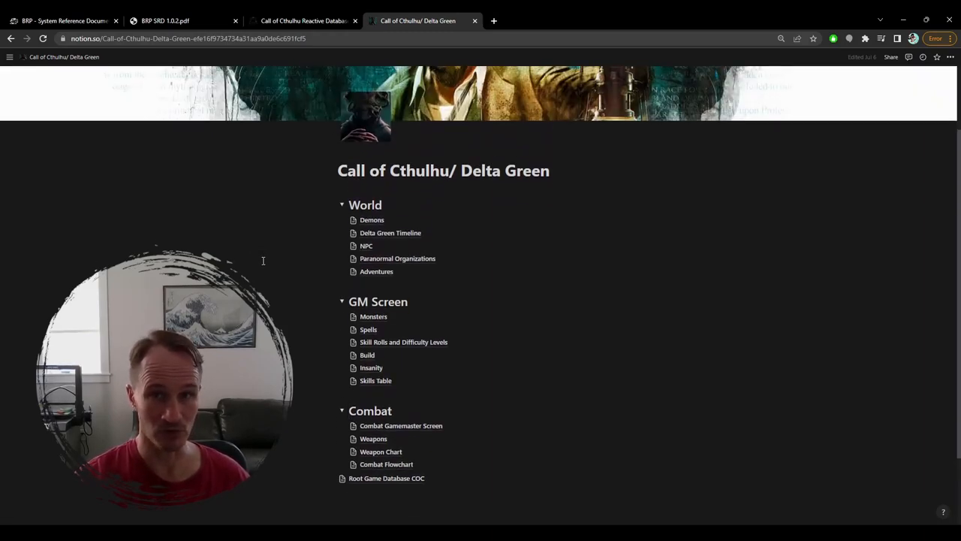
scroll(up, 3)
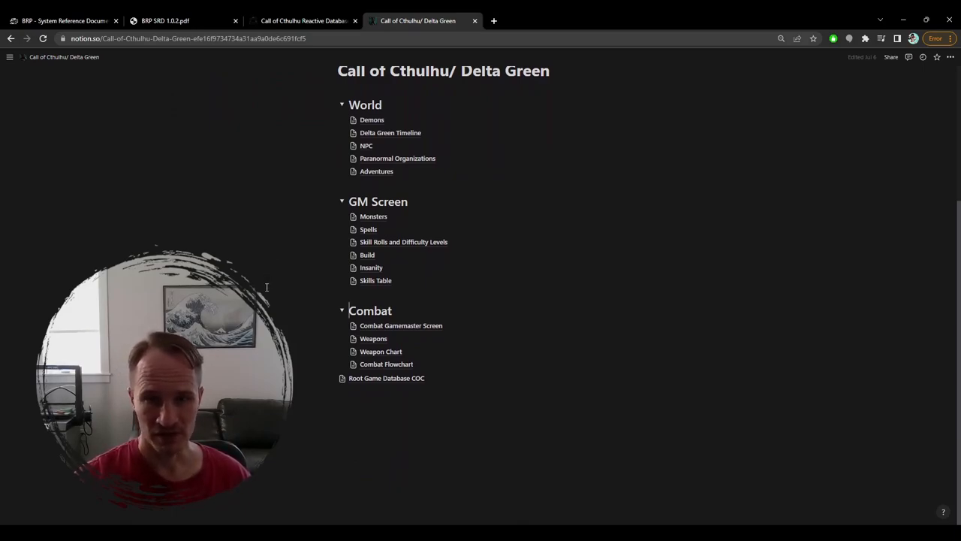
scroll(up, 3)
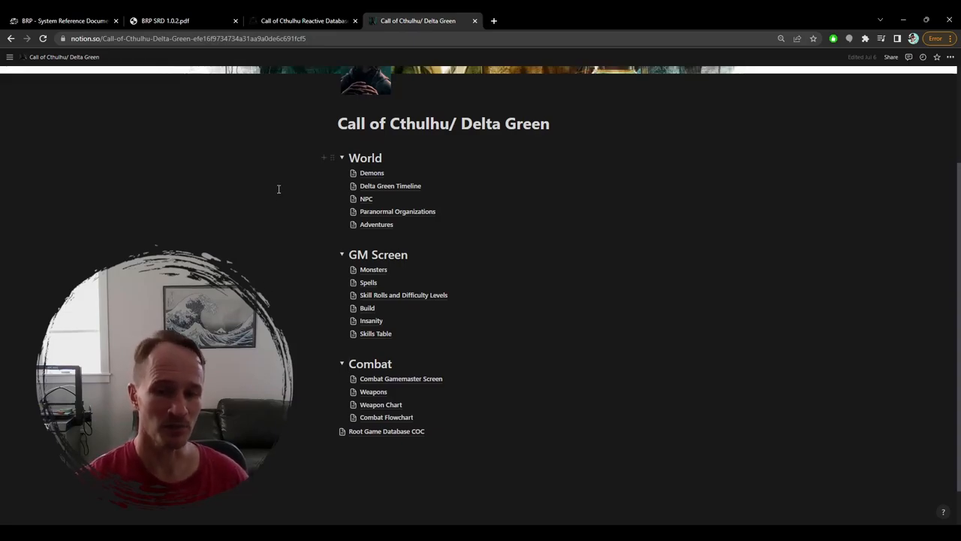
scroll(up, 3)
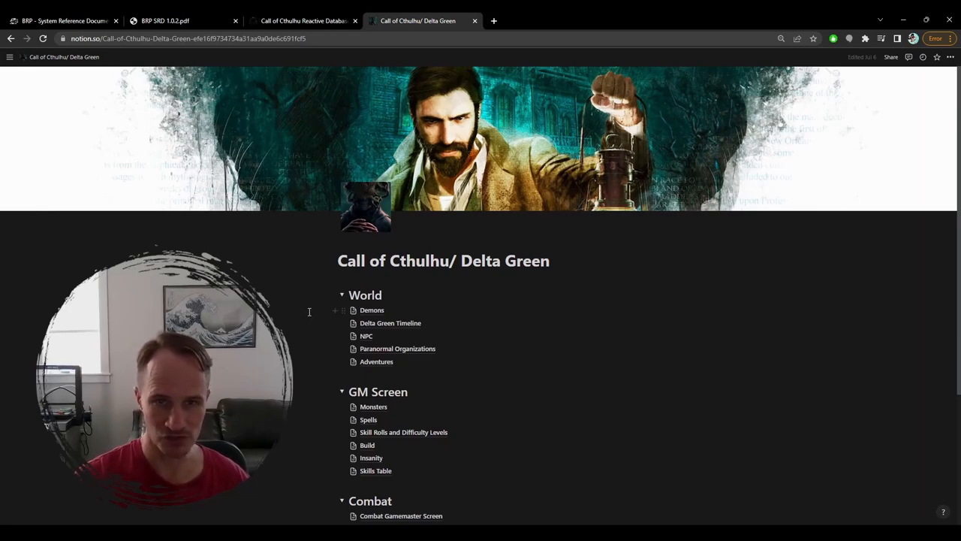
mouse_move(282, 277)
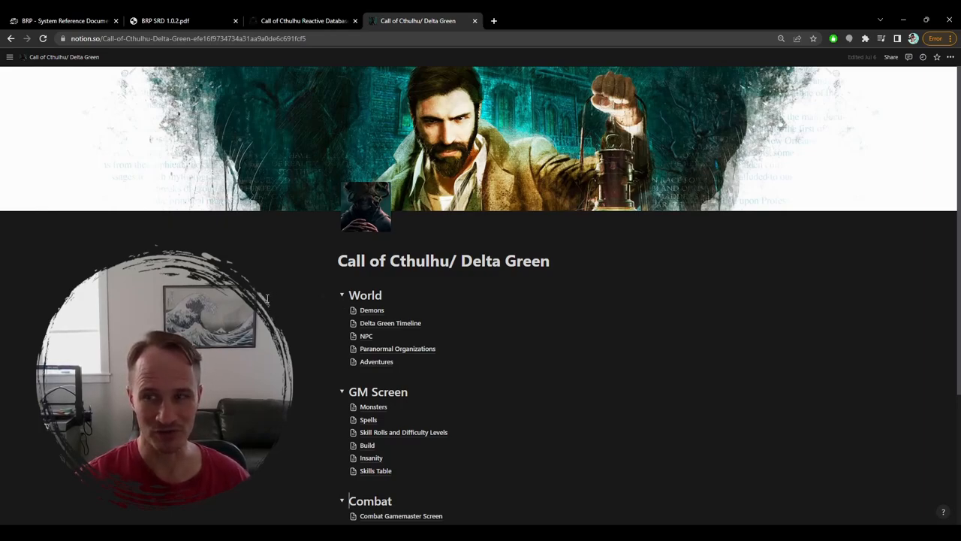
scroll(down, 3)
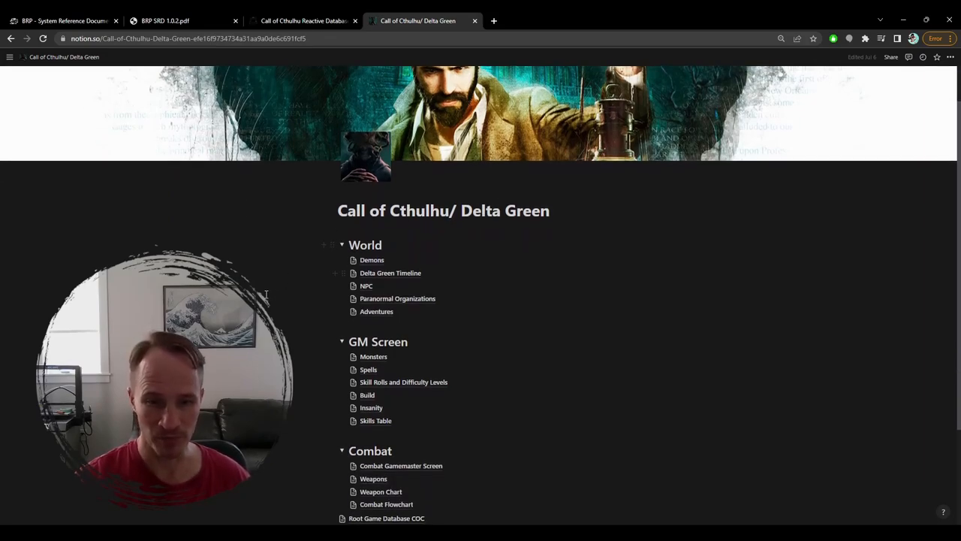
mouse_move(330, 240)
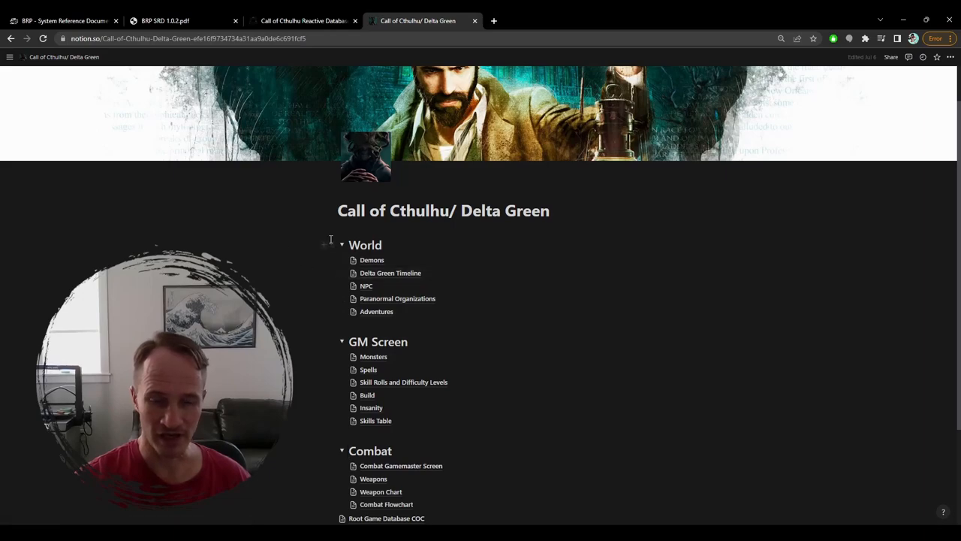
mouse_move(347, 245)
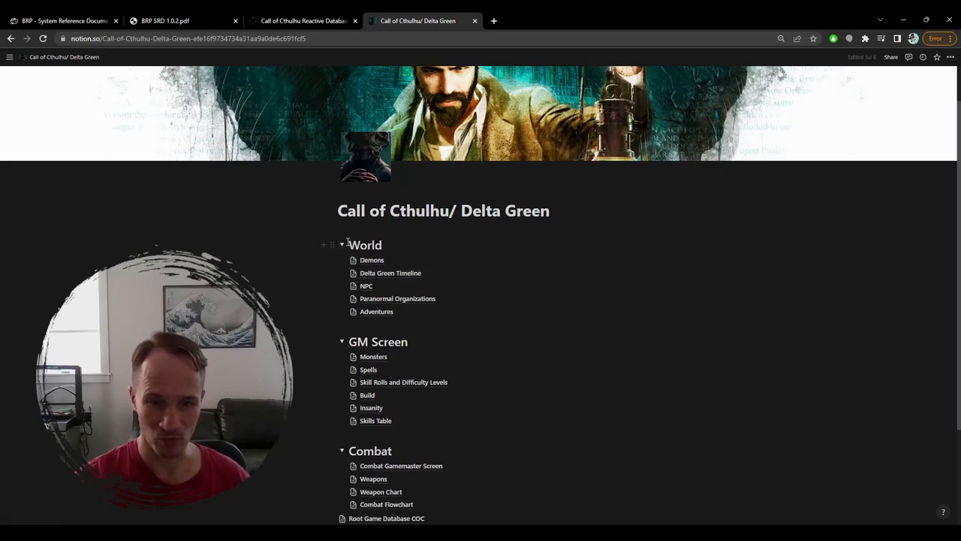
mouse_move(389, 286)
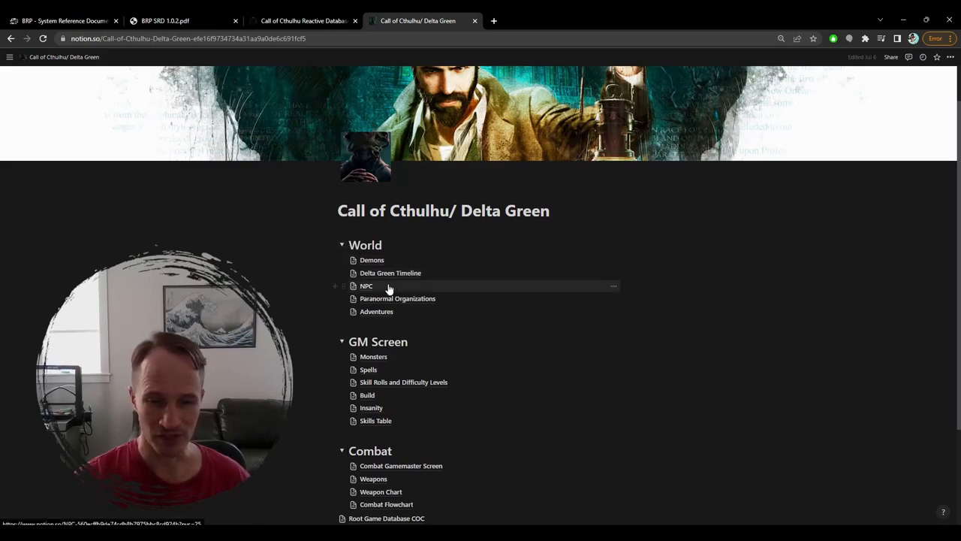
mouse_move(398, 298)
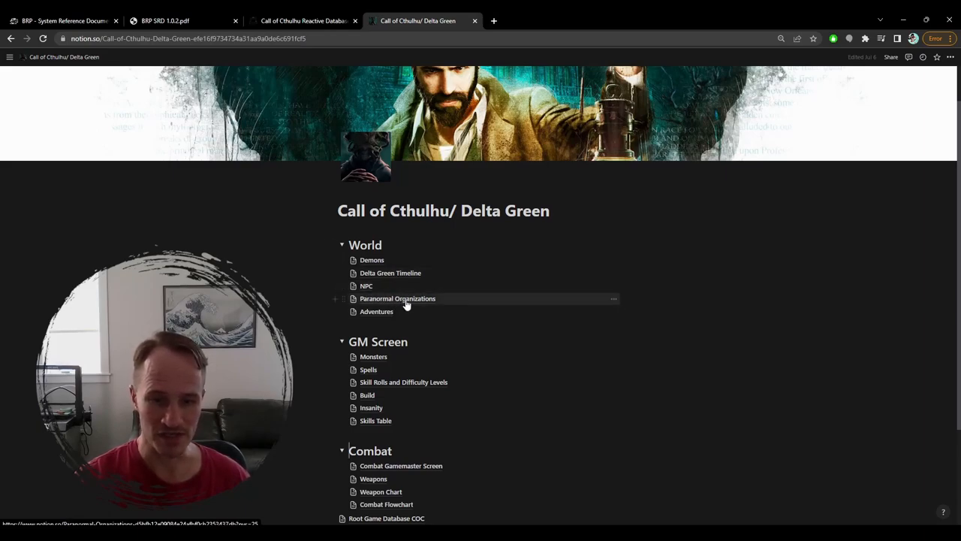
mouse_move(376, 311)
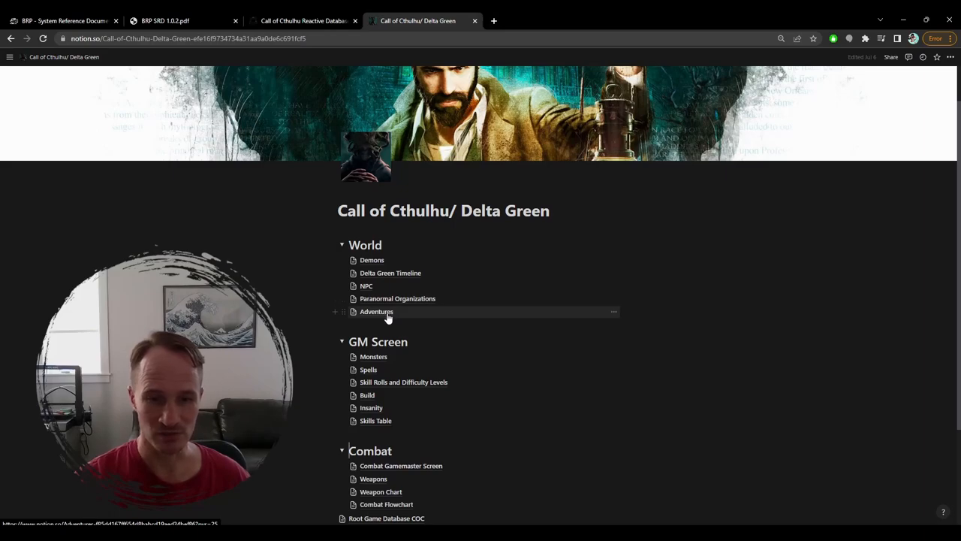
click(376, 311)
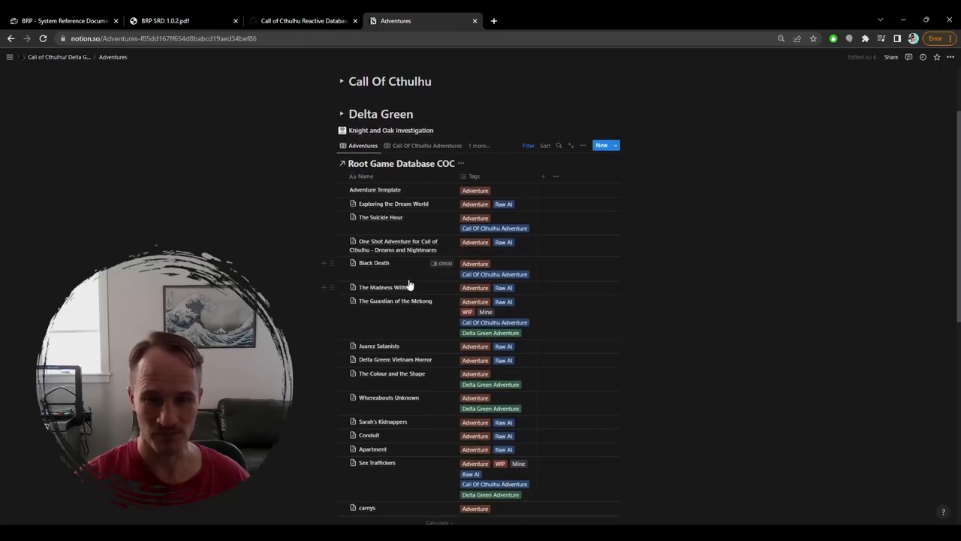
scroll(down, 3)
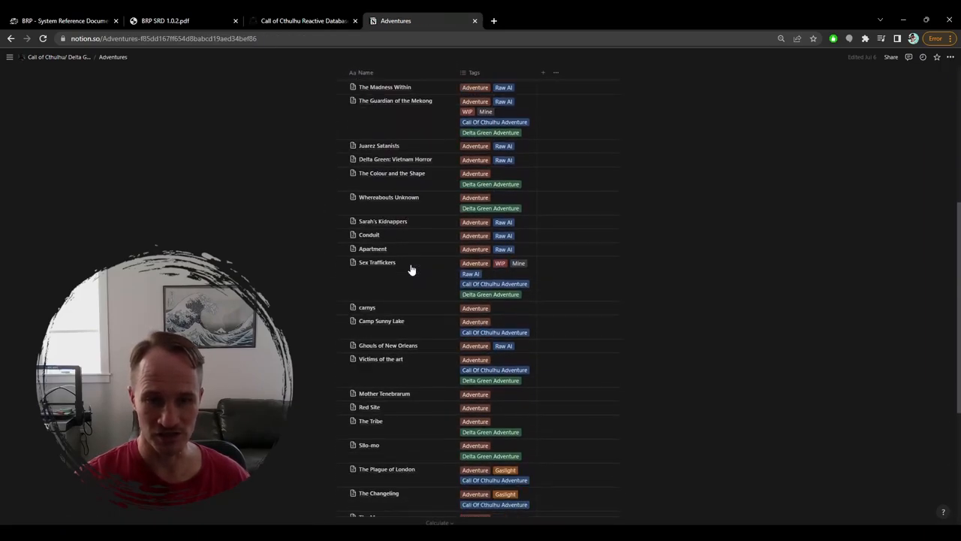
scroll(down, 3)
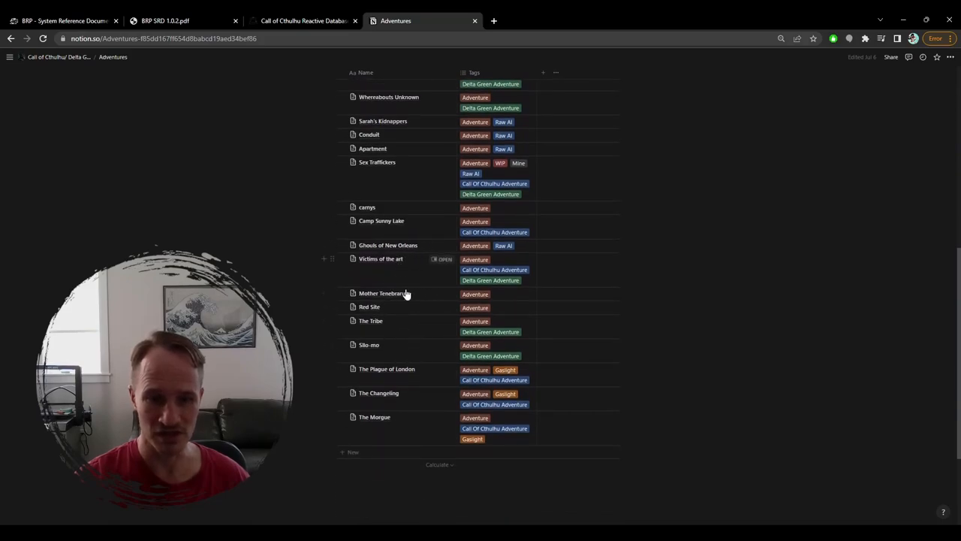
mouse_move(407, 231)
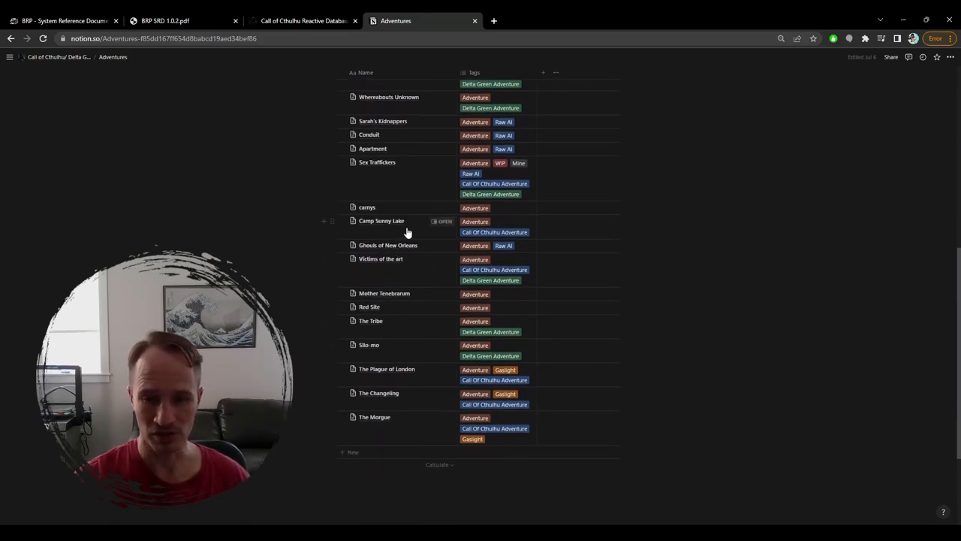
mouse_move(387, 418)
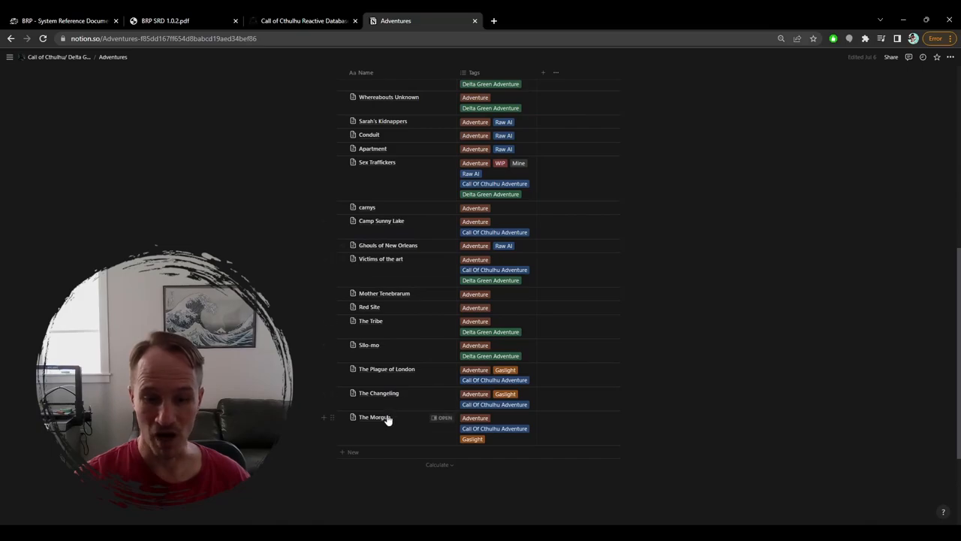
mouse_move(404, 270)
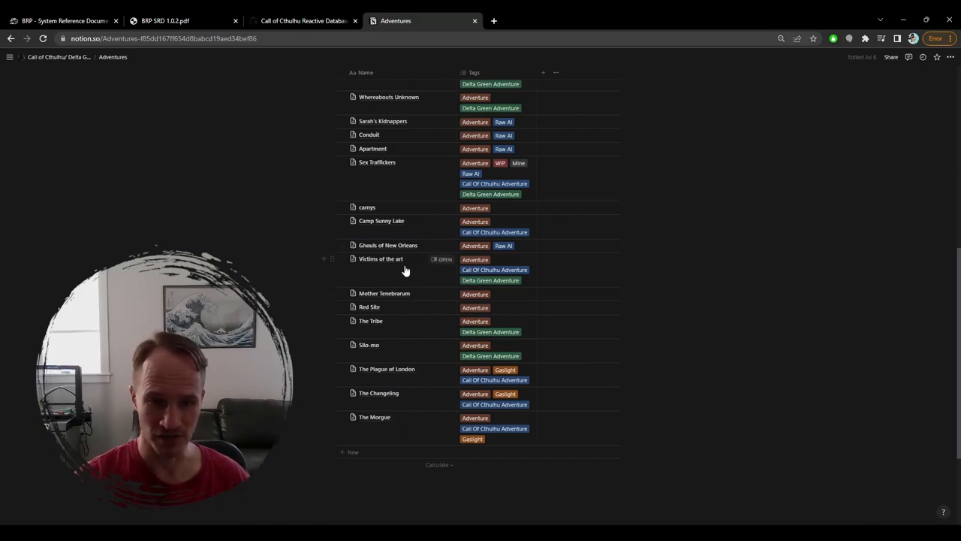
mouse_move(396, 225)
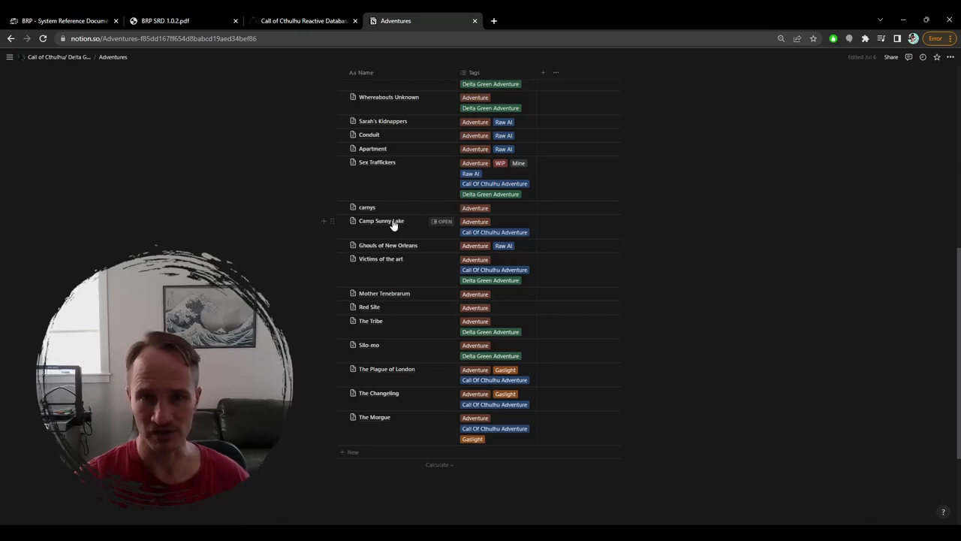
- Preview the Camp Sunny Lake adventure in side peek beside the Adventures list
click(381, 220)
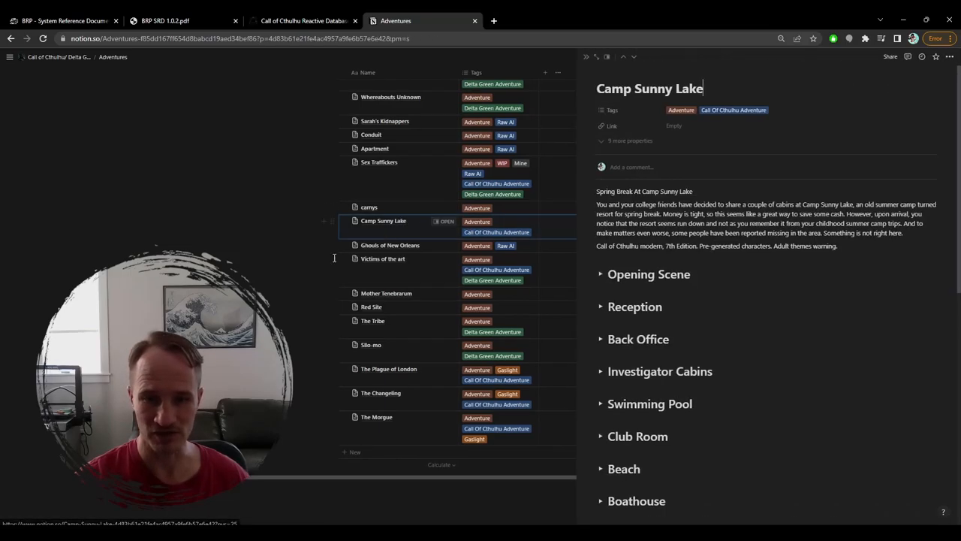
scroll(down, 3)
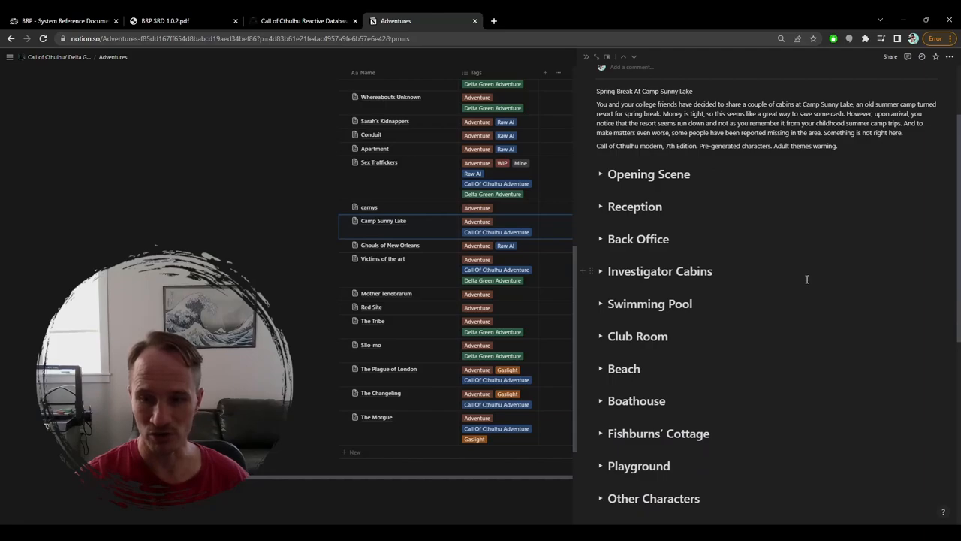
scroll(up, 3)
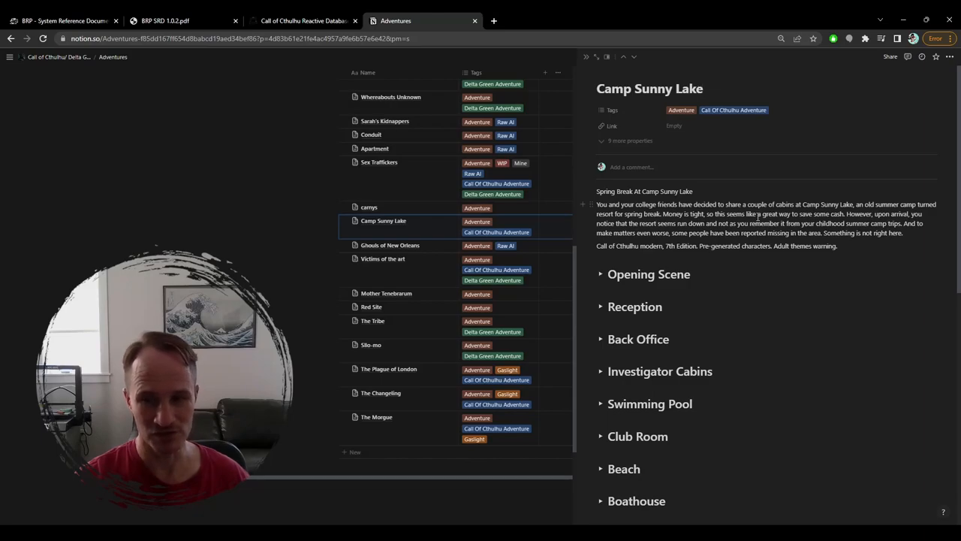
scroll(down, 3)
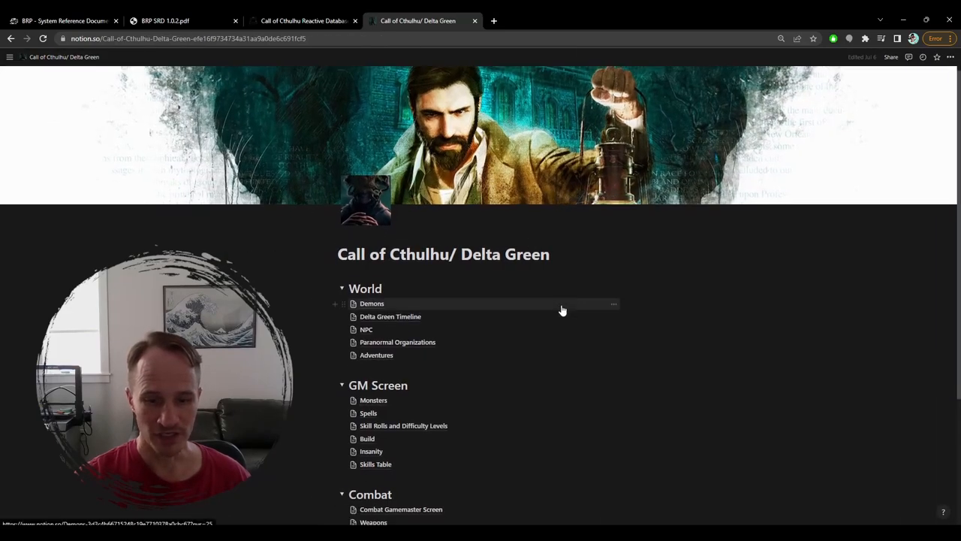
- View the Weapon Chart page from the Combat list, then return to Call of Cthulhu/ Delta Green
scroll(down, 3)
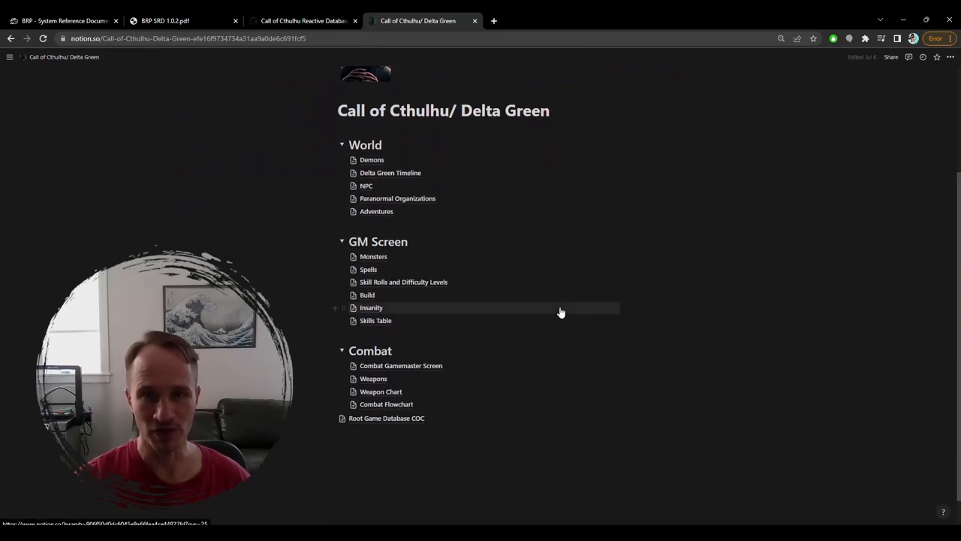
mouse_move(549, 324)
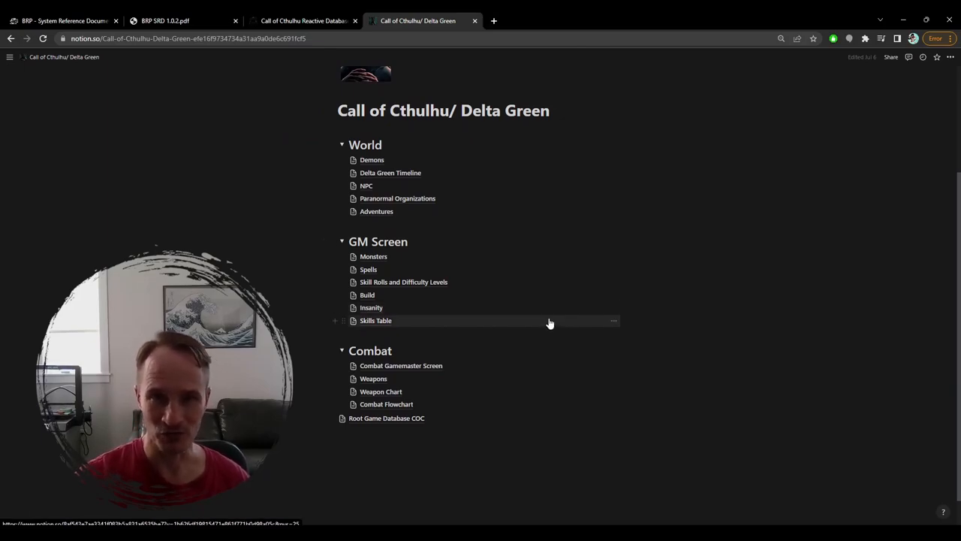
mouse_move(565, 353)
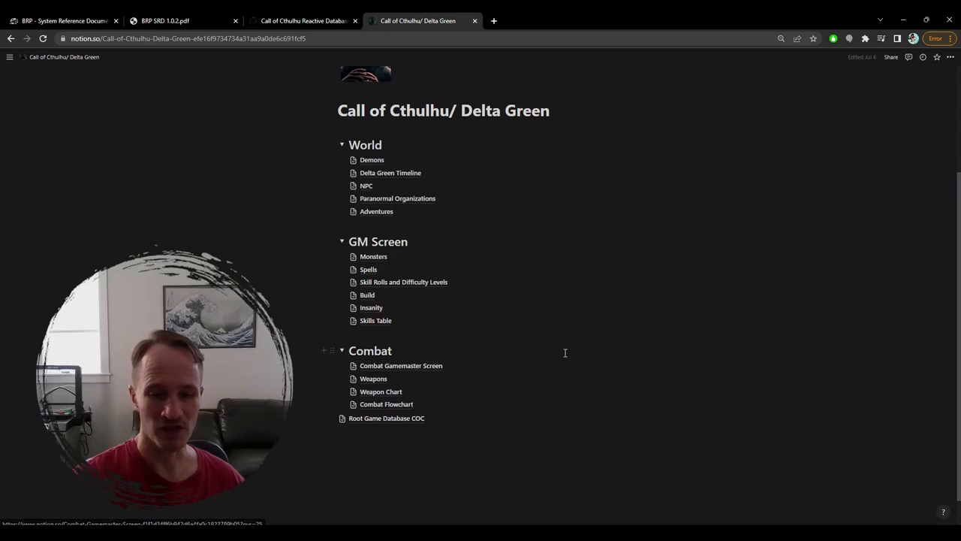
mouse_move(373, 378)
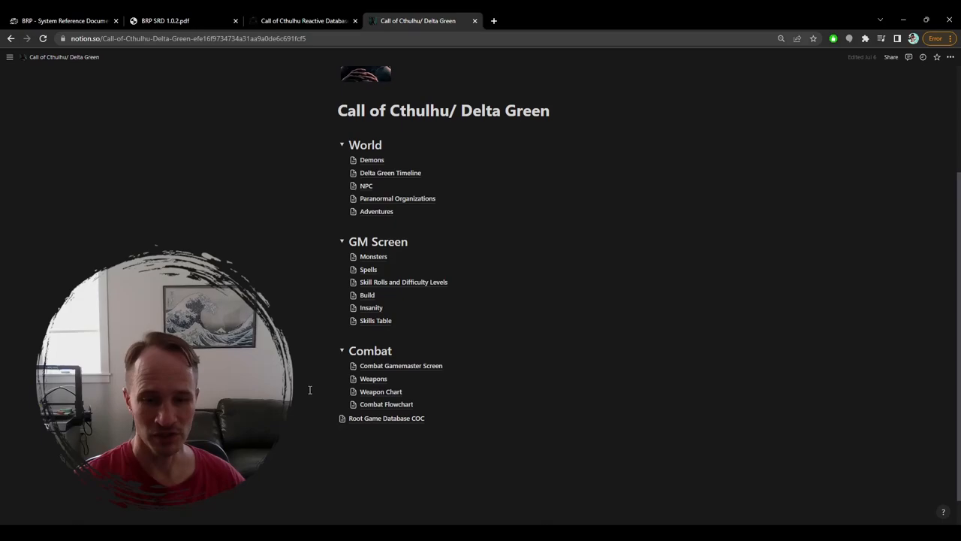
mouse_move(390, 391)
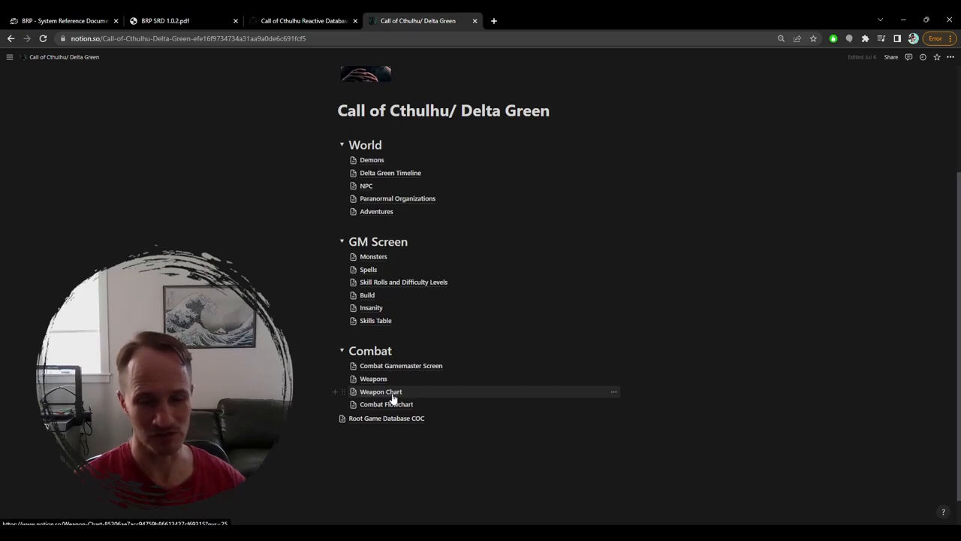
click(381, 391)
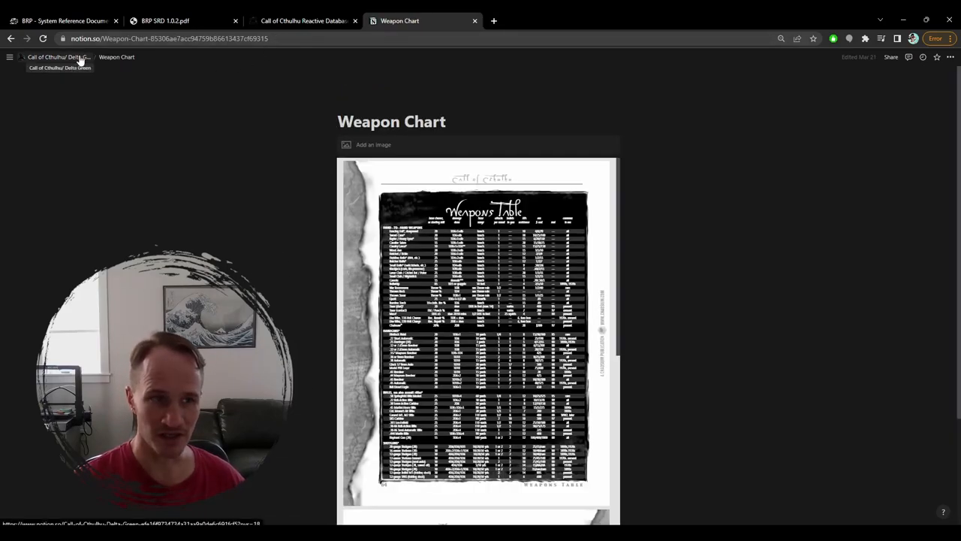
click(60, 57)
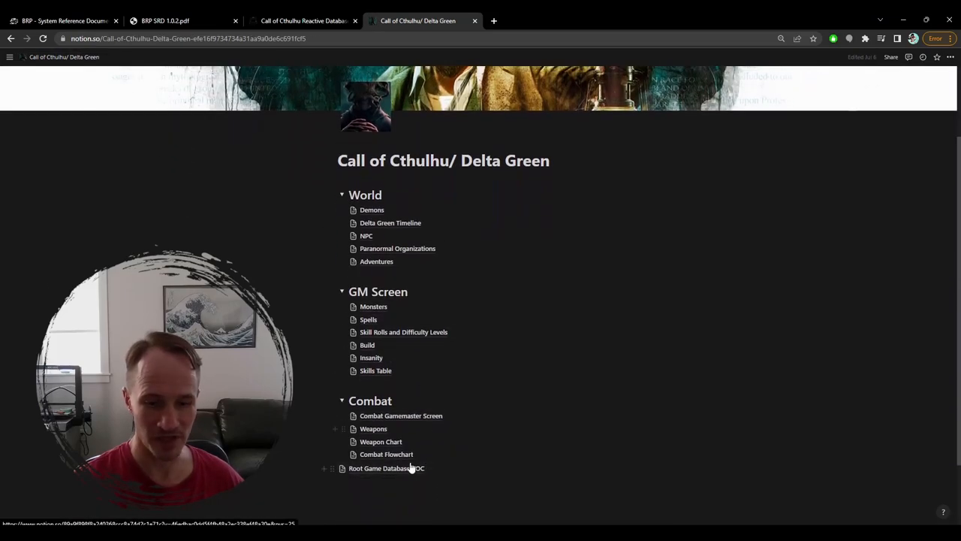
- Show the Weapons page with the 1890's Weapons view of Root Game Database COC
click(374, 428)
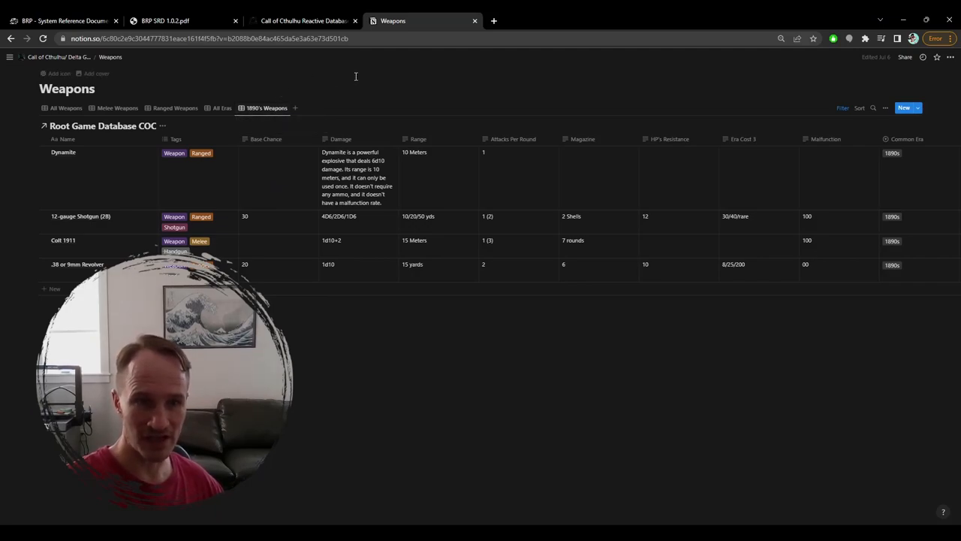
mouse_move(313, 75)
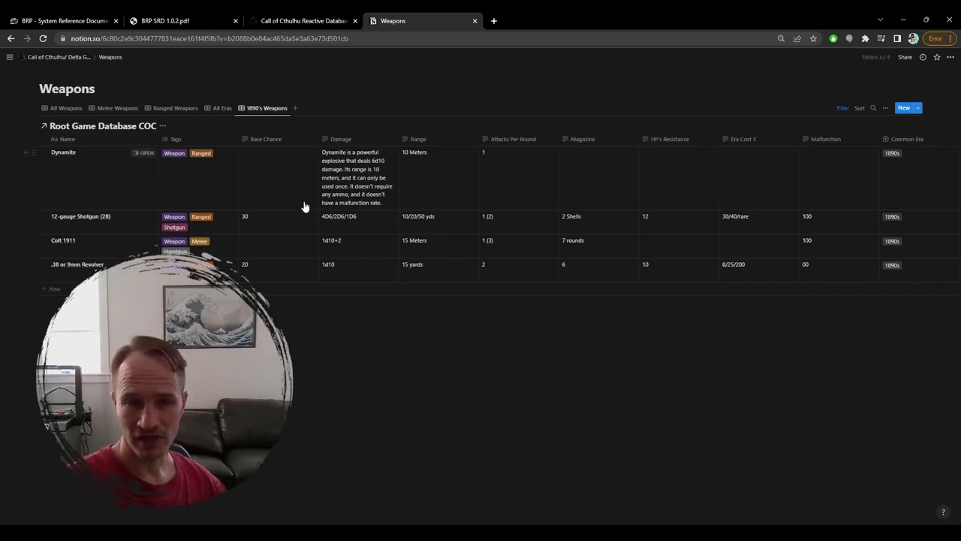
mouse_move(123, 226)
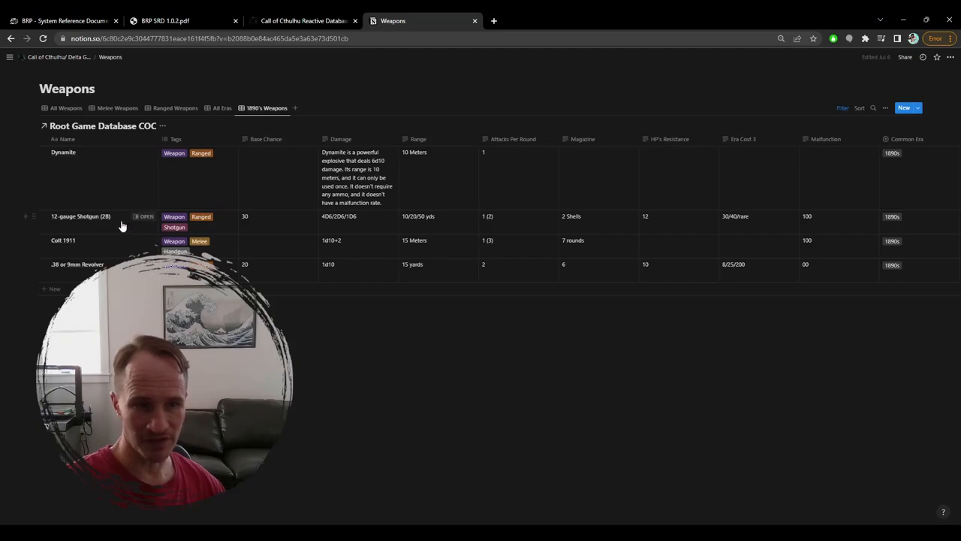
mouse_move(123, 181)
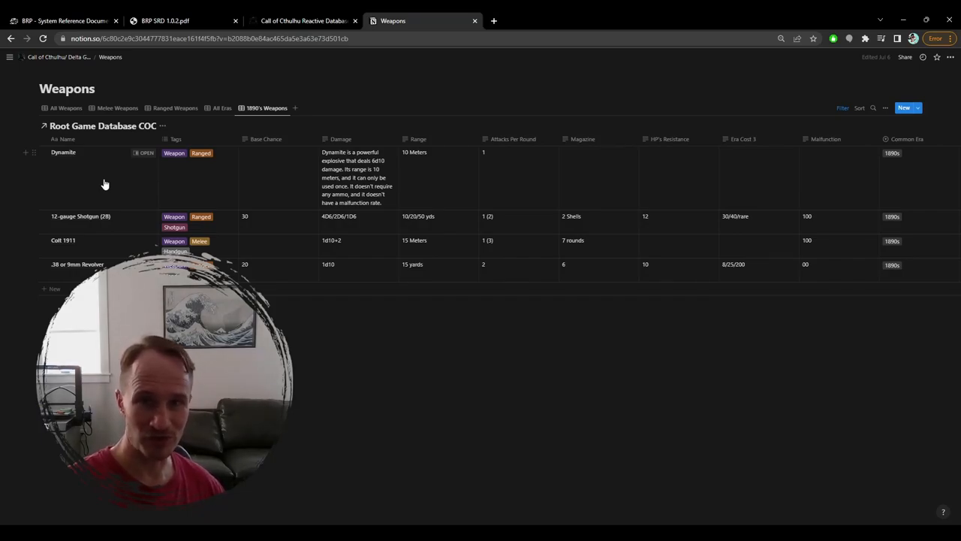
mouse_move(180, 144)
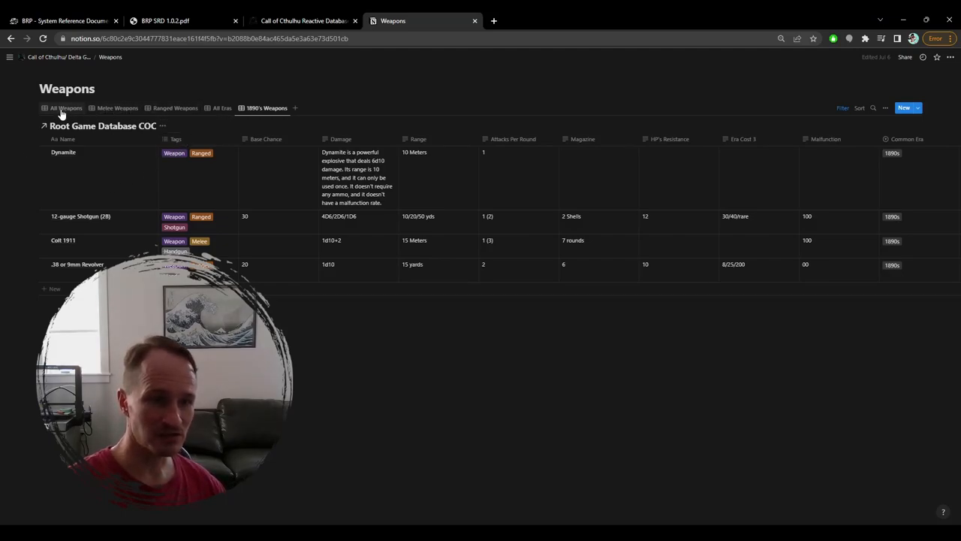
mouse_move(117, 108)
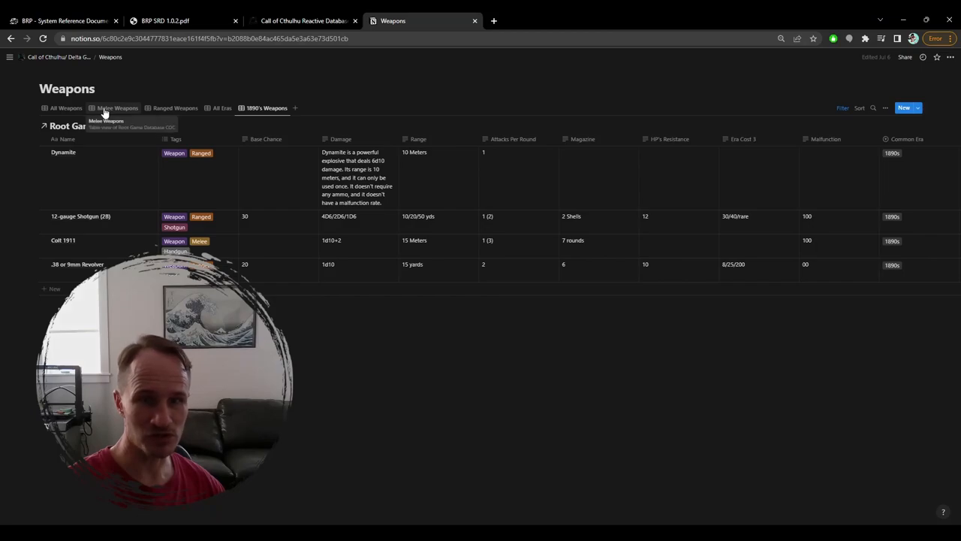
- Switch the weapons database to the Melee Weapons view (Hatchet / Sickle, Blackjack, Taser)
click(117, 108)
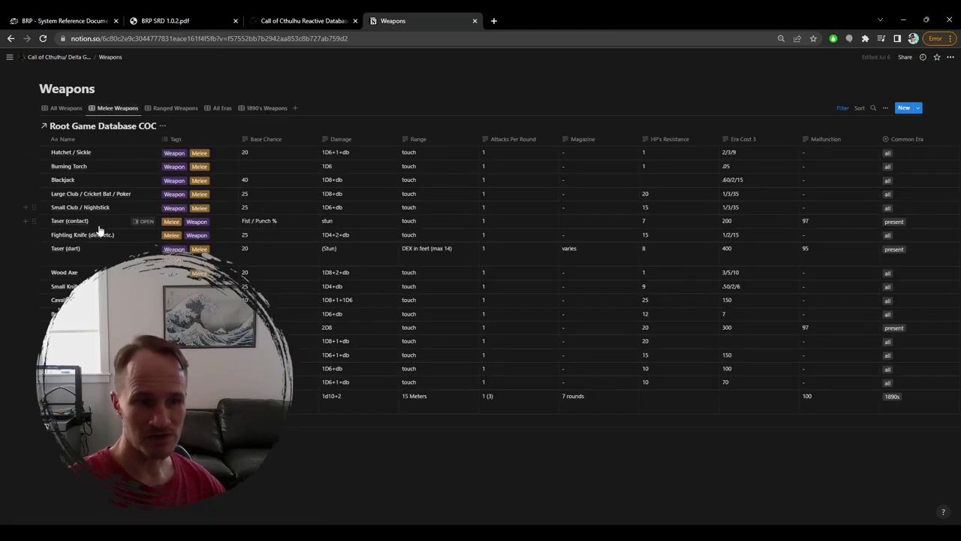
mouse_move(100, 225)
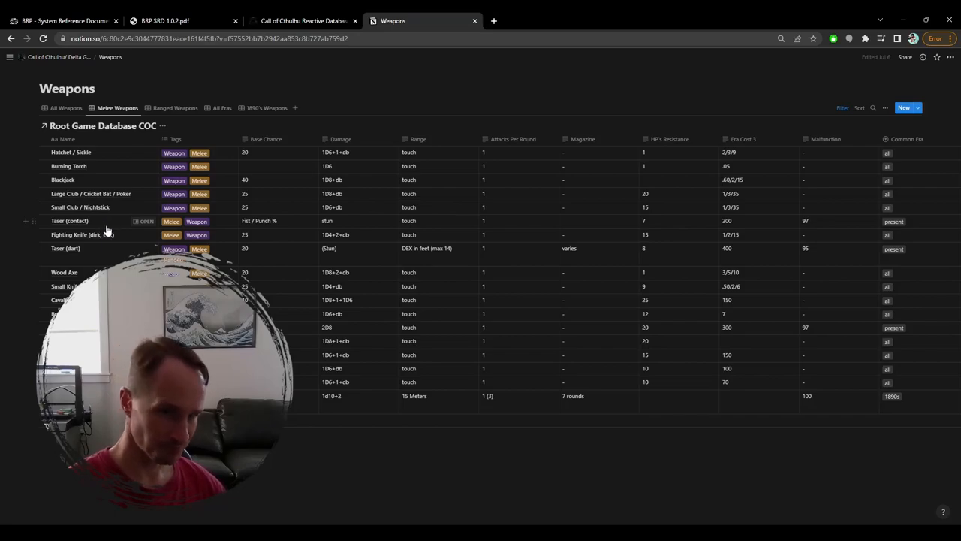
mouse_move(316, 188)
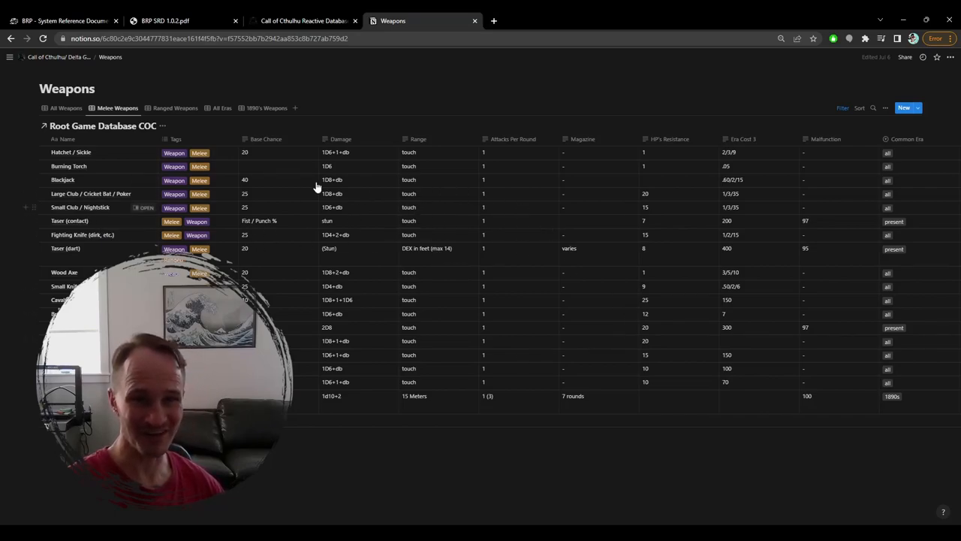
mouse_move(251, 231)
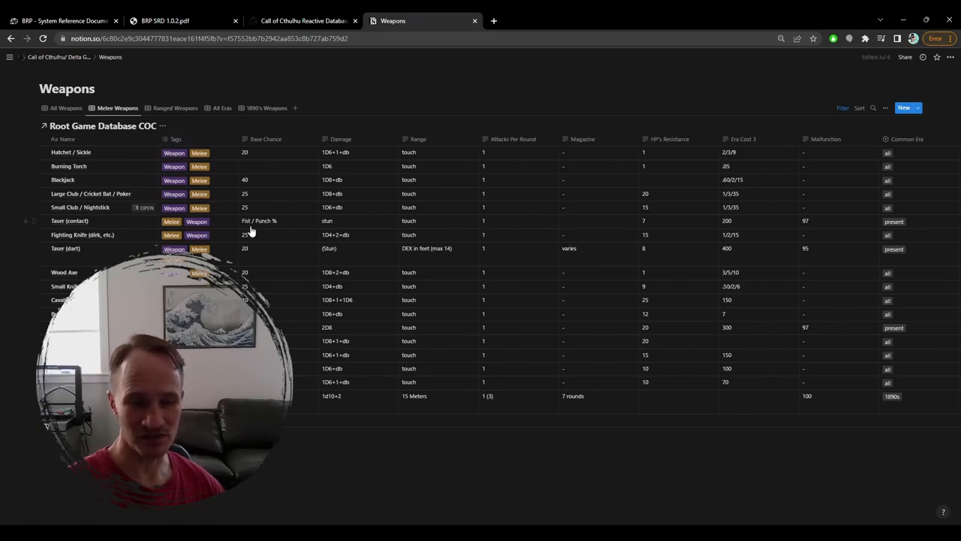
mouse_move(253, 293)
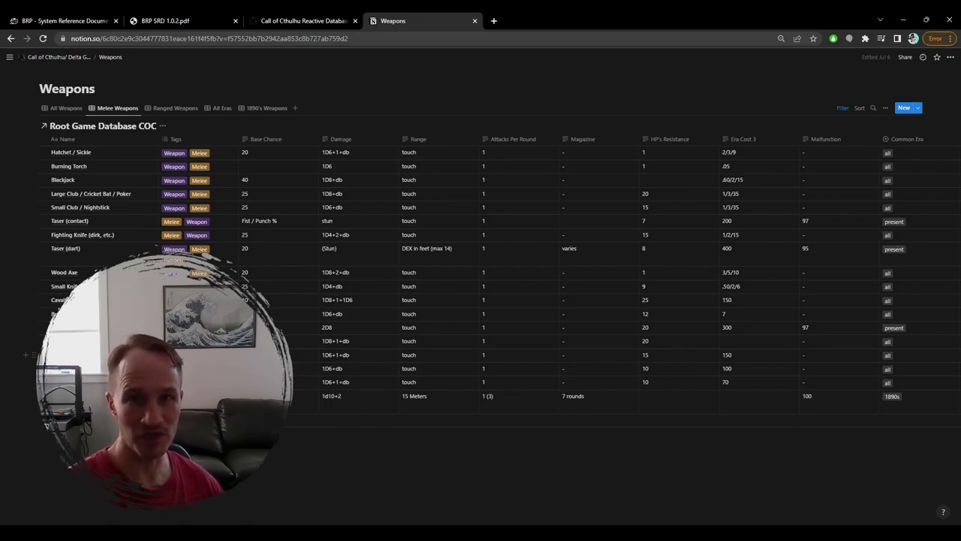
mouse_move(59, 57)
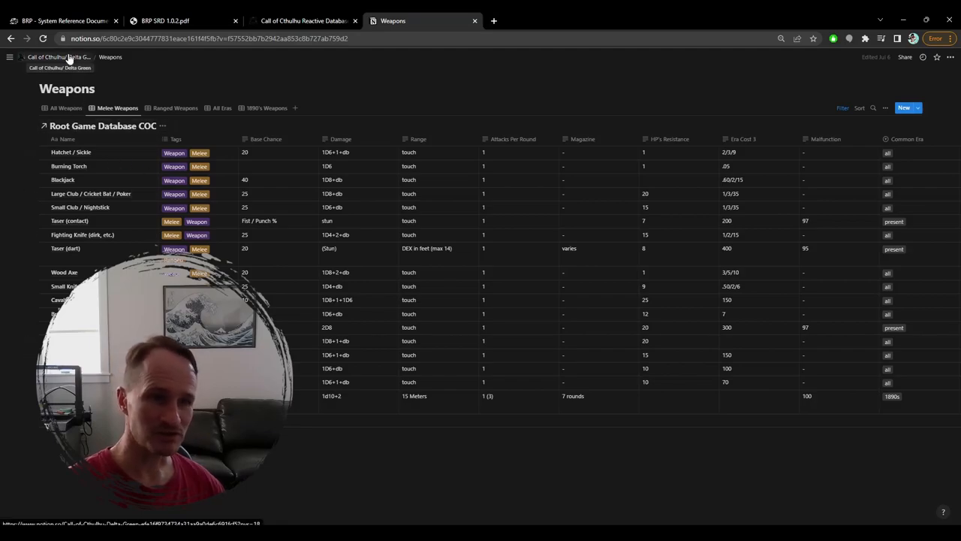
- Return to Call of Cthulhu/ Delta Green and go into the Spells page under GM Screen
click(59, 67)
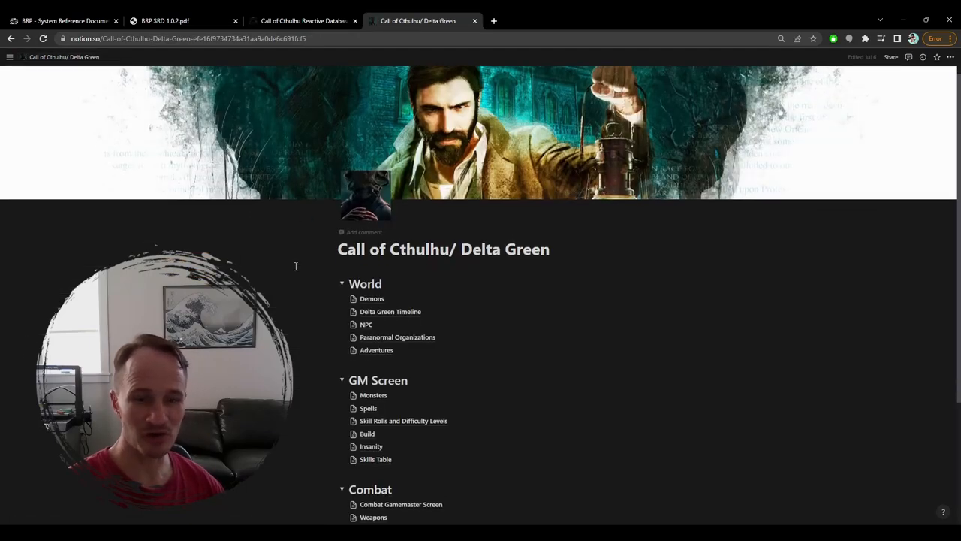
scroll(down, 3)
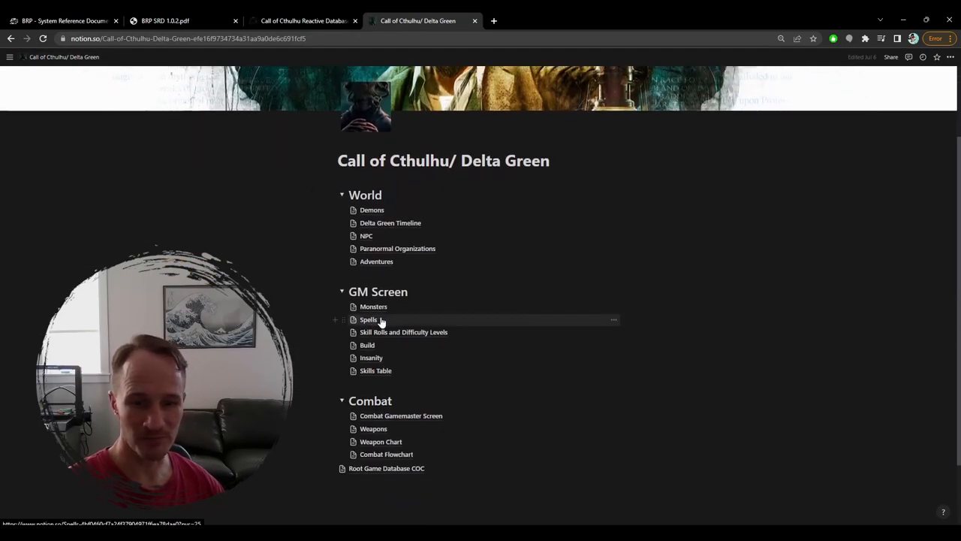
click(369, 320)
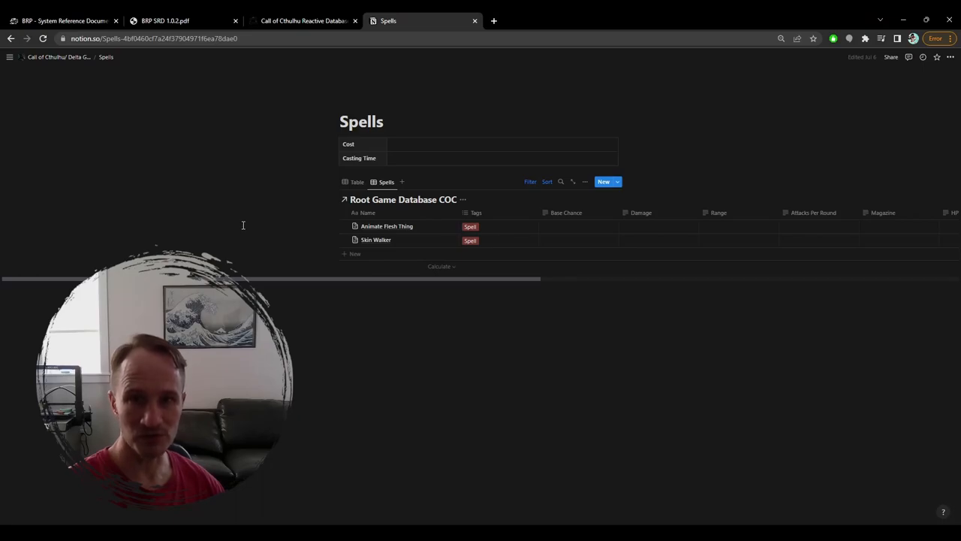
mouse_move(391, 226)
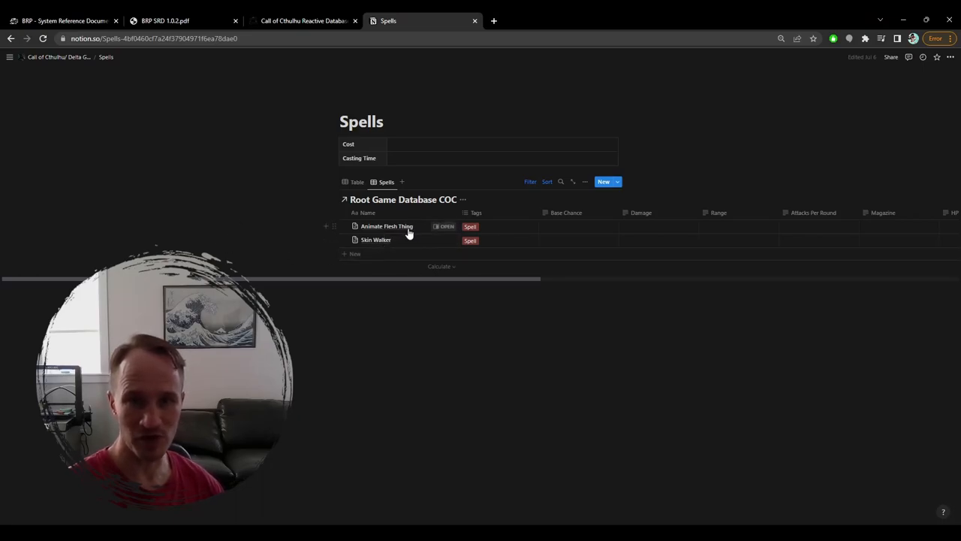
mouse_move(398, 232)
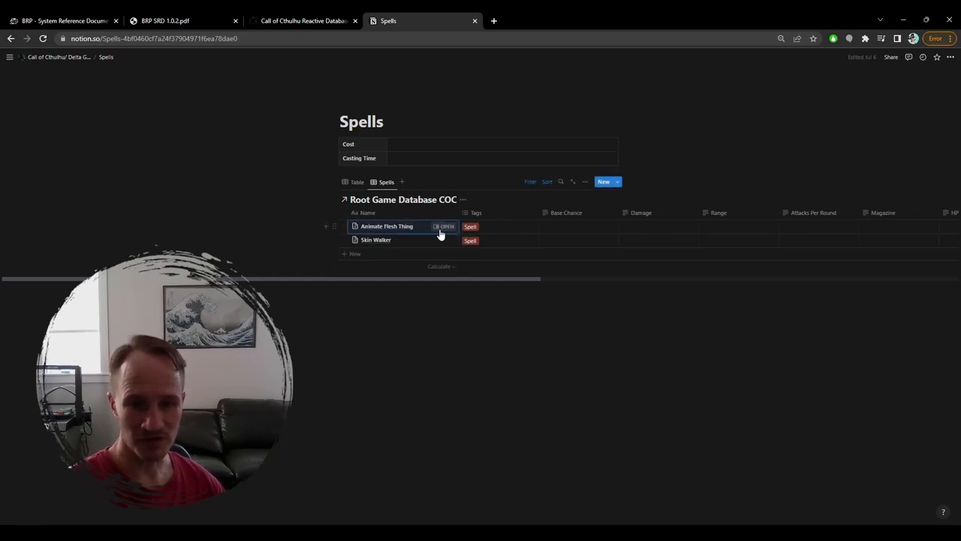
- Show the Animate Flesh Thing spell in side peek with its cost, casting time and description
click(445, 226)
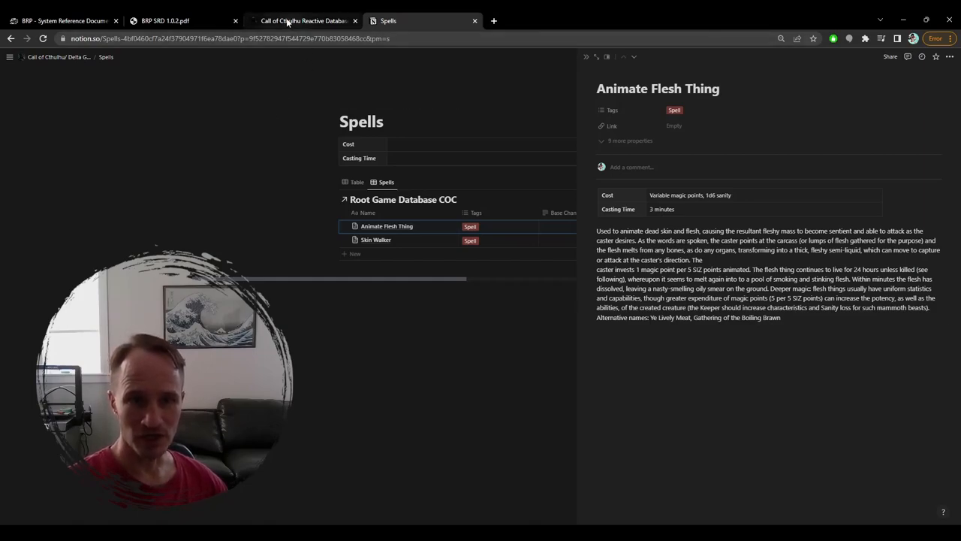
mouse_move(303, 20)
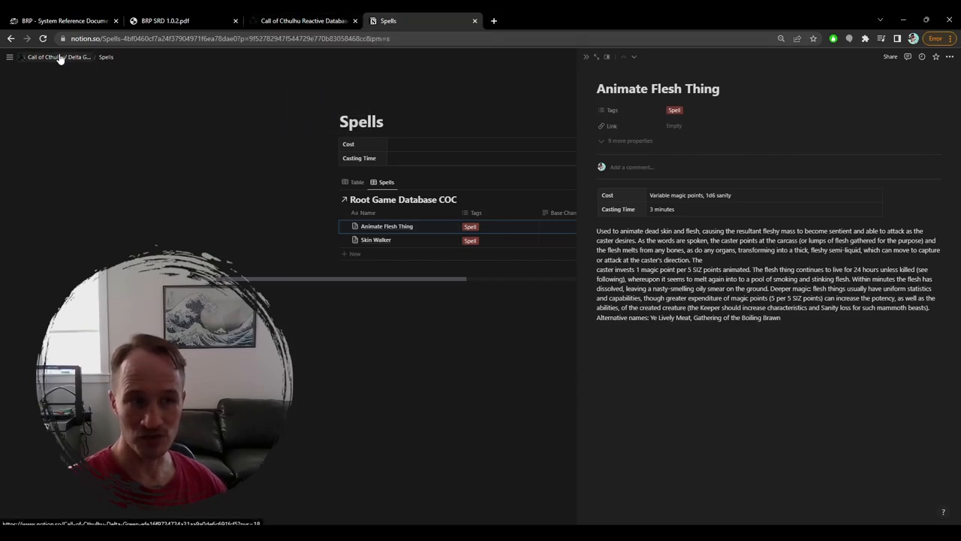
- Return to the Call of Cthulhu/ Delta Green overview with its World, GM Screen and Combat lists
click(59, 56)
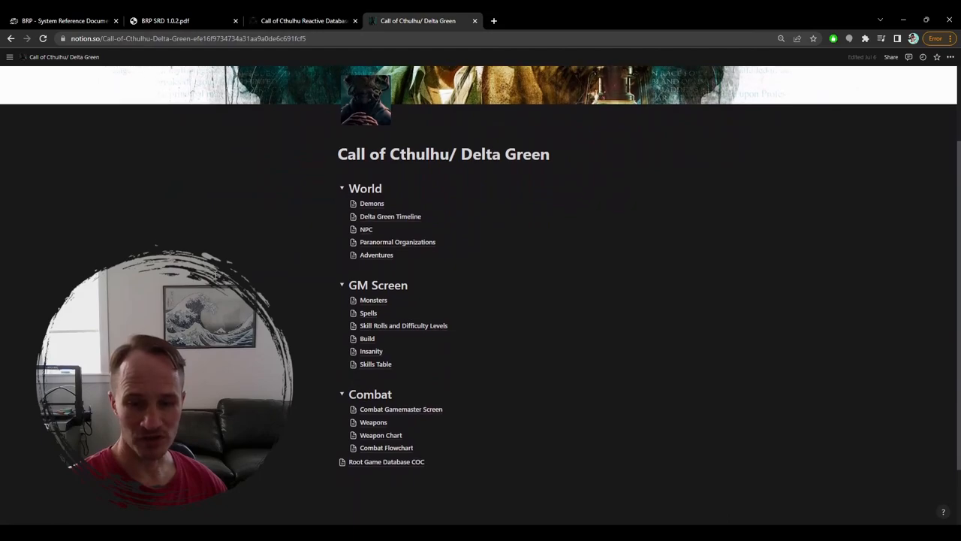
scroll(up, 3)
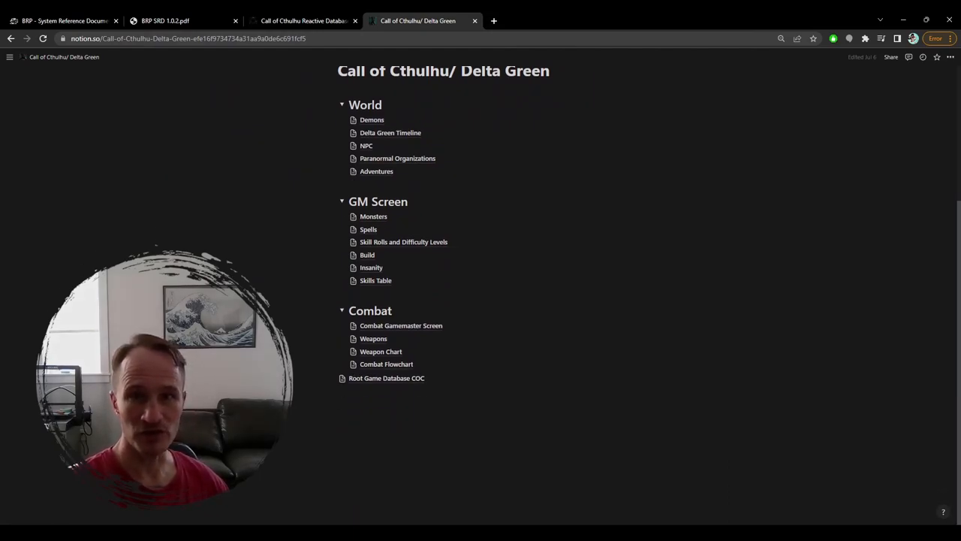
mouse_move(209, 208)
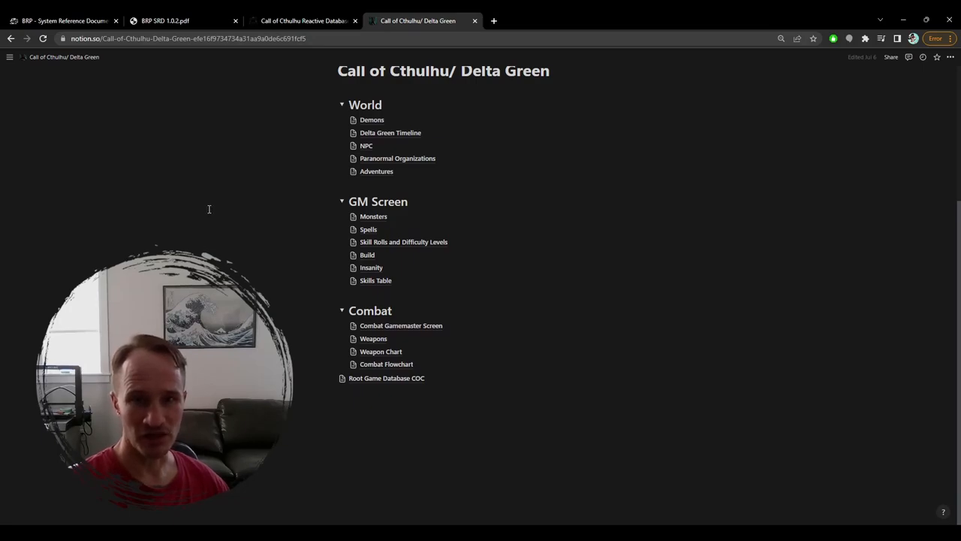
scroll(up, 3)
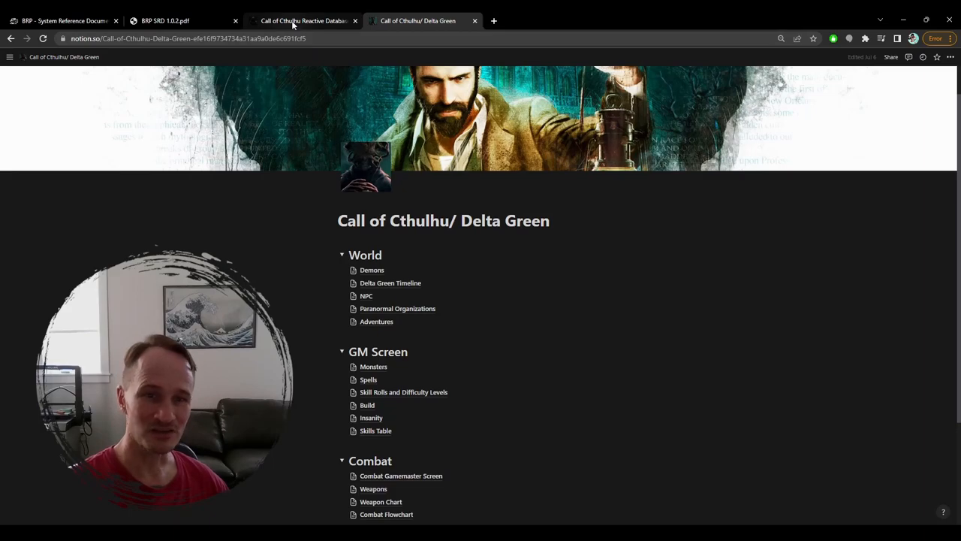
- Go to the Call of Cthulhu Reactive Database home page via the breadcrumb
click(302, 20)
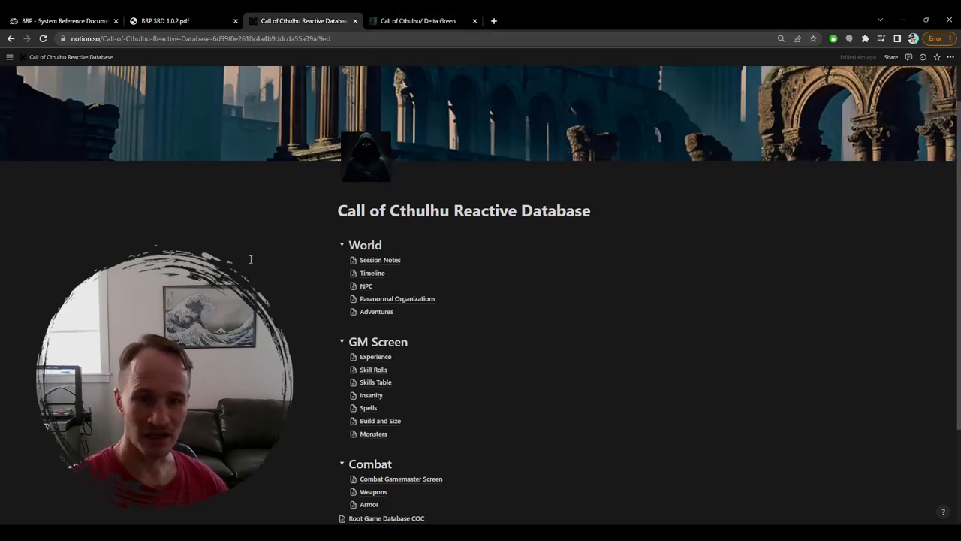
scroll(up, 3)
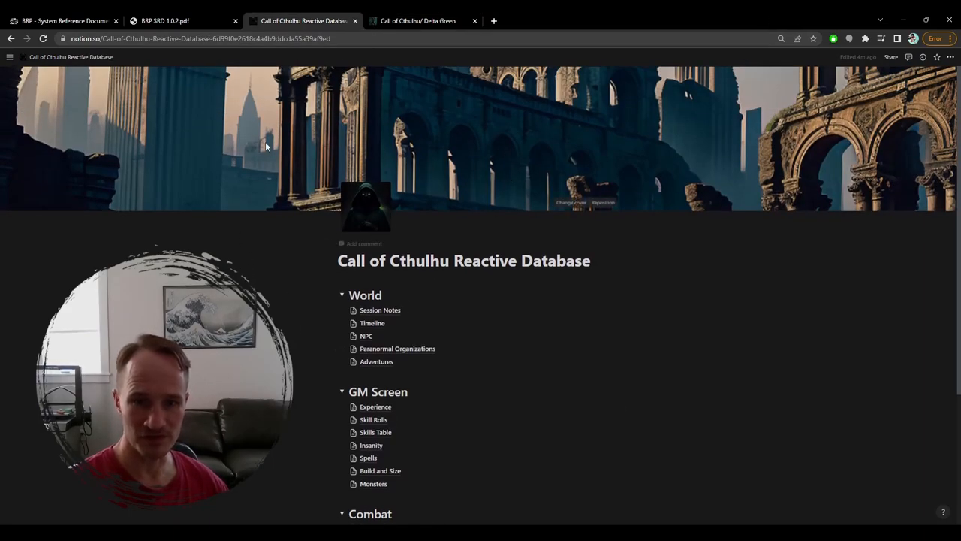
mouse_move(364, 218)
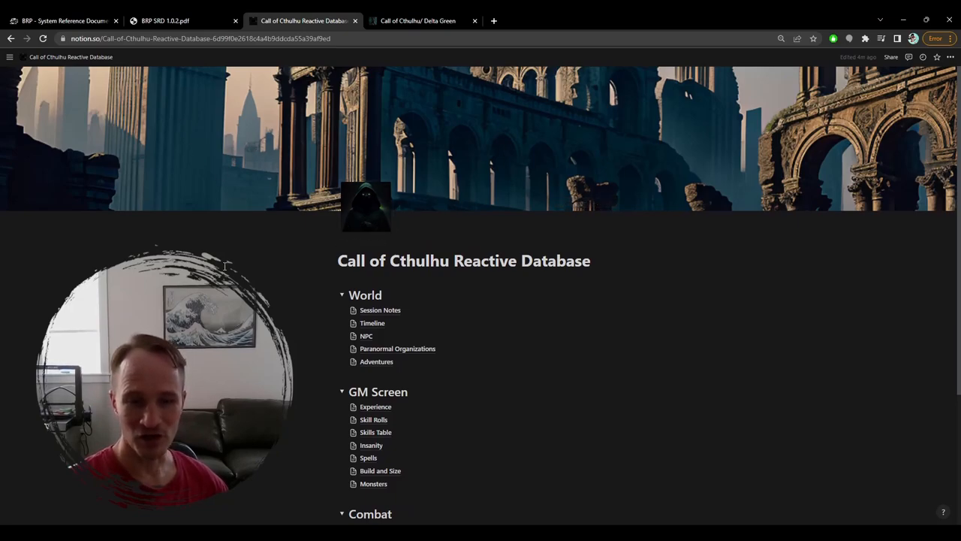
scroll(down, 3)
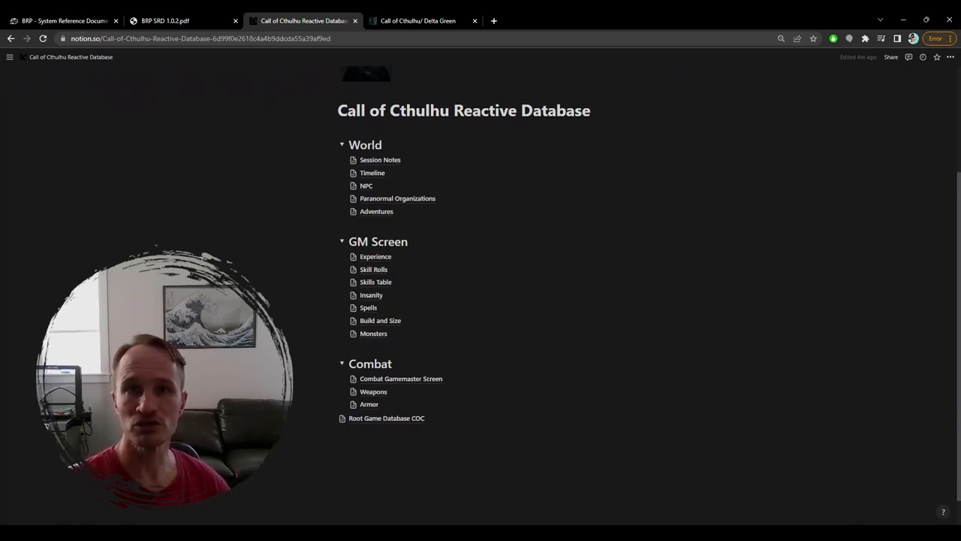
mouse_move(363, 418)
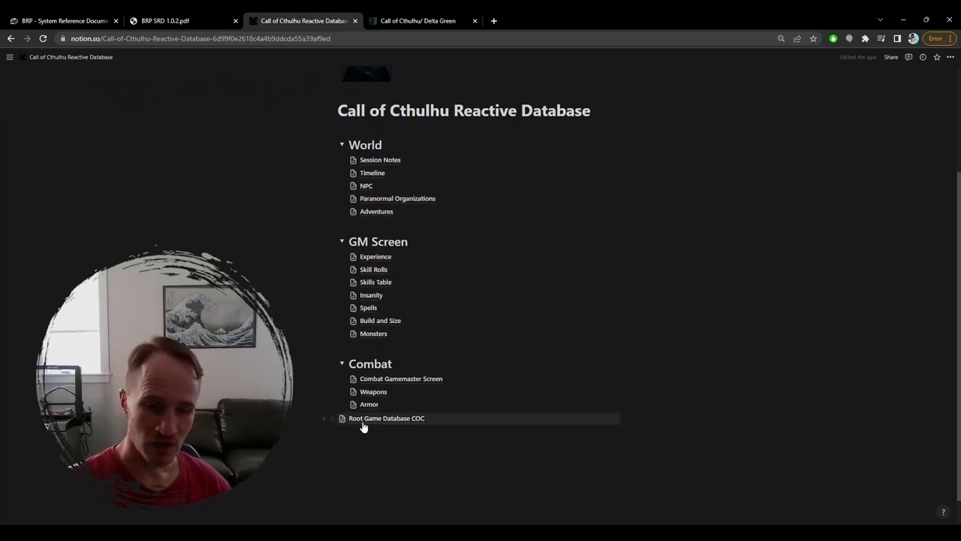
mouse_move(431, 418)
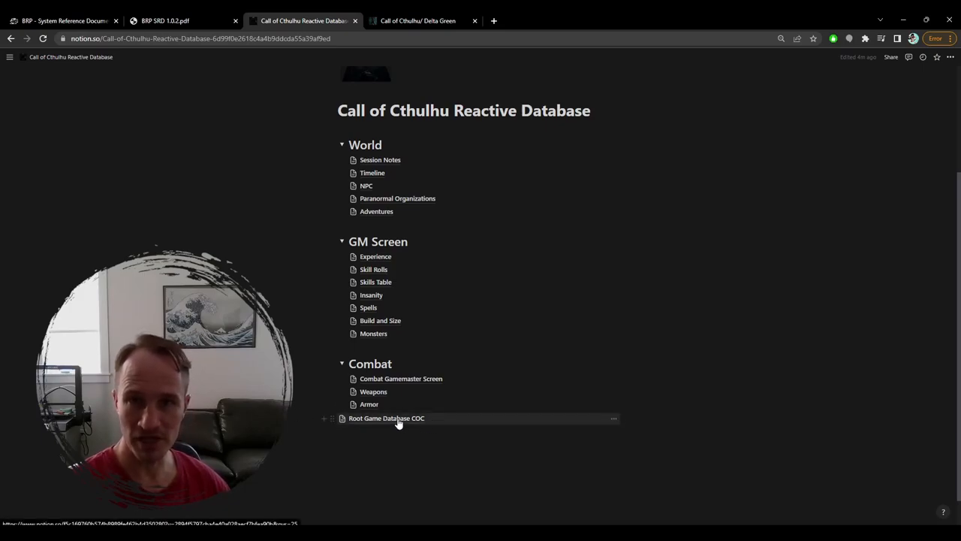
- Show the Root Game Database COC table listing Fist, Adventure Template and skill entries
click(386, 418)
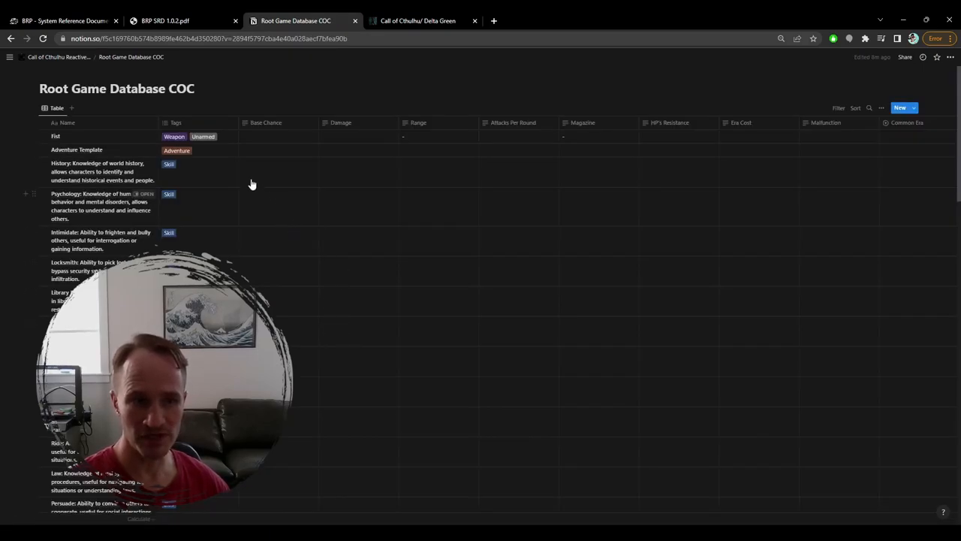
mouse_move(313, 172)
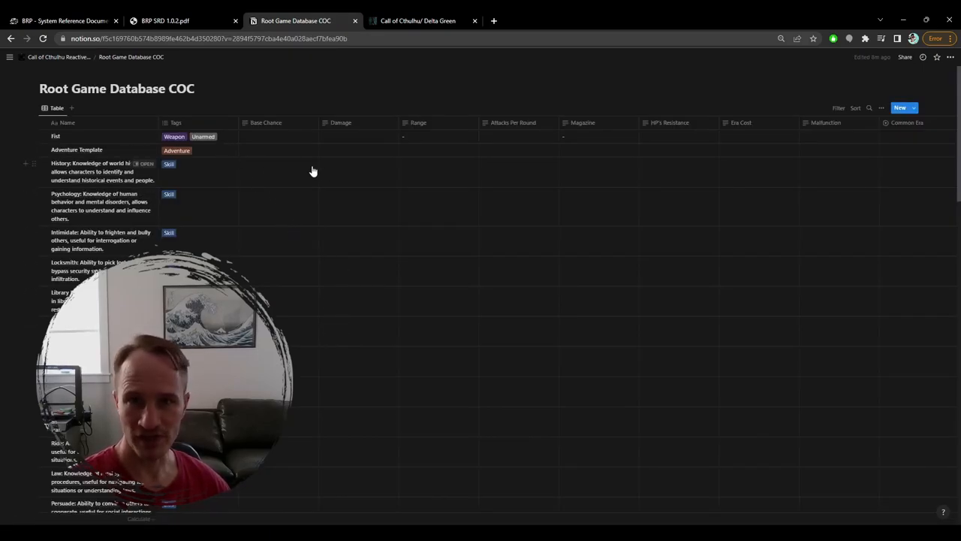
scroll(down, 3)
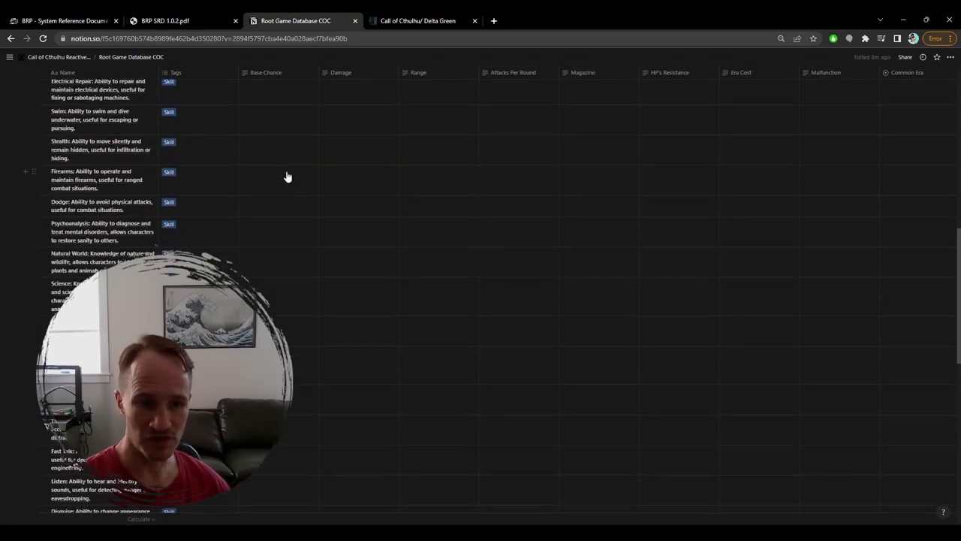
scroll(down, 3)
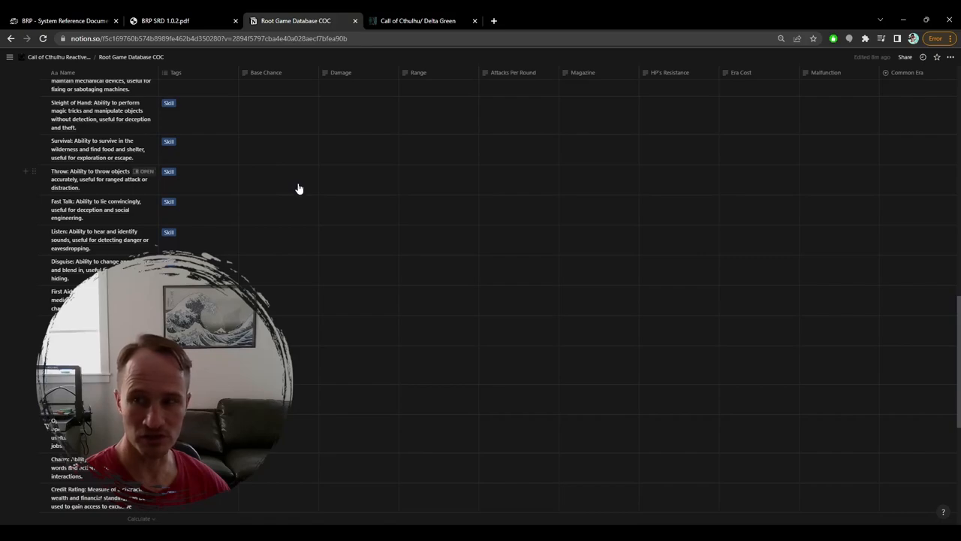
scroll(up, 3)
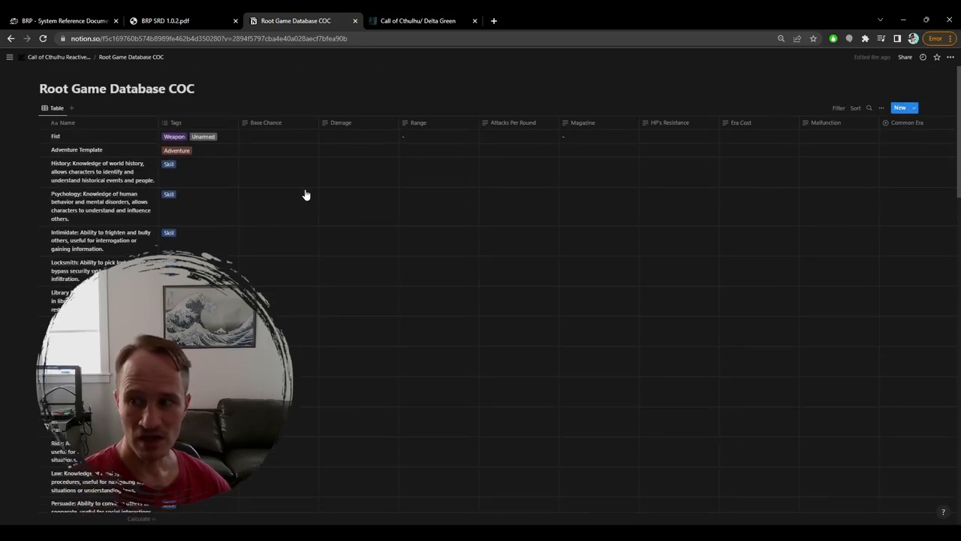
mouse_move(798, 123)
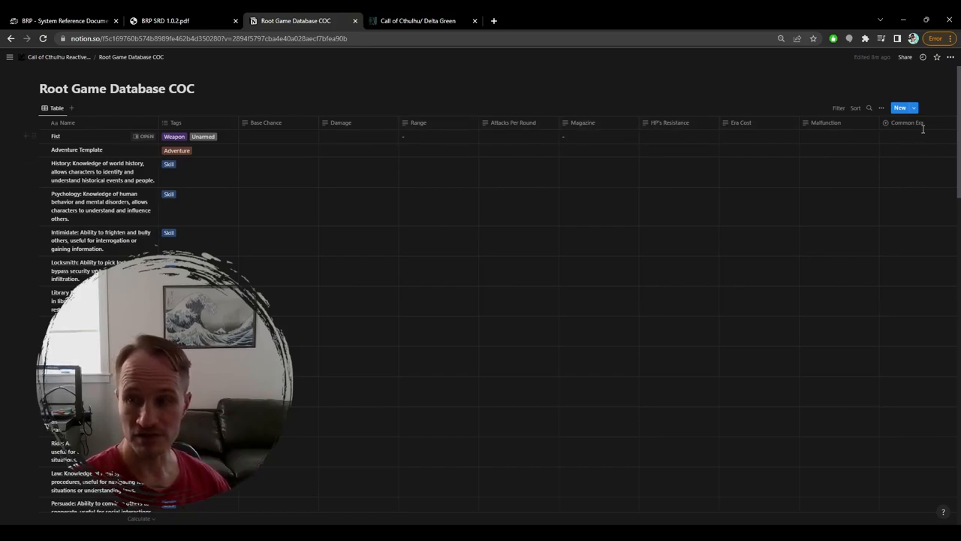
mouse_move(266, 123)
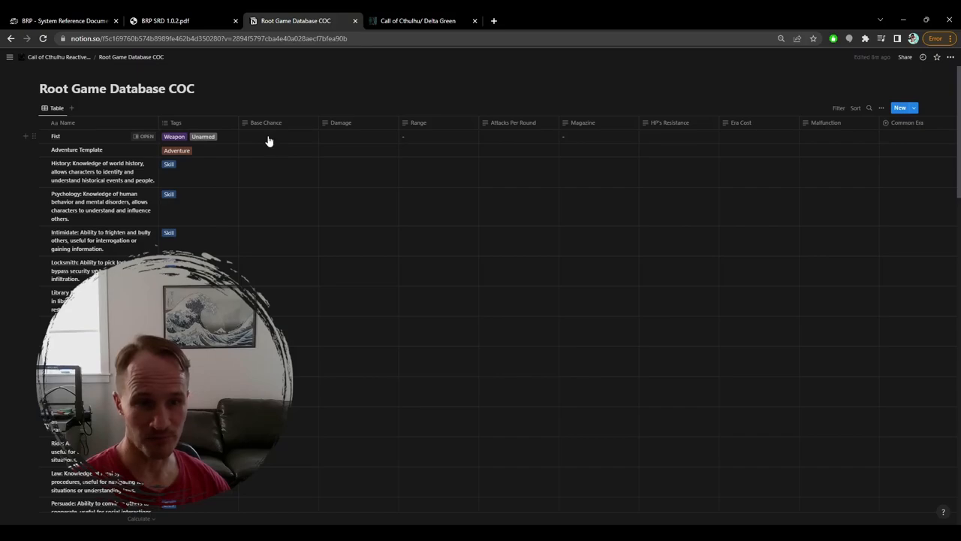
- Give Fist Base Chance 25, Damage 1d4 + db, Range melee, 1 attack per round, Common Era all
click(278, 136)
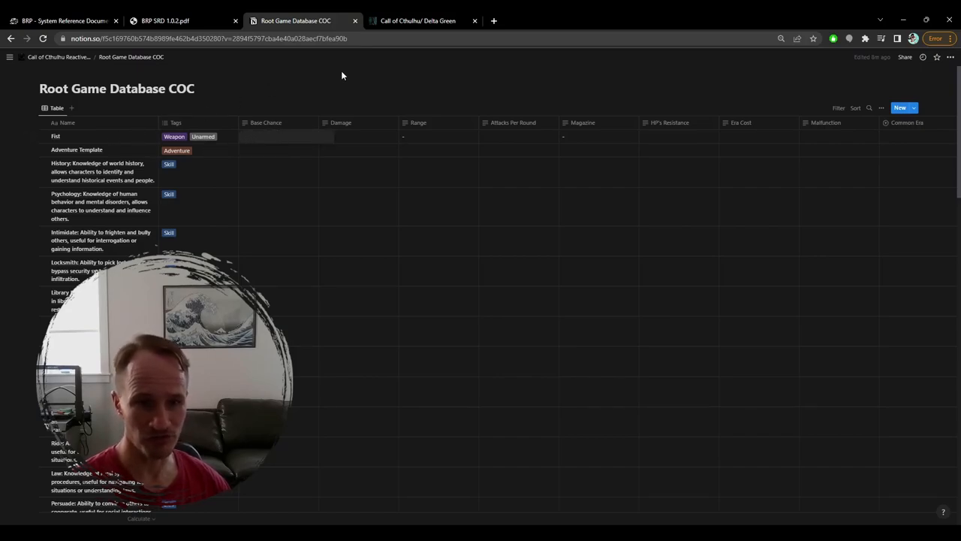
click(285, 136)
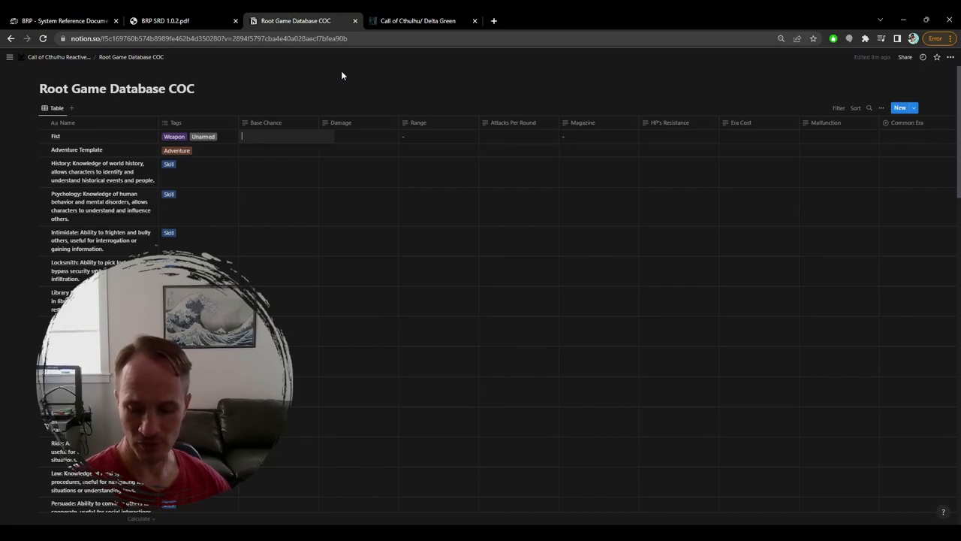
text(25)
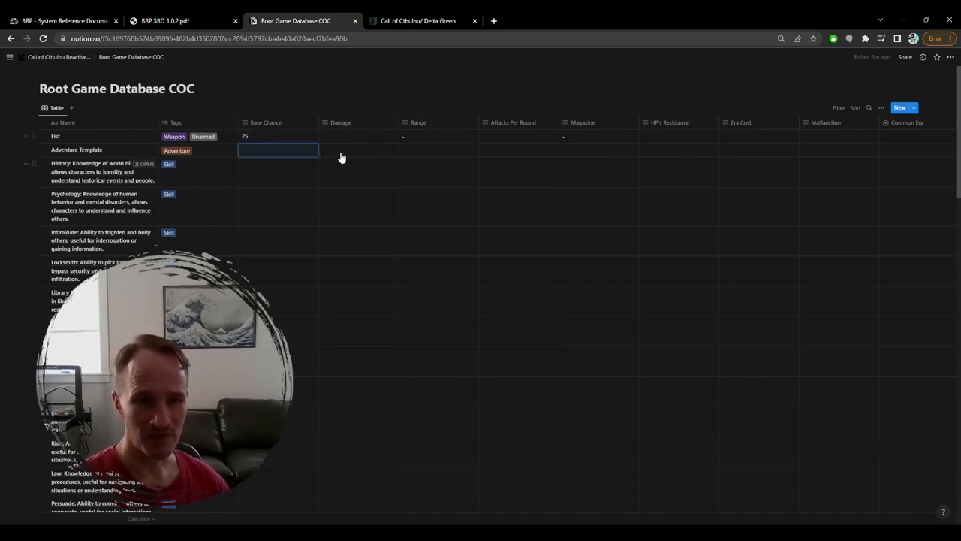
click(366, 136)
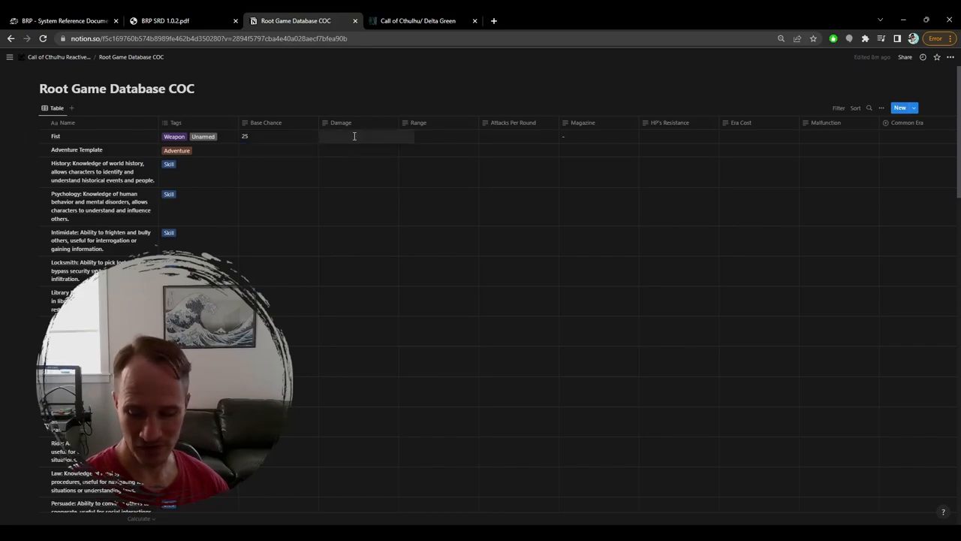
text(1d4)
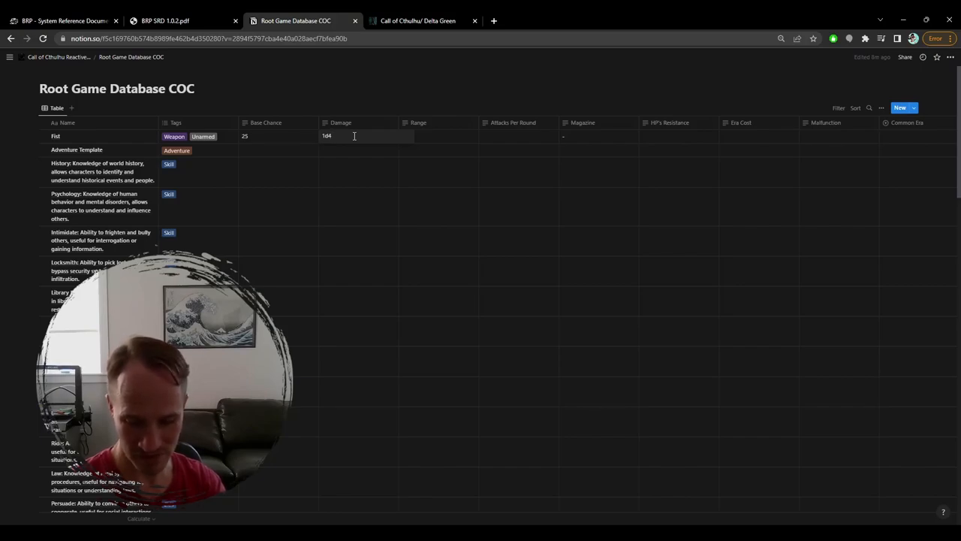
text(+ d)
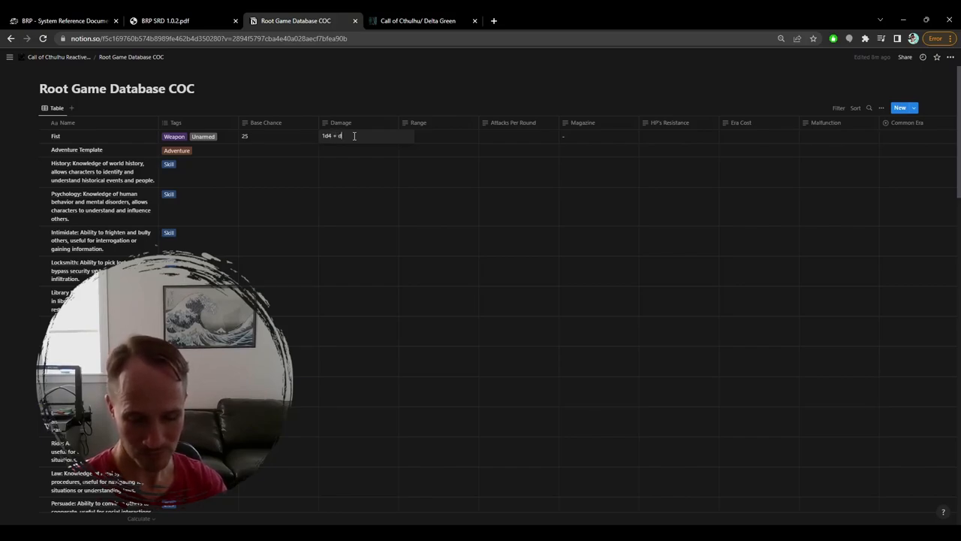
text(b)
click(439, 136)
text(-me)
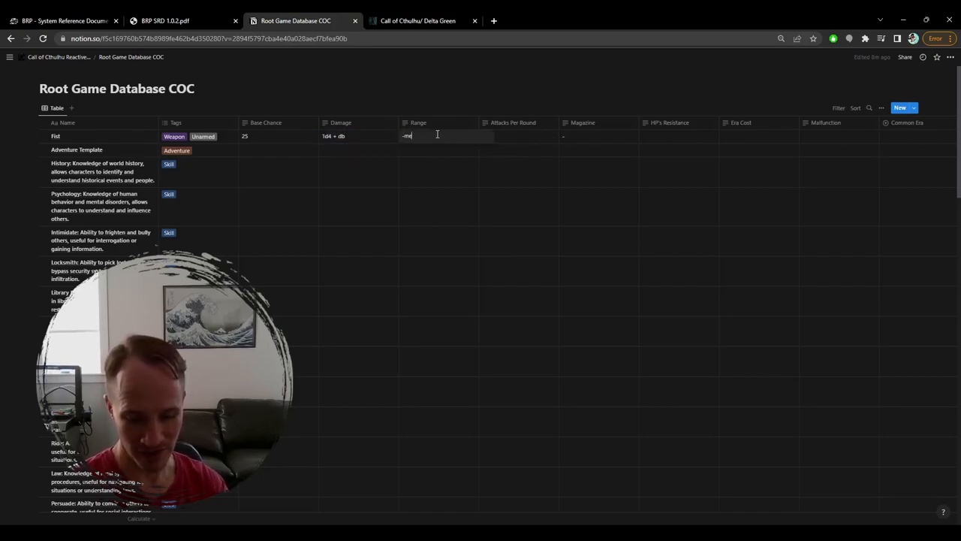
text(lee)
click(519, 136)
text(1)
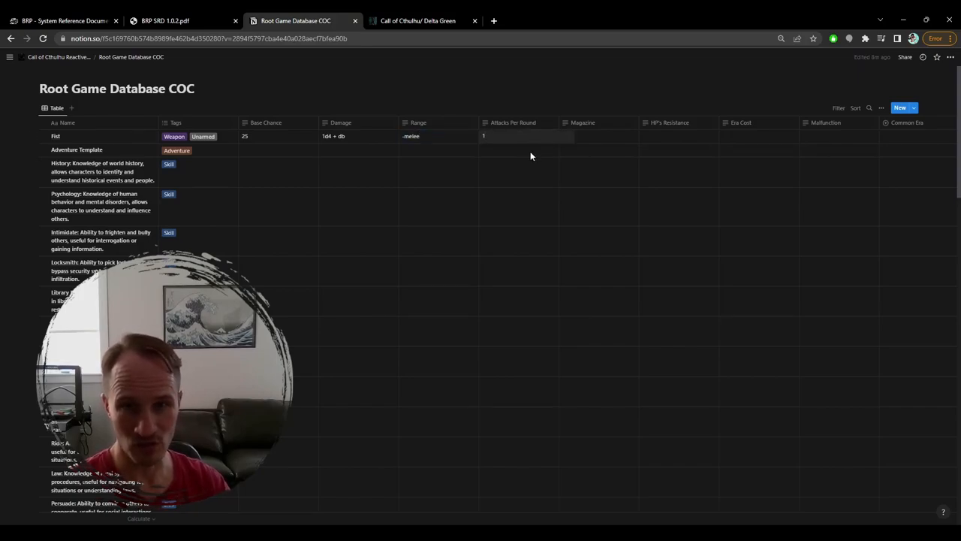
click(518, 136)
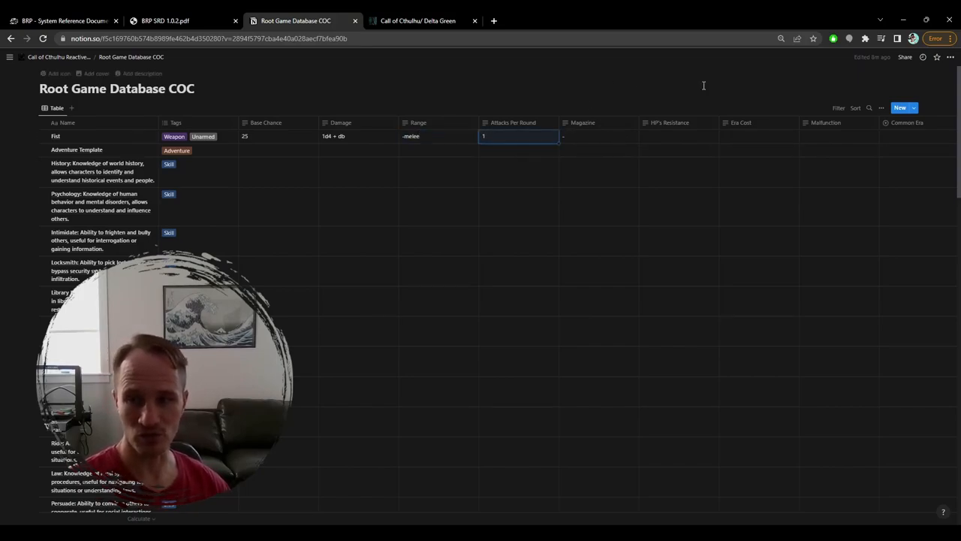
click(916, 136)
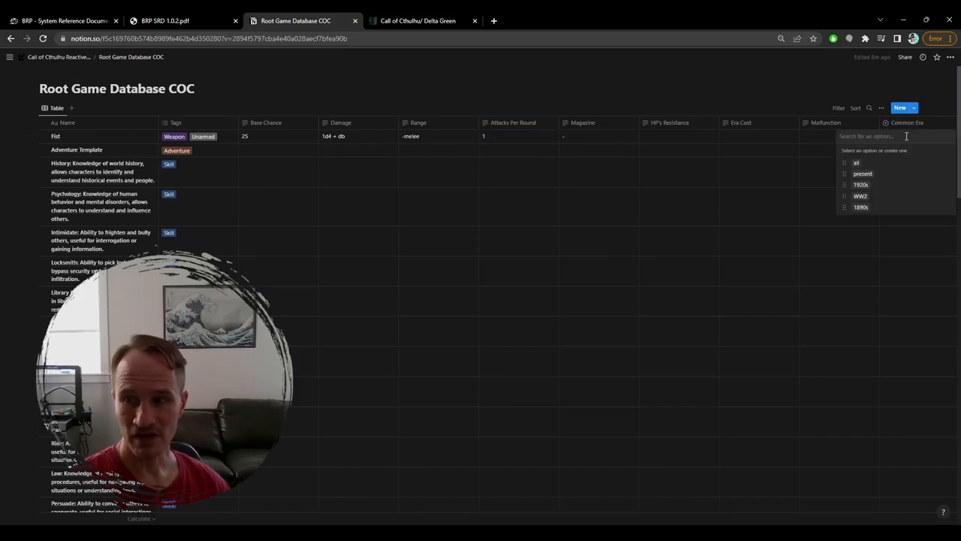
mouse_move(860, 163)
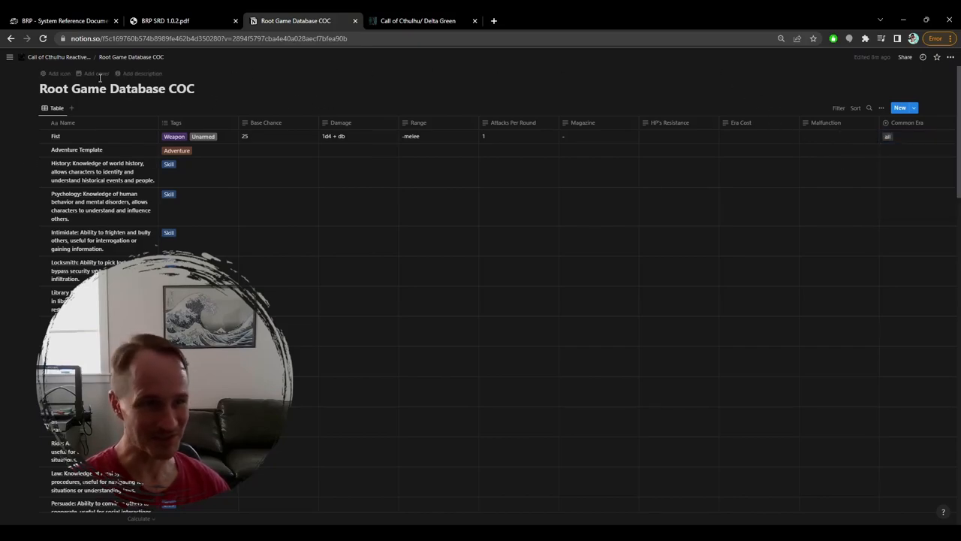
mouse_move(57, 56)
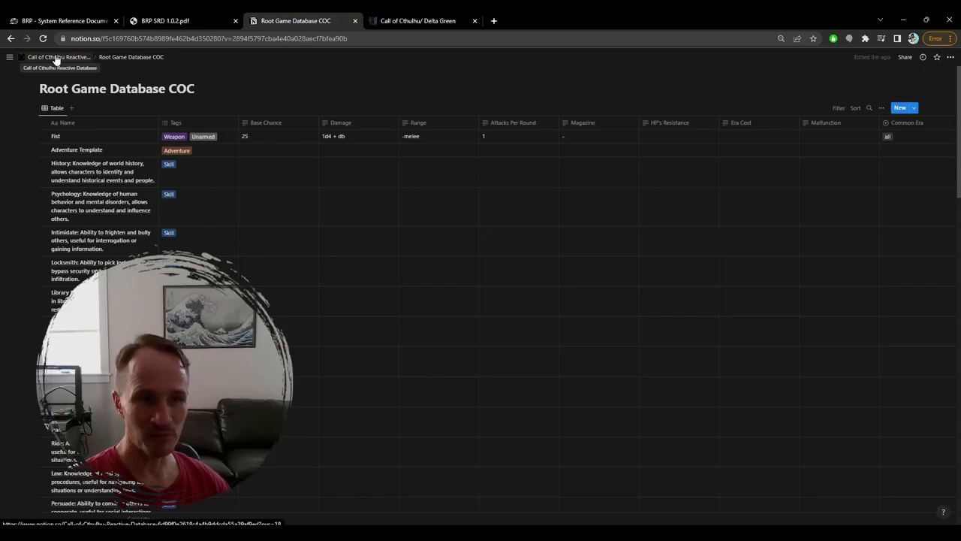
mouse_move(372, 228)
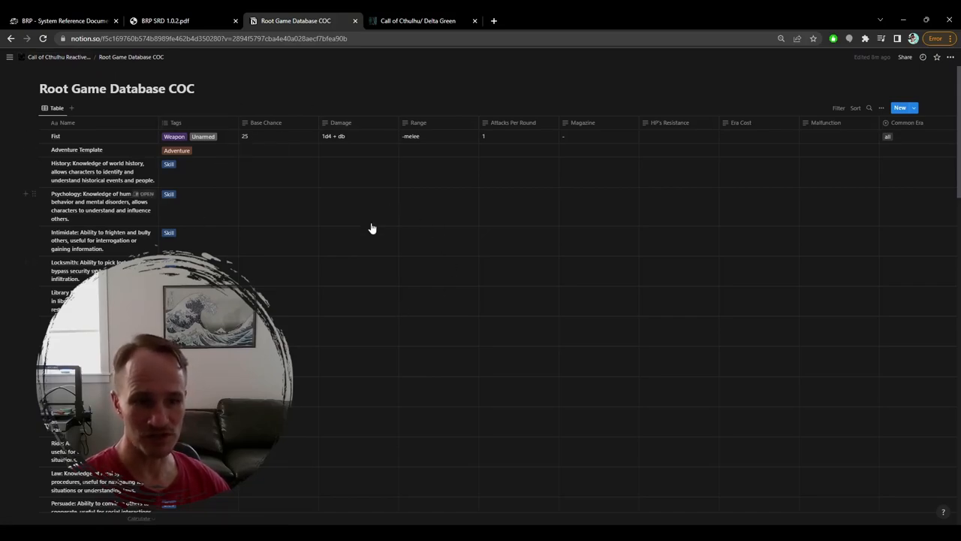
- Switch from the Notion game database to the Chaosium BRP System Reference Document page
scroll(down, 3)
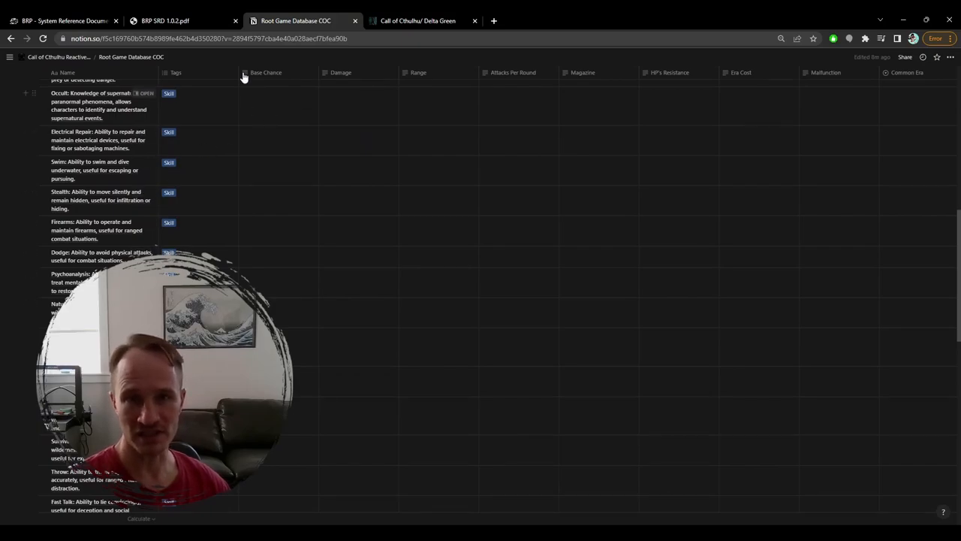
mouse_move(180, 21)
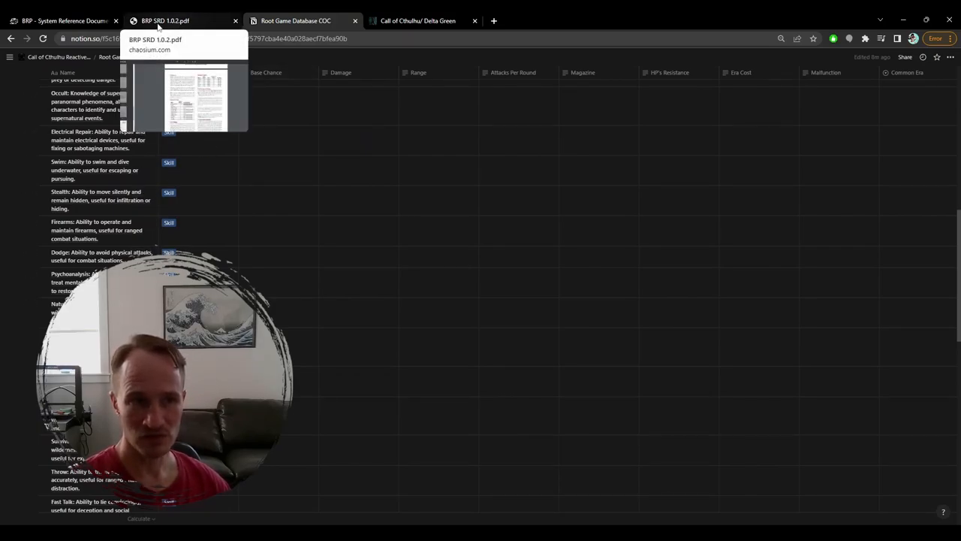
click(60, 20)
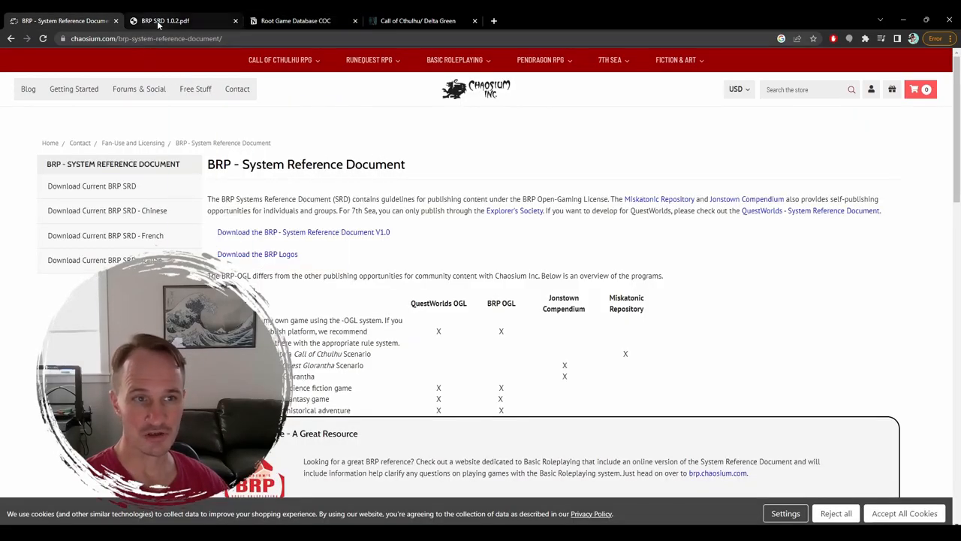
mouse_move(165, 20)
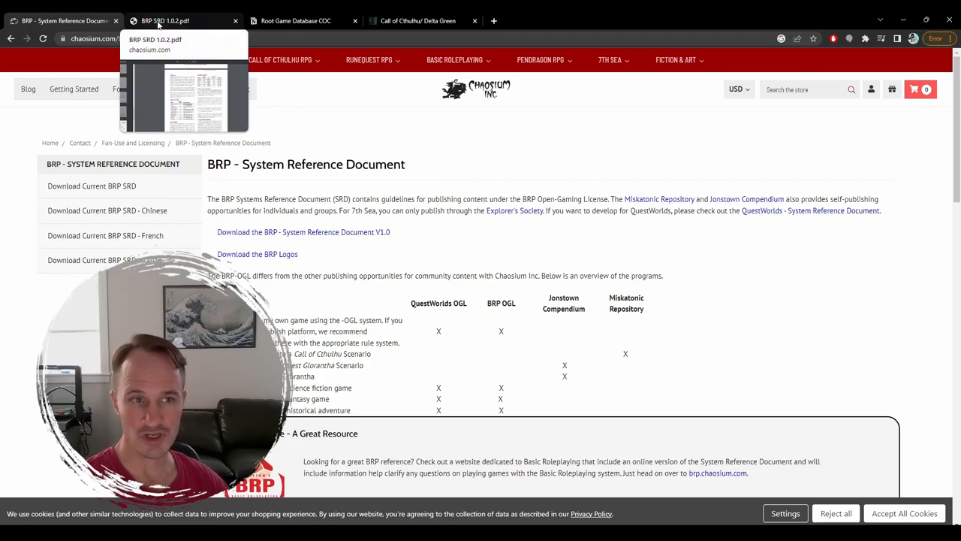
click(184, 20)
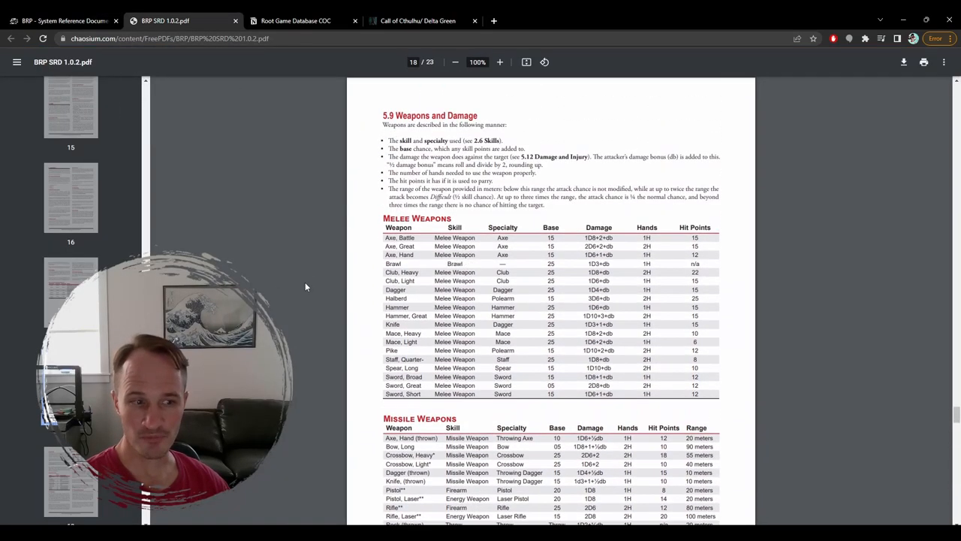
scroll(down, 3)
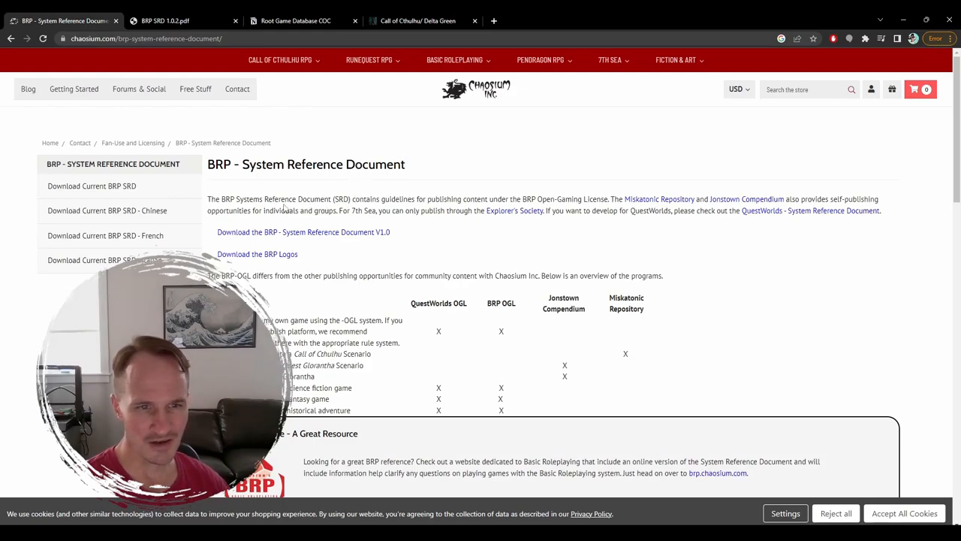
- Return to the BRP SRD 1.0.2 PDF at the Missile Weapons and Shields tables
scroll(down, 3)
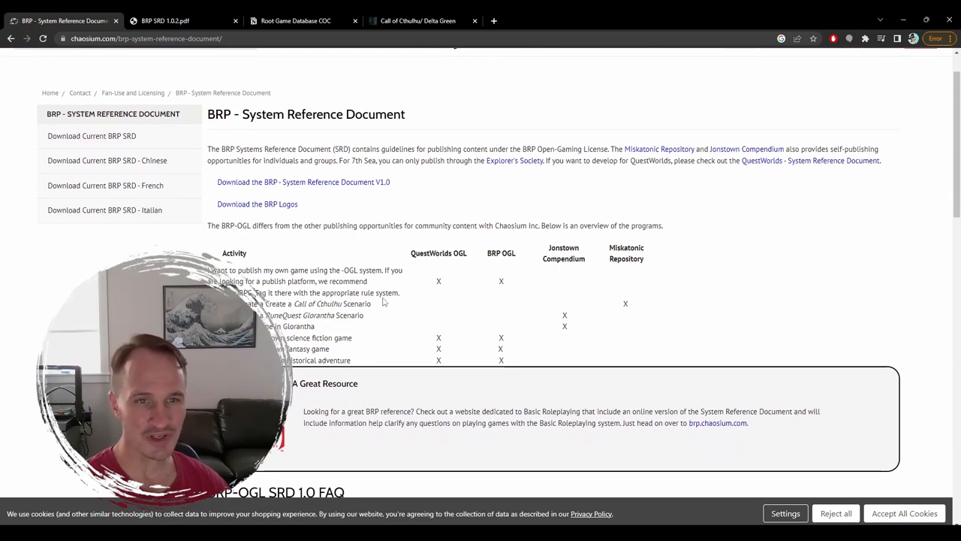
mouse_move(391, 264)
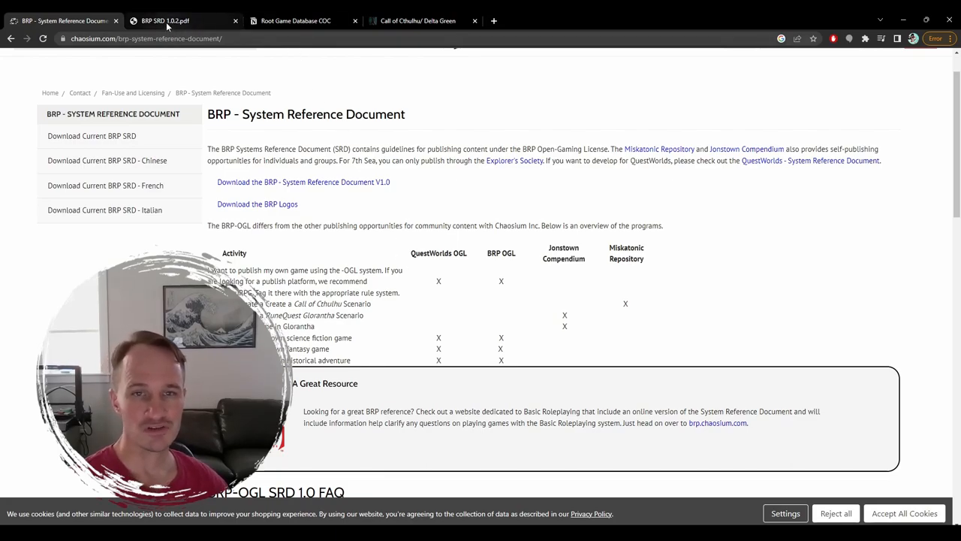
mouse_move(165, 20)
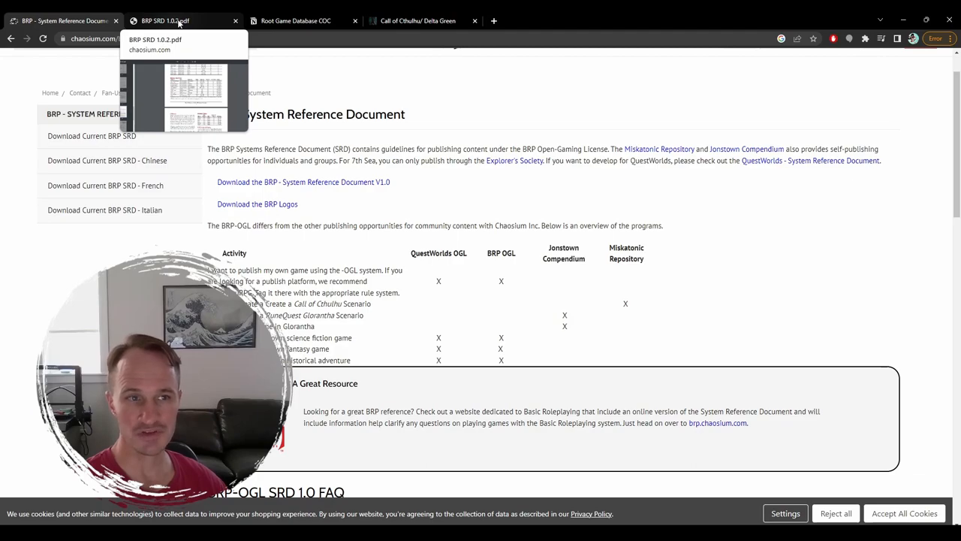
click(184, 21)
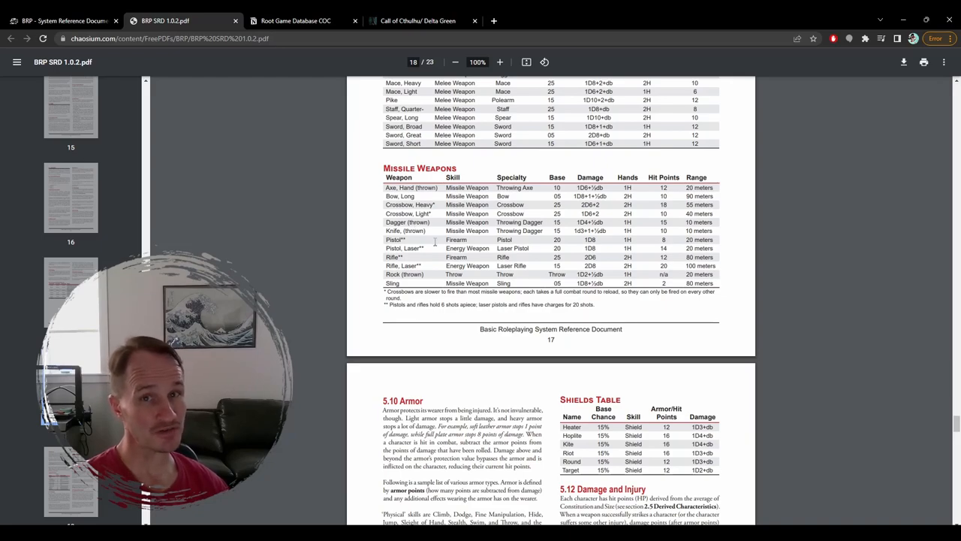
mouse_move(327, 161)
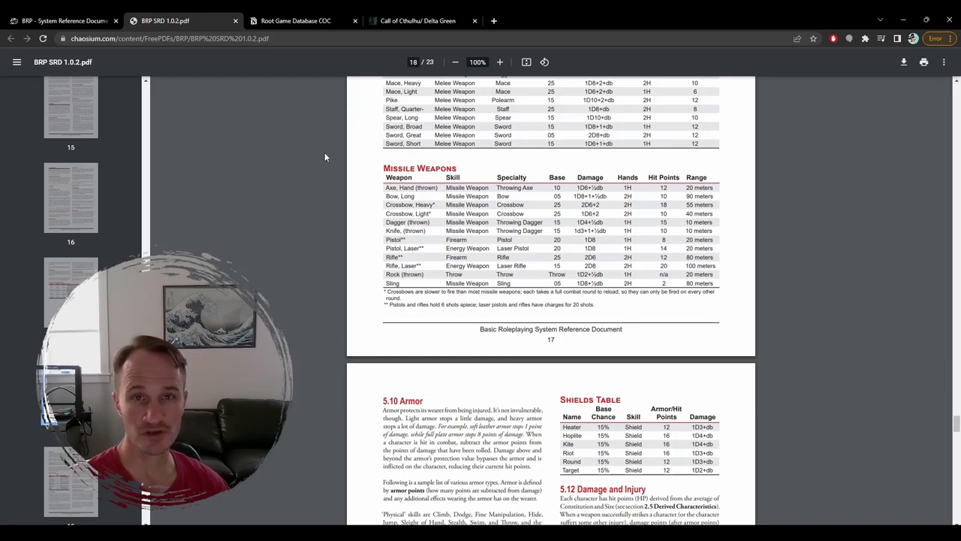
mouse_move(286, 111)
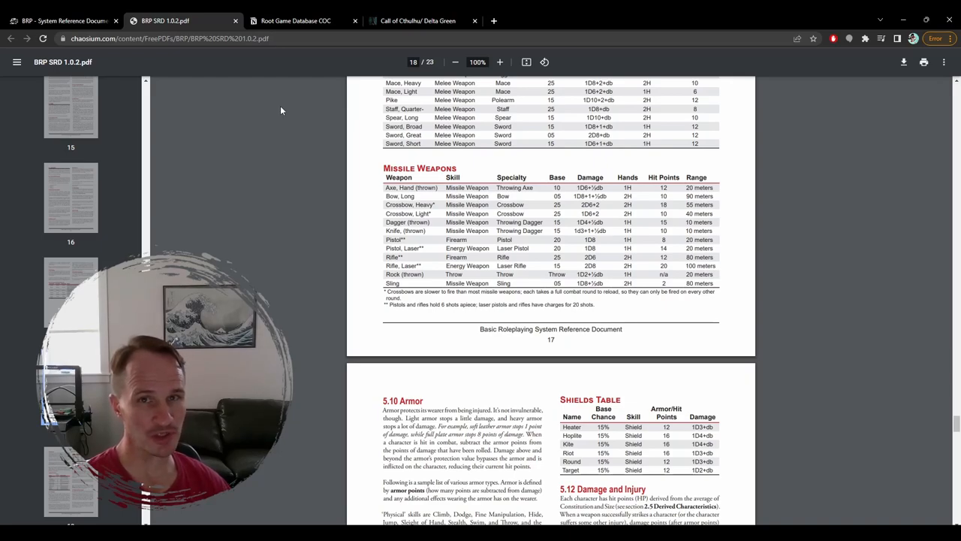
mouse_move(314, 61)
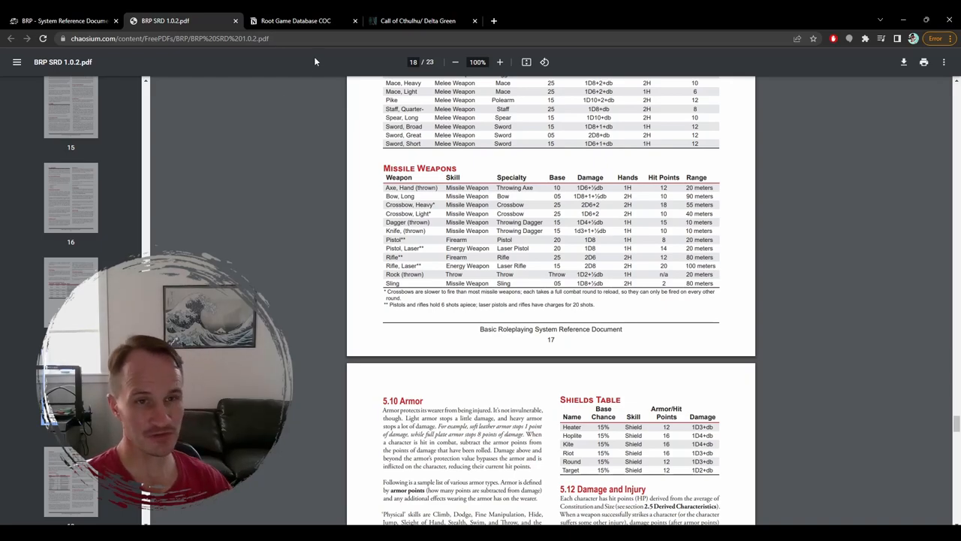
- Back in Notion, open the Weapons page from the Combat section of the home page
click(296, 20)
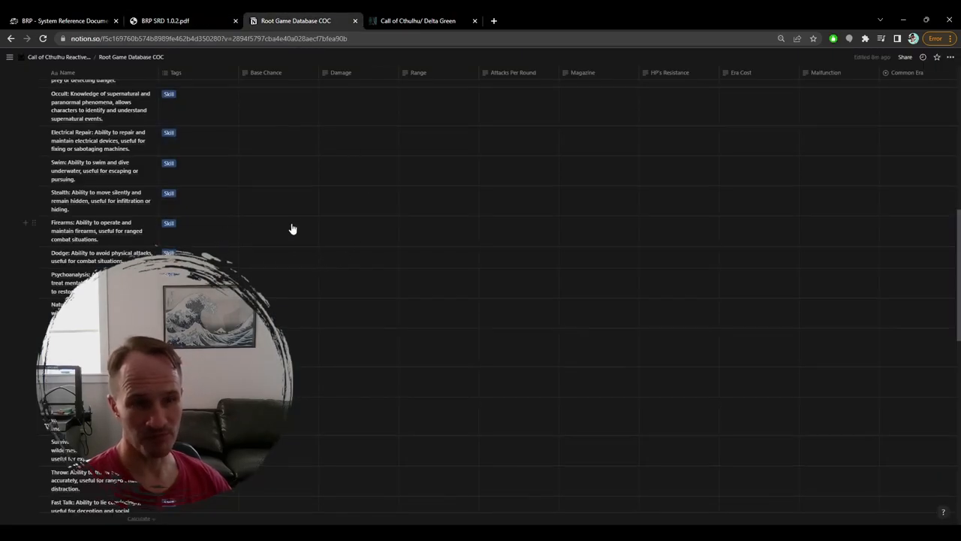
scroll(up, 3)
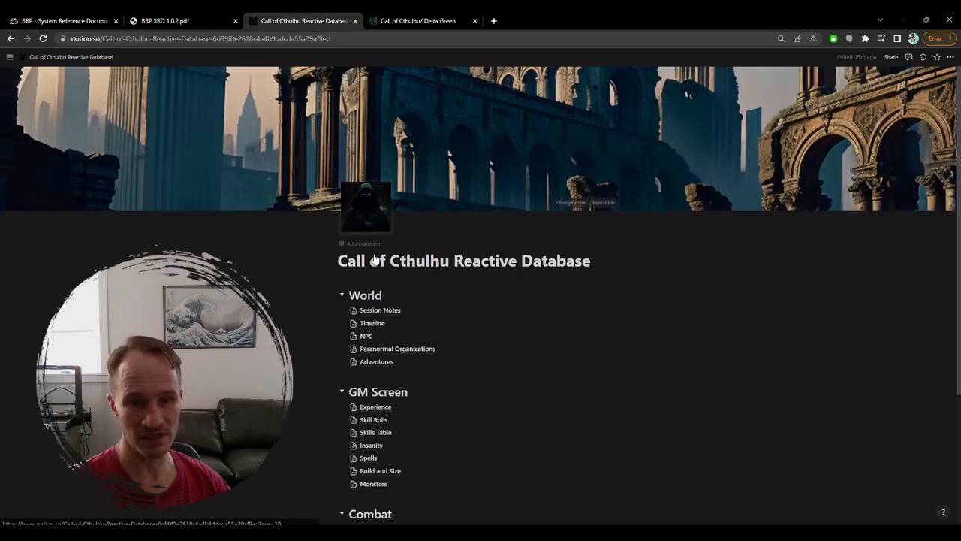
scroll(down, 3)
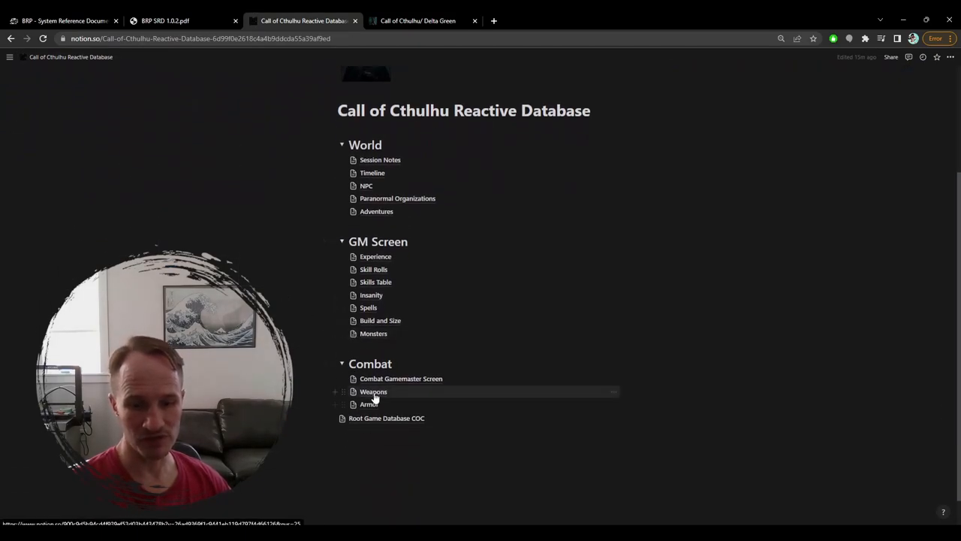
click(373, 391)
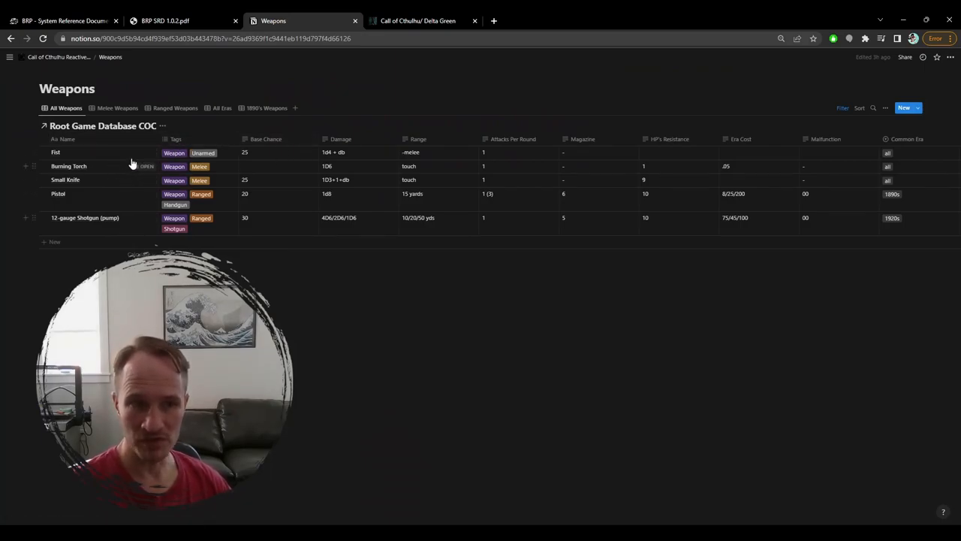
mouse_move(71, 155)
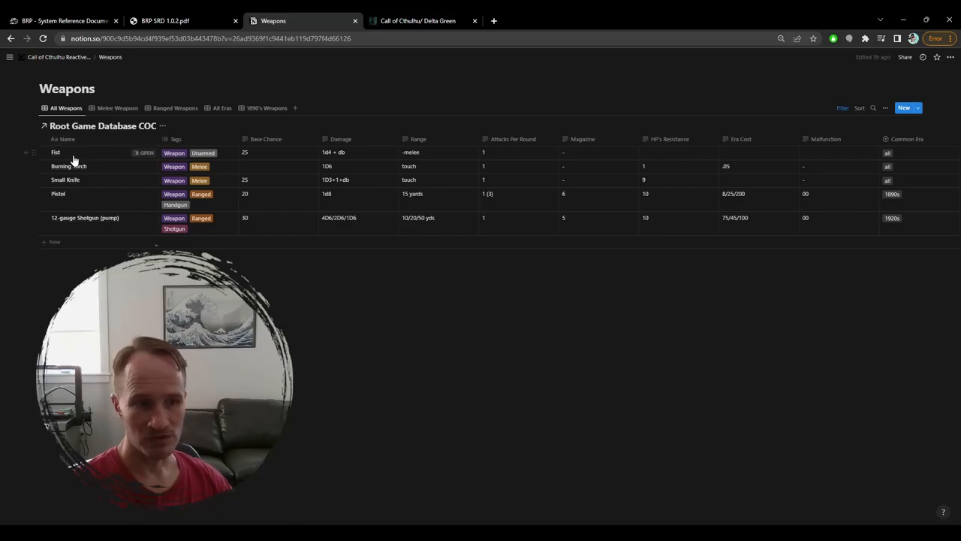
mouse_move(82, 155)
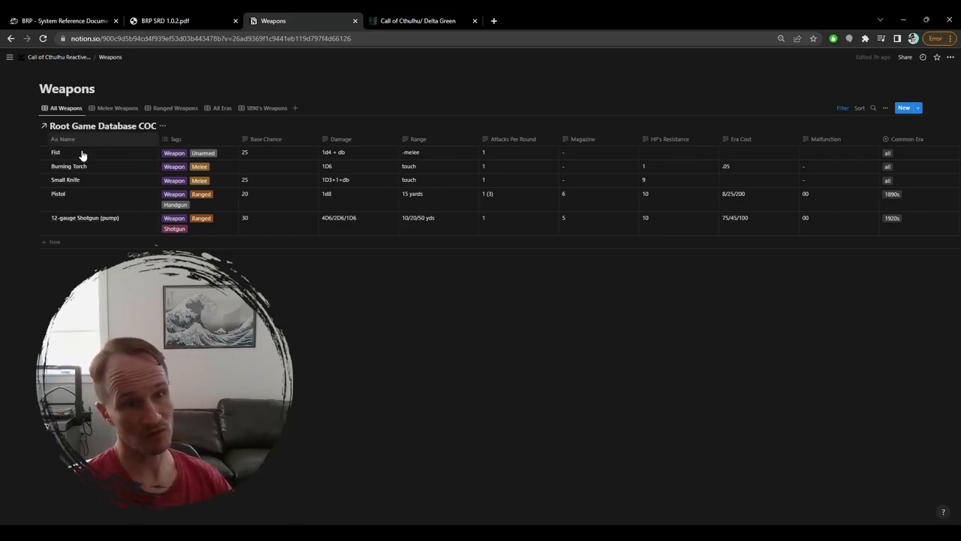
mouse_move(104, 166)
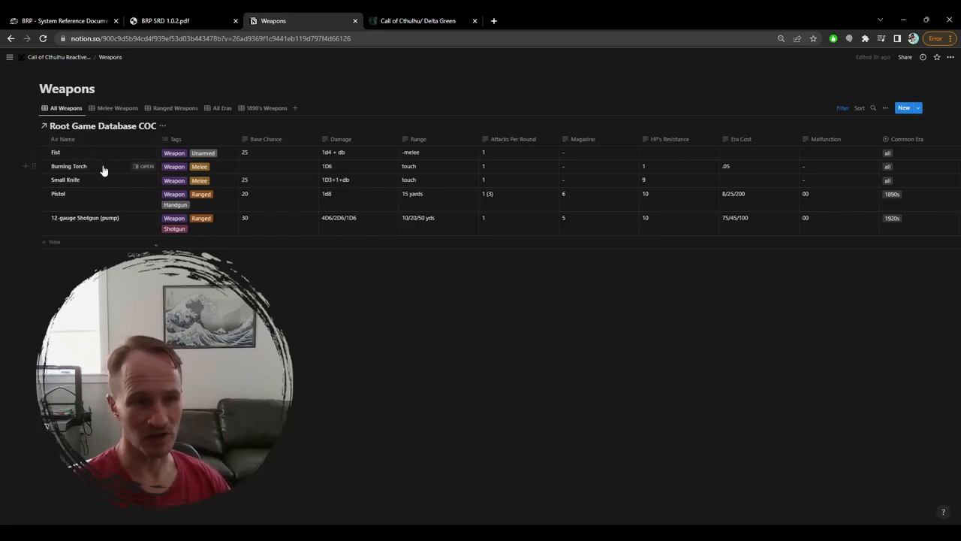
mouse_move(86, 206)
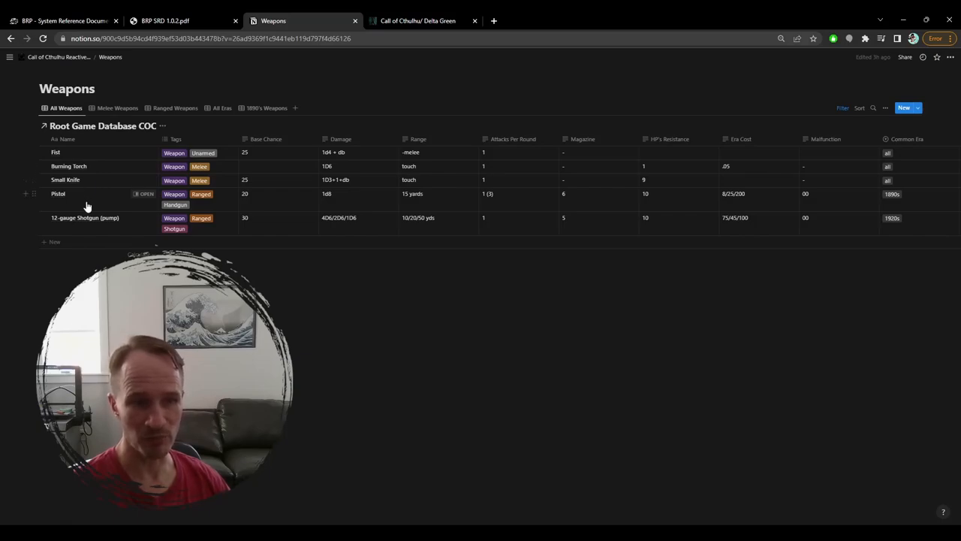
mouse_move(90, 197)
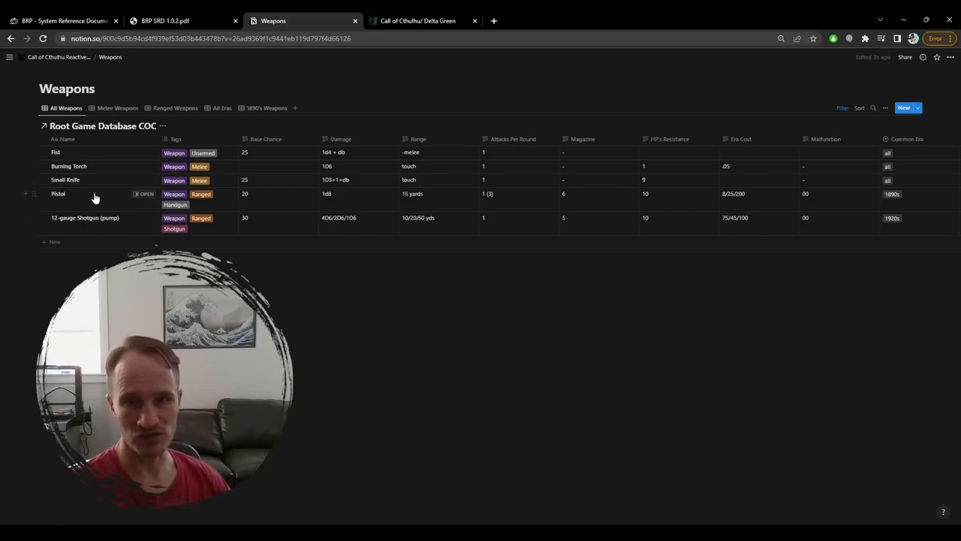
mouse_move(94, 204)
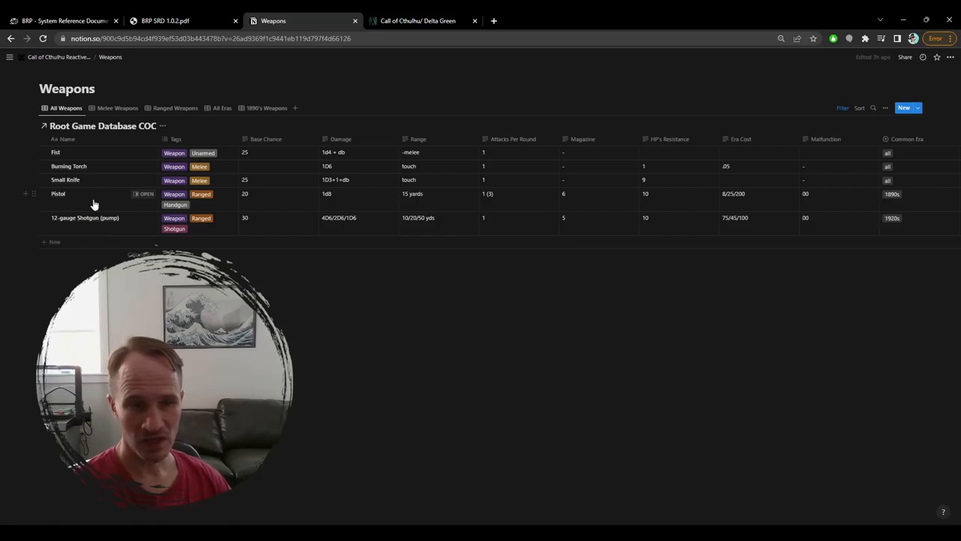
mouse_move(180, 154)
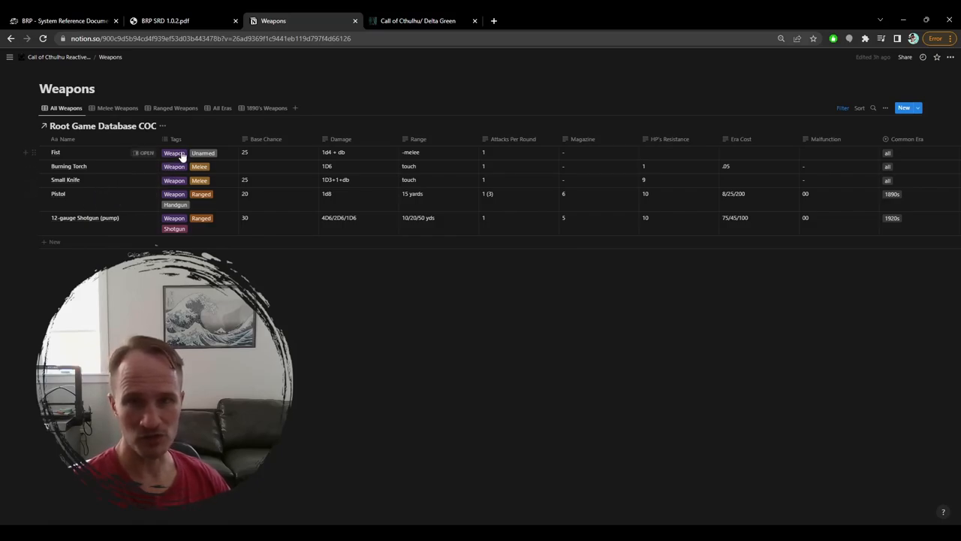
mouse_move(179, 218)
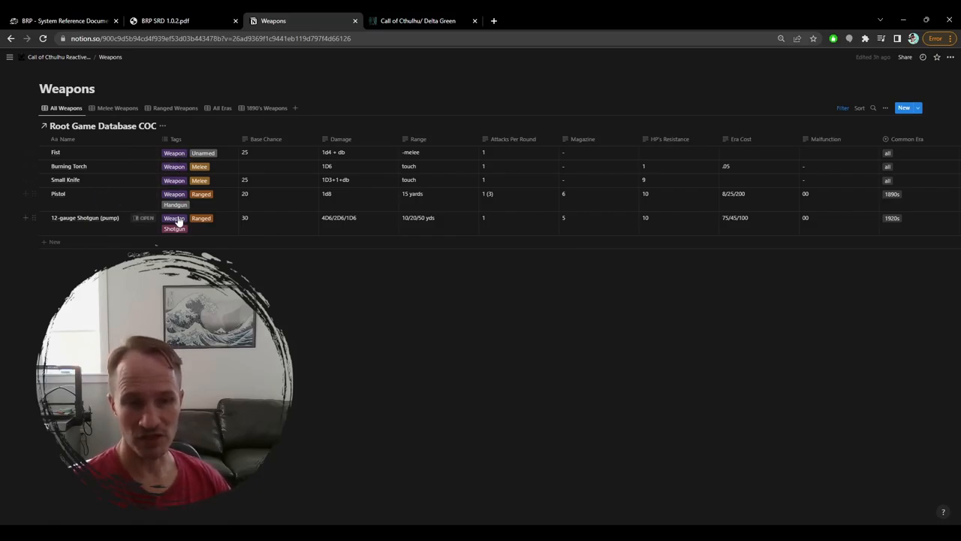
mouse_move(180, 152)
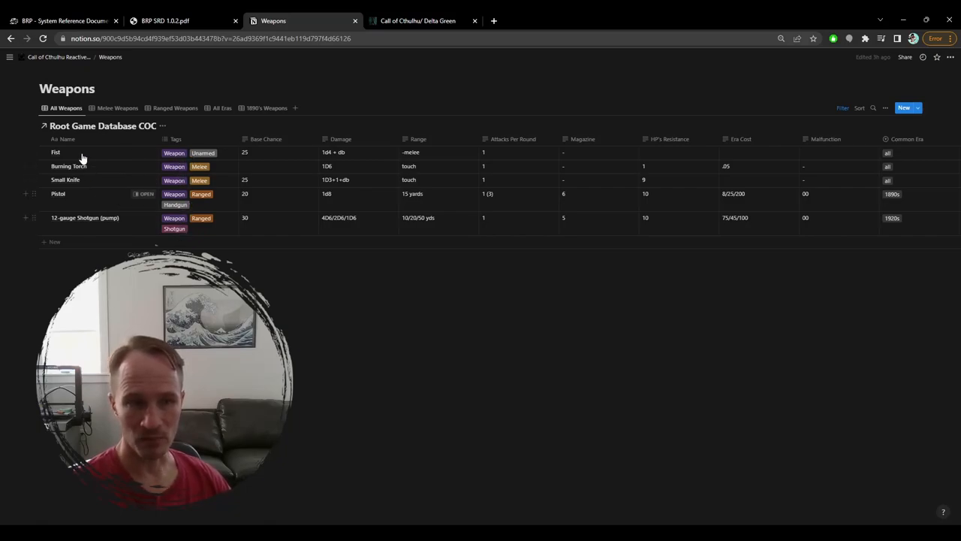
mouse_move(123, 180)
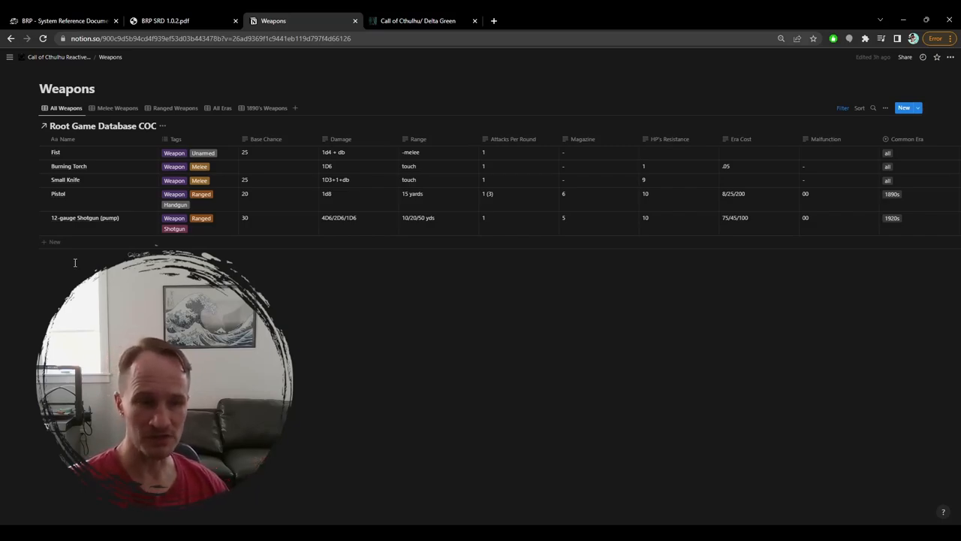
mouse_move(600, 241)
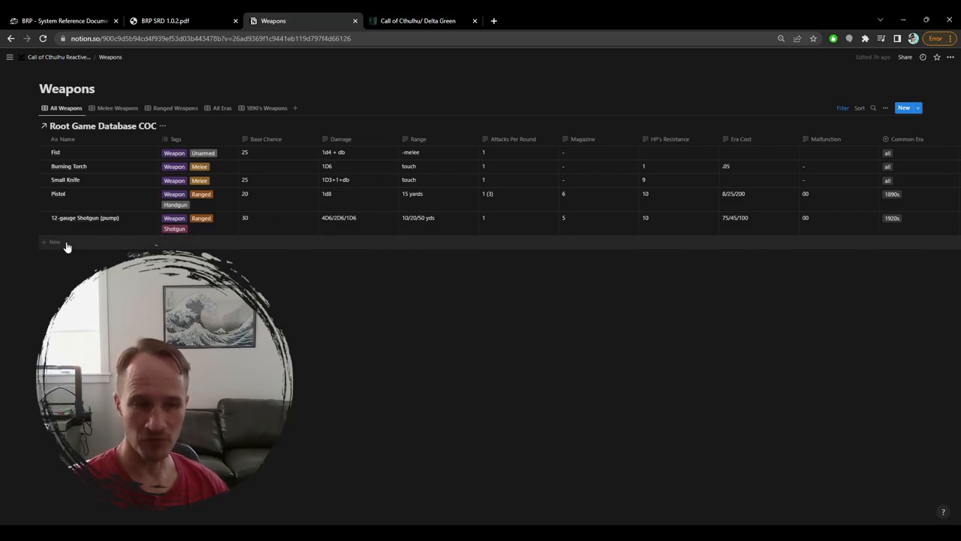
- Add a blank row to the weapons table and show the All Weapons view's Tags: Weapon filter
click(54, 241)
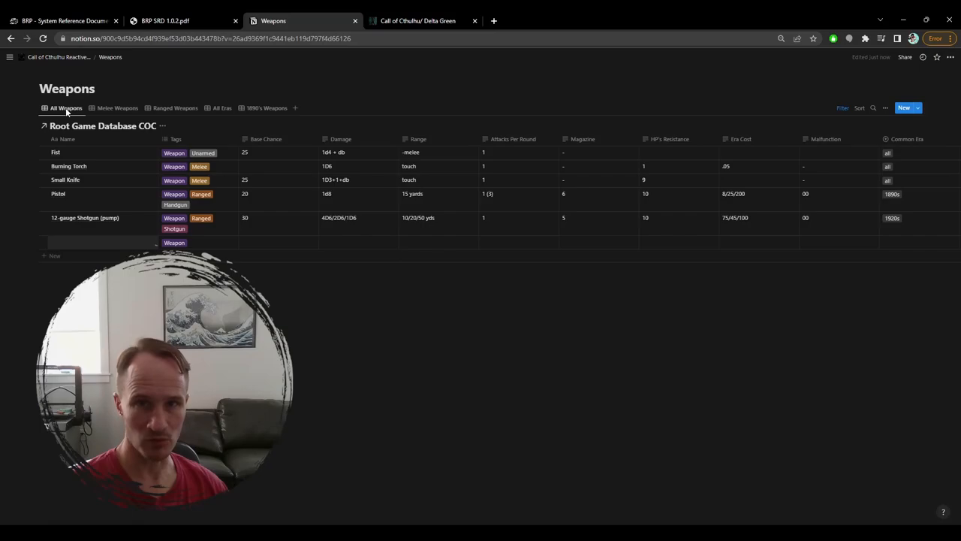
click(842, 107)
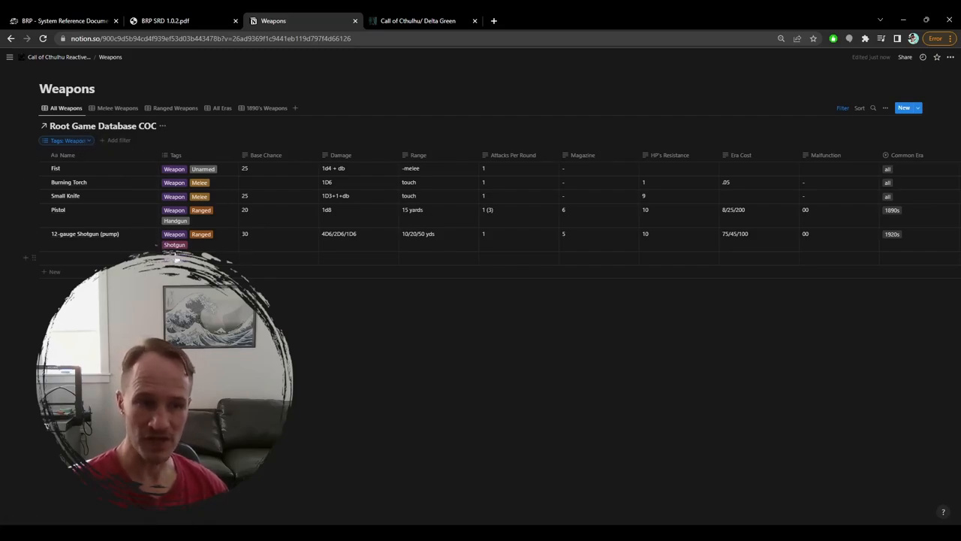
mouse_move(93, 266)
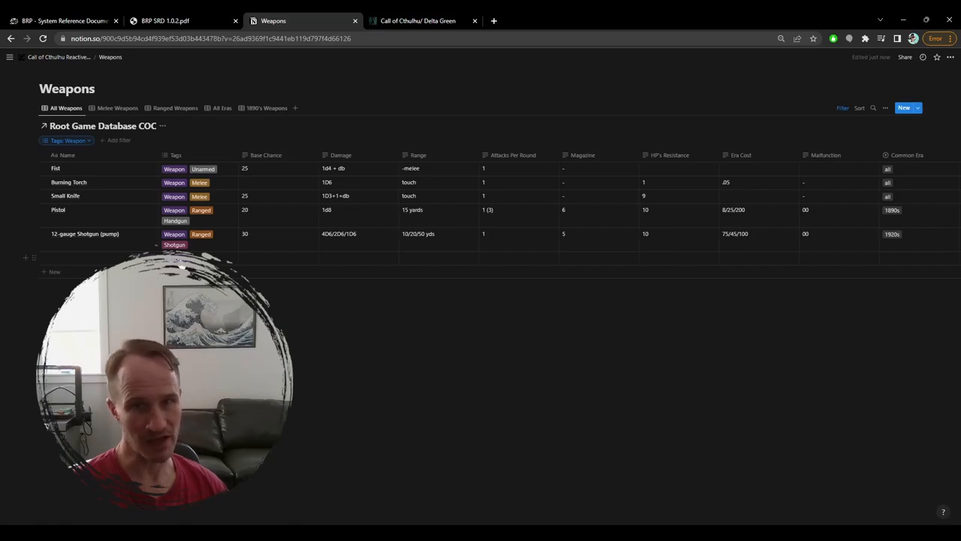
mouse_move(117, 107)
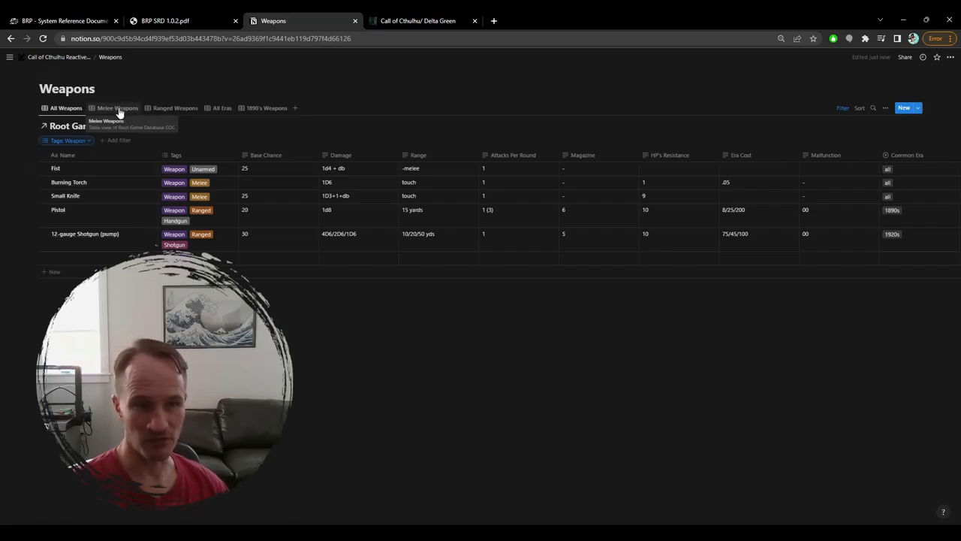
- Add a blank row in the Melee Weapons view, then show the 1890's Weapons view listing only the Pistol
click(117, 107)
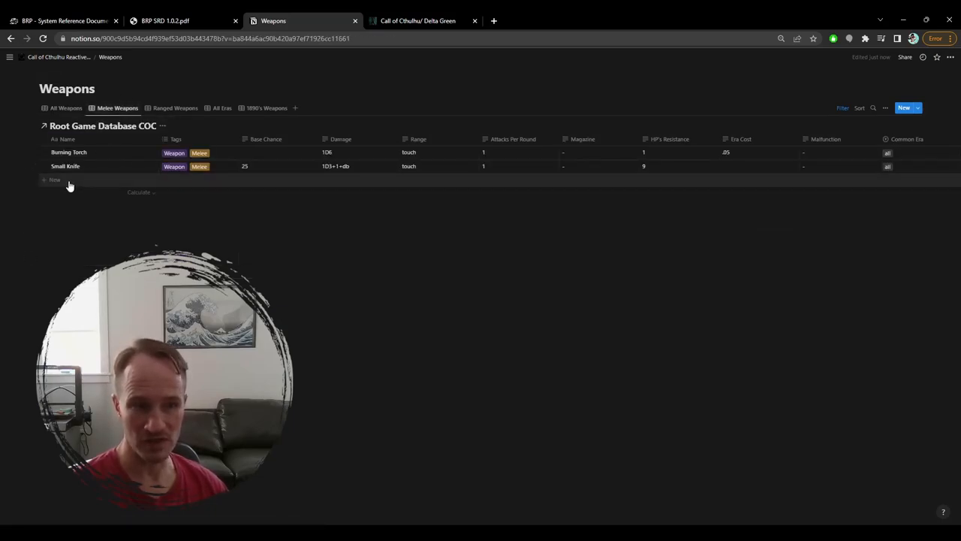
click(54, 179)
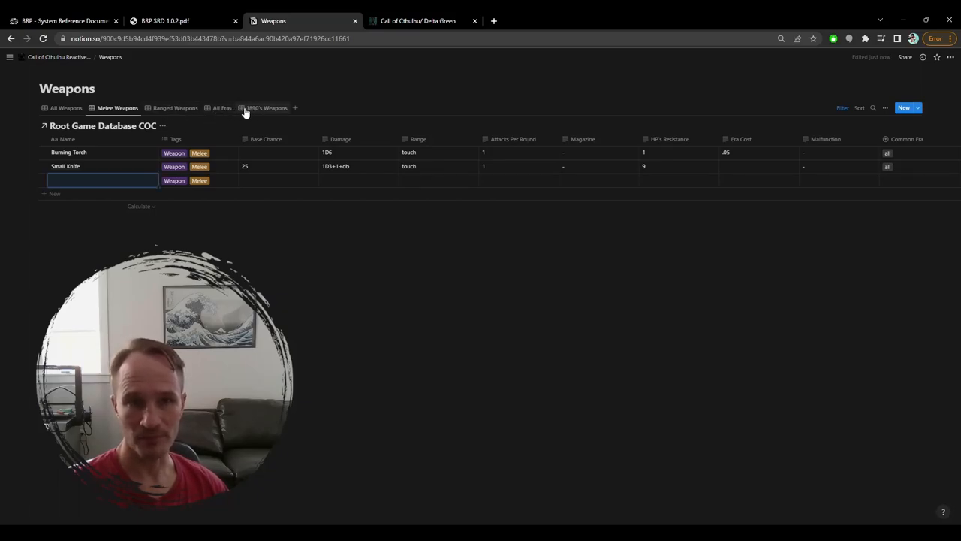
click(266, 108)
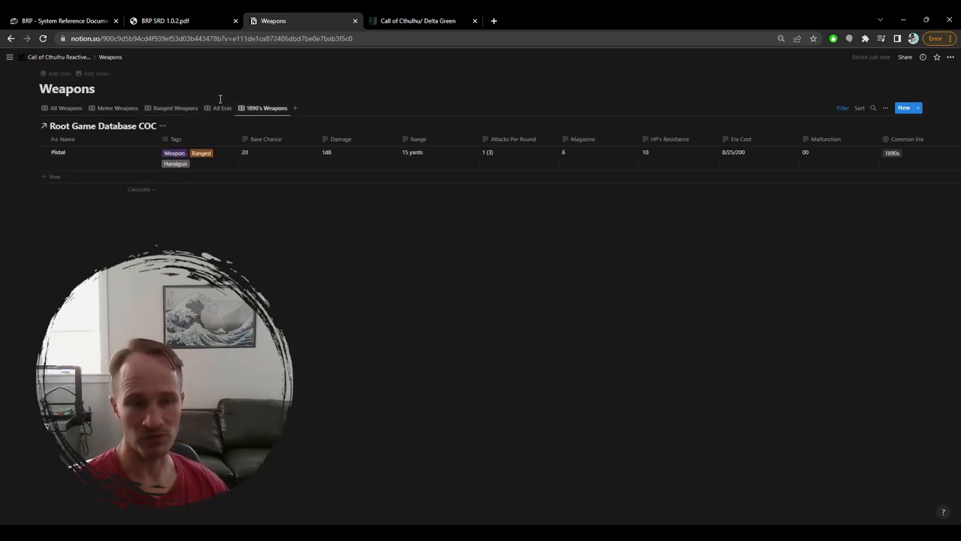
mouse_move(157, 175)
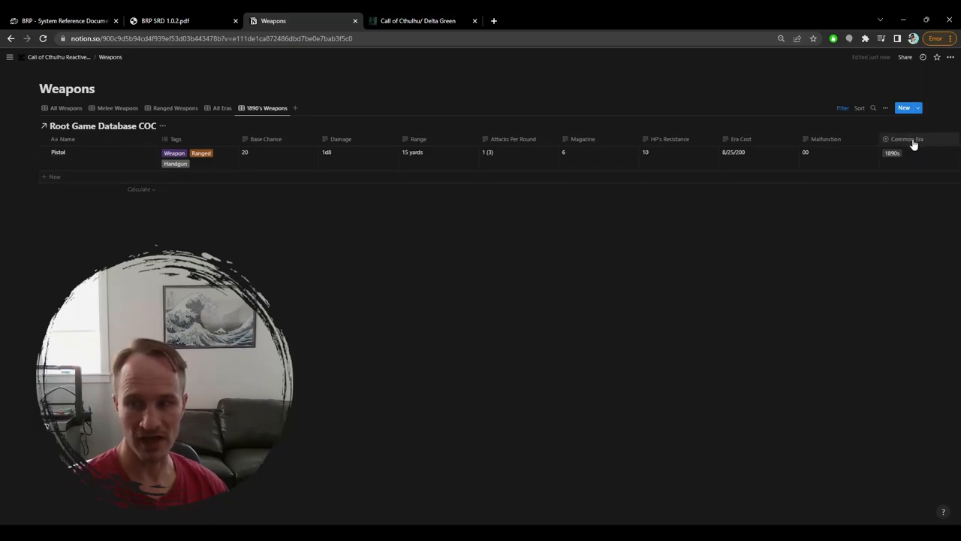
mouse_move(912, 152)
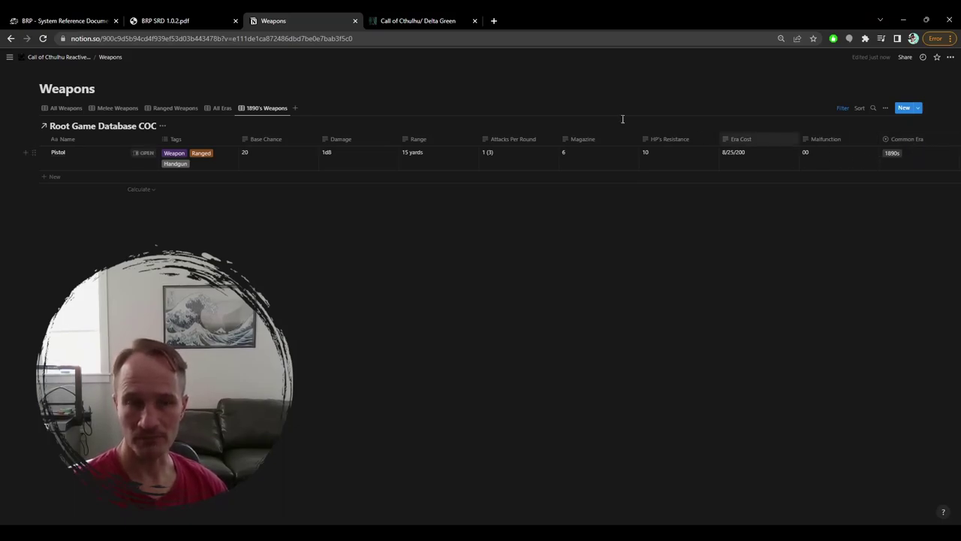
mouse_move(59, 57)
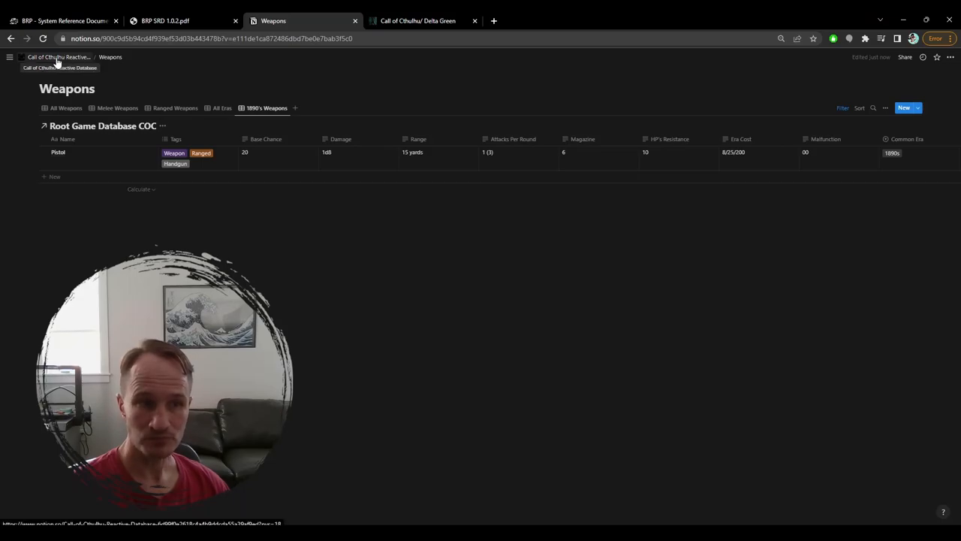
- Return to the database home page and open the Armor page with the Bulletproof Vest
click(59, 68)
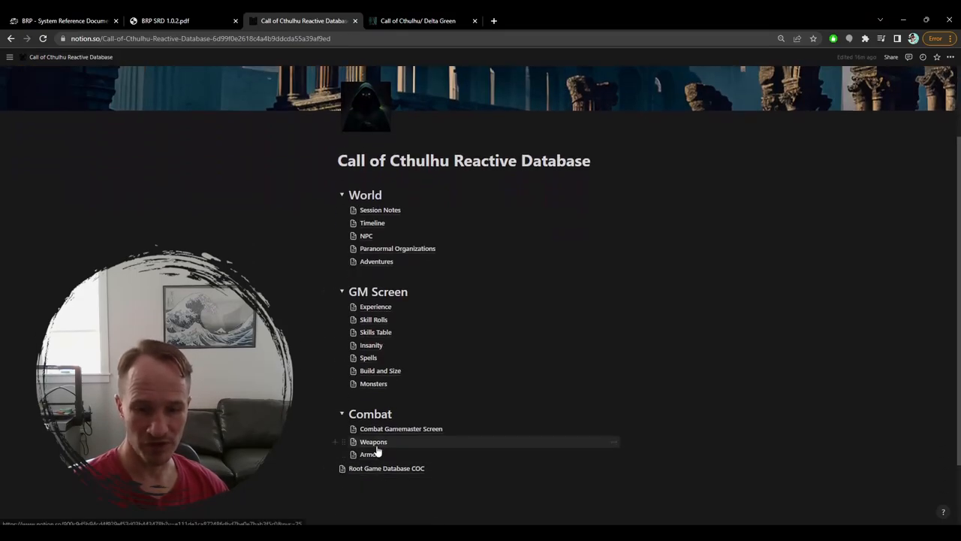
click(369, 454)
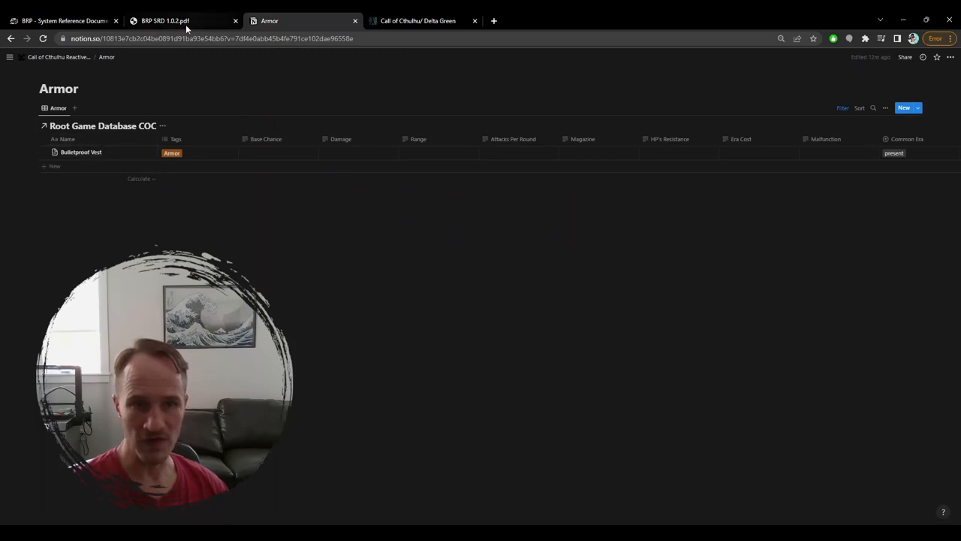
mouse_move(165, 21)
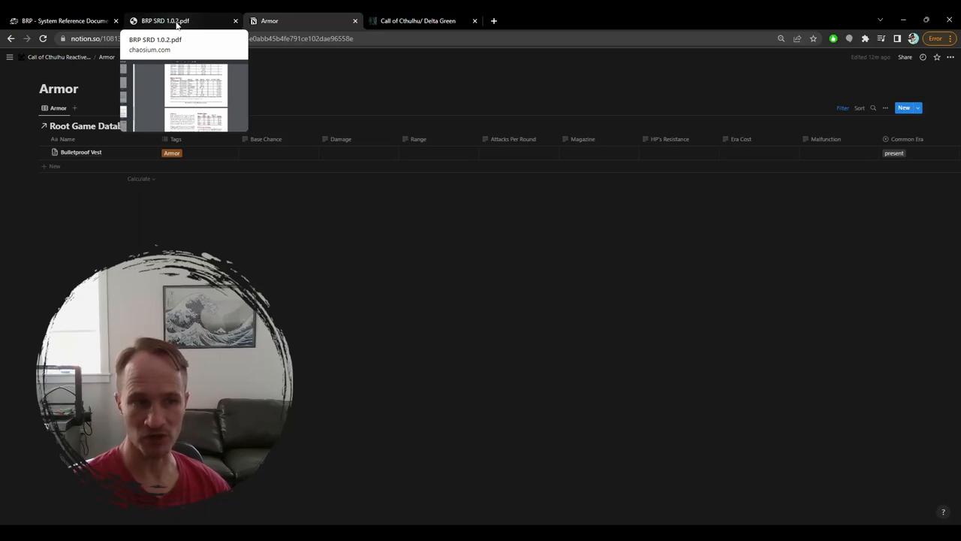
- Review the melee and missile weapon tables in the BRP SRD PDF
click(165, 20)
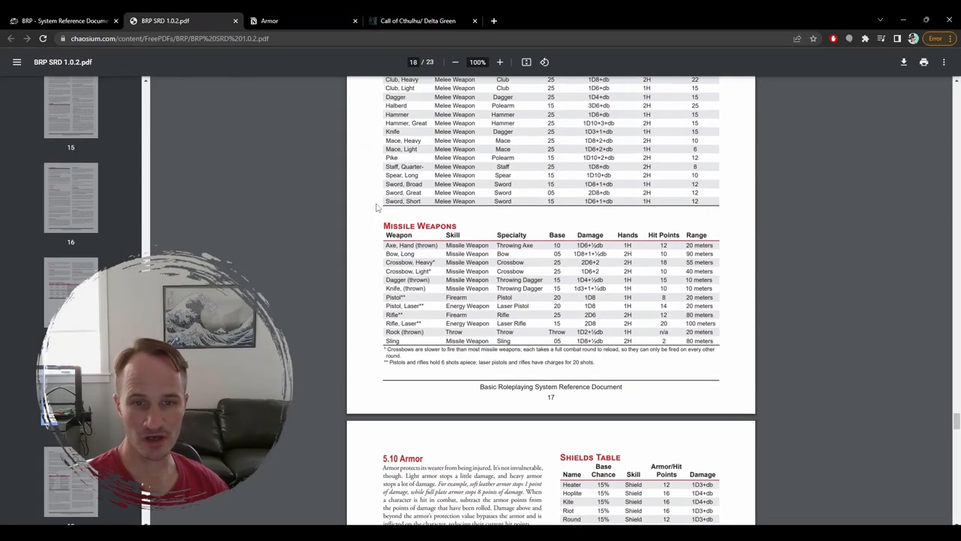
scroll(up, 3)
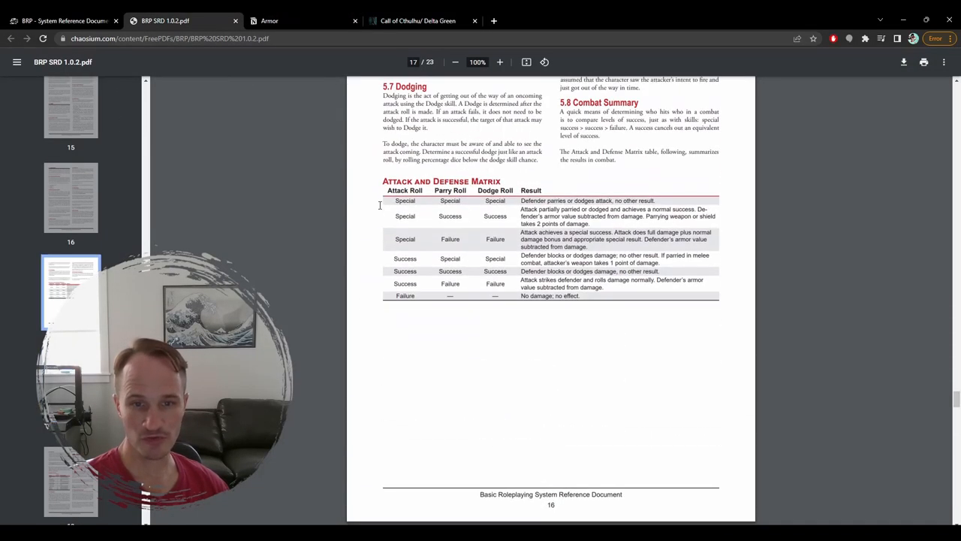
scroll(up, 3)
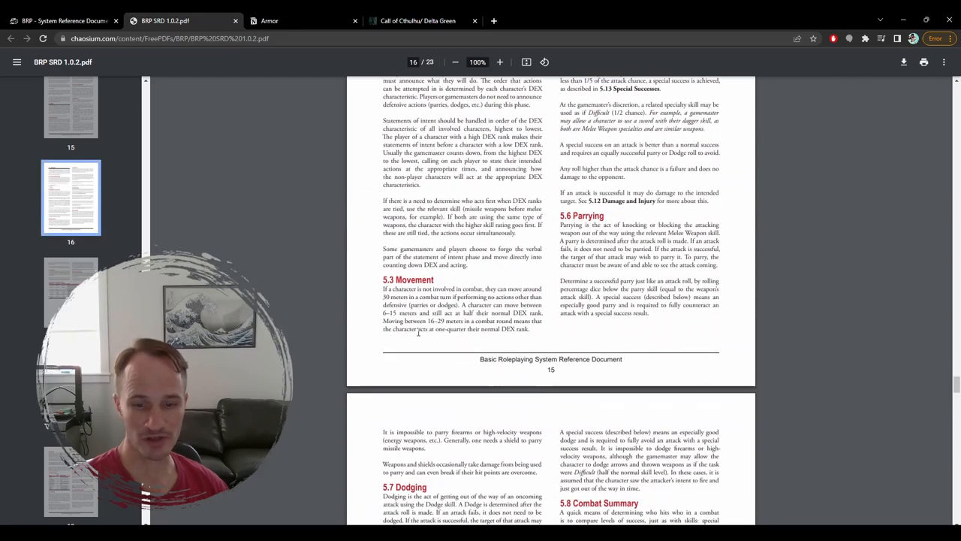
scroll(down, 3)
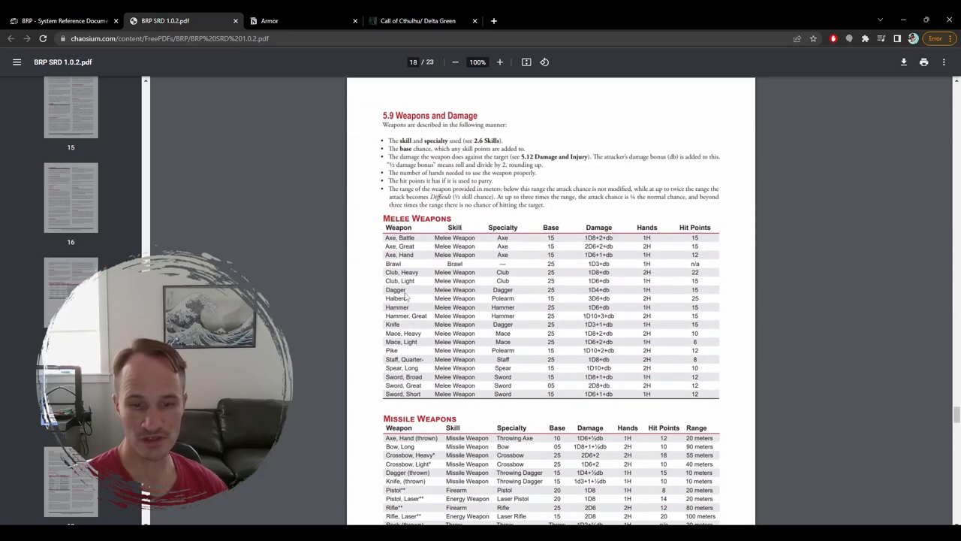
scroll(down, 3)
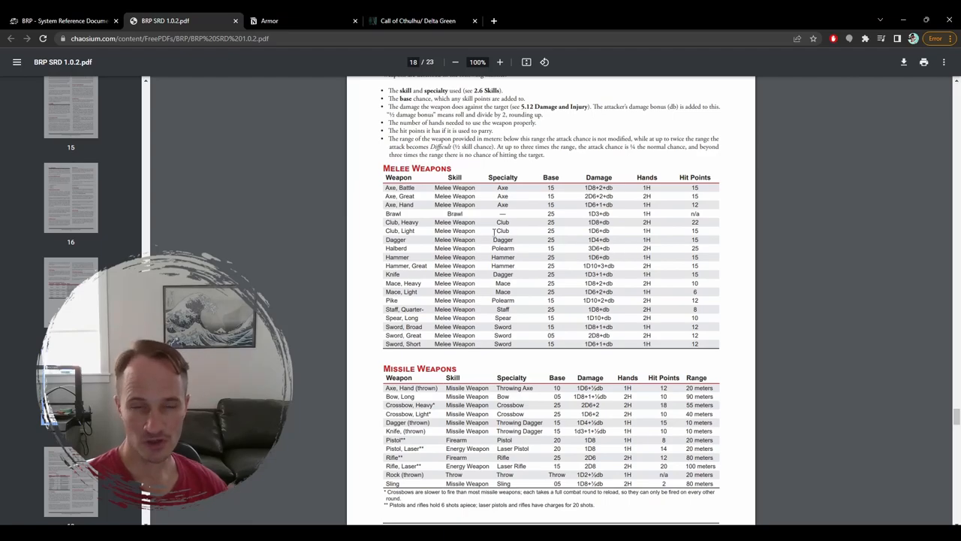
scroll(down, 3)
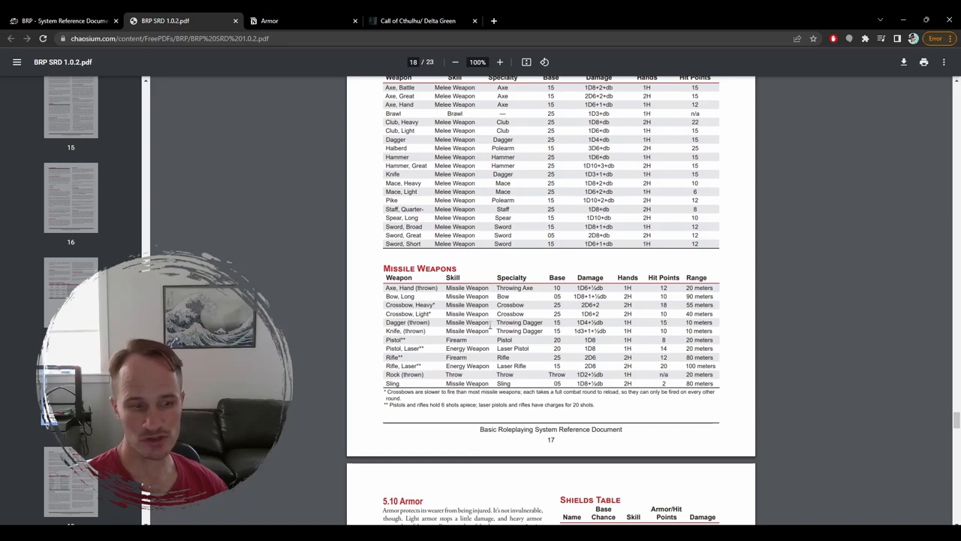
scroll(up, 3)
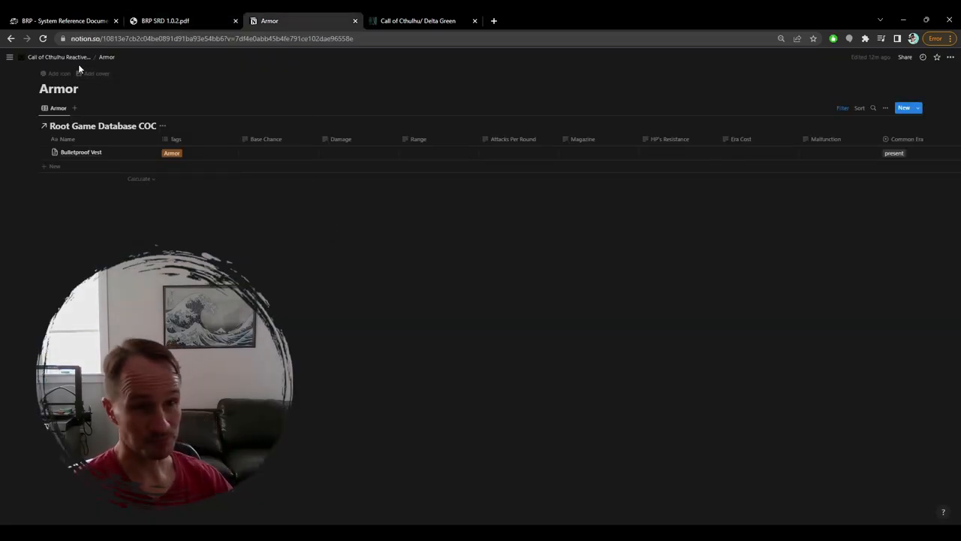
- Open the Combat Gamemaster Screen page from the home page and read through its combat actions
click(58, 57)
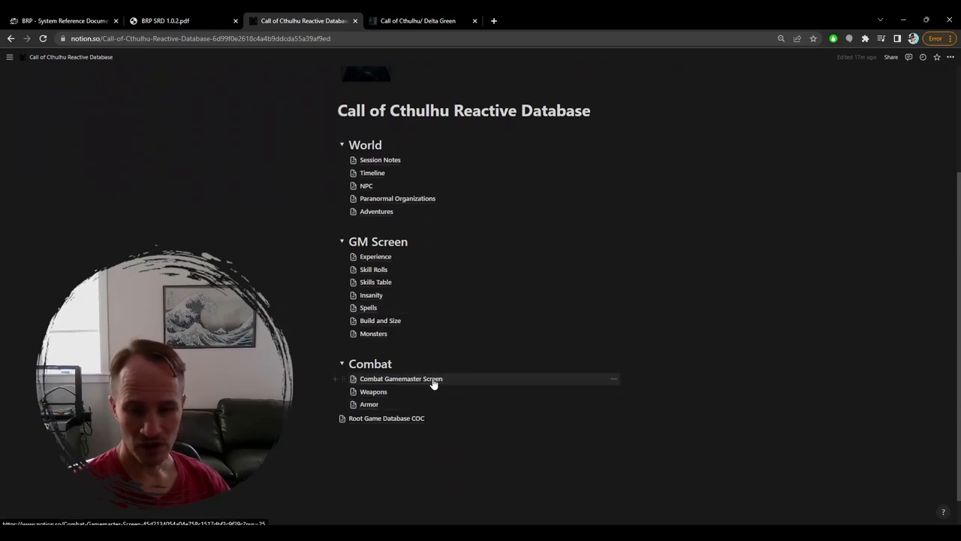
click(400, 378)
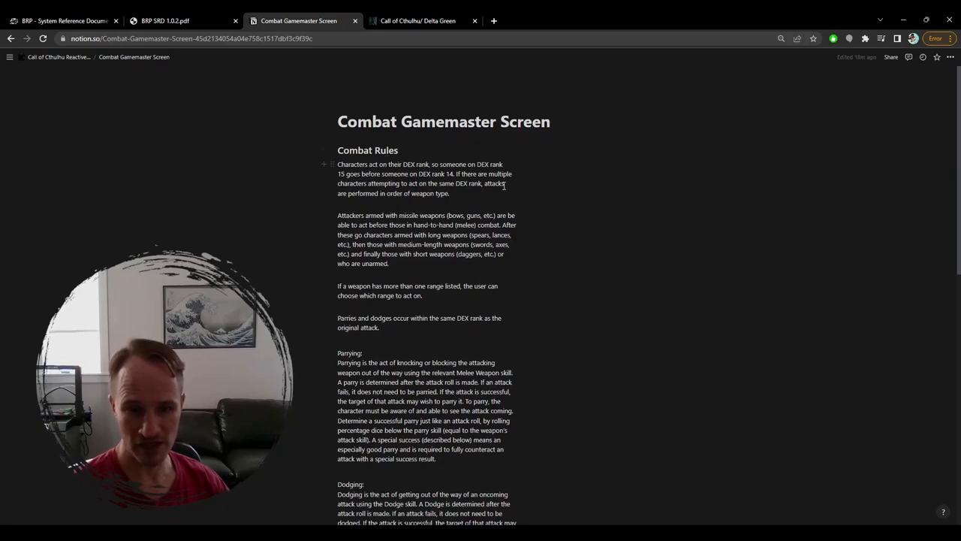
scroll(down, 3)
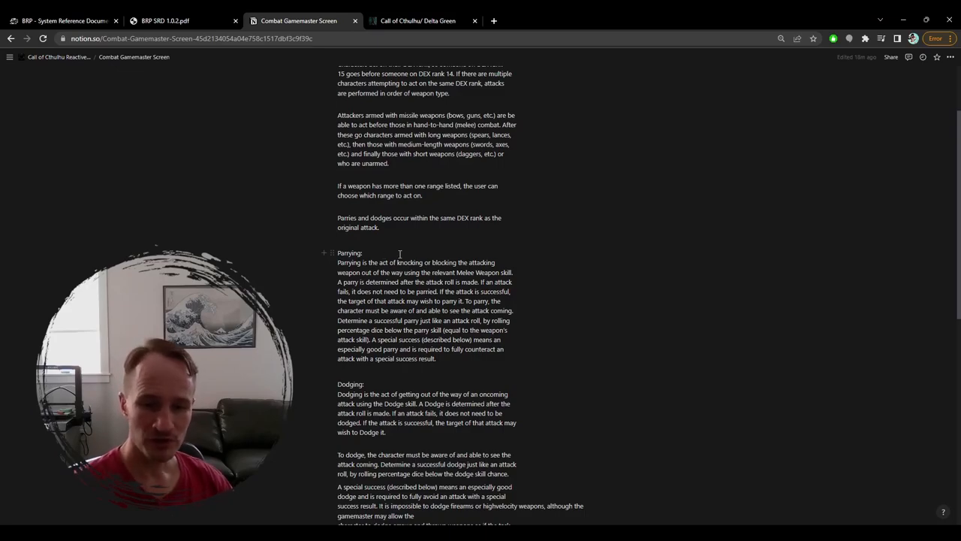
scroll(down, 3)
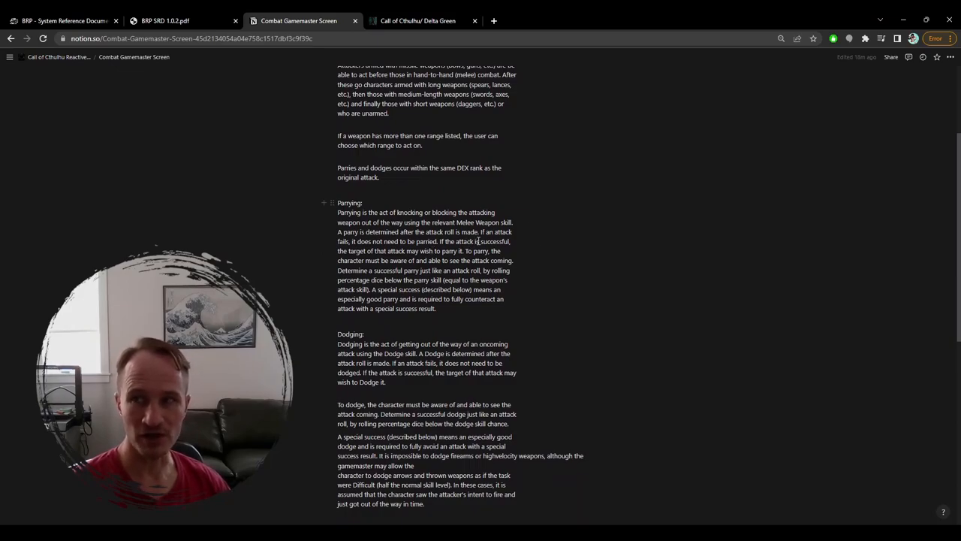
scroll(down, 3)
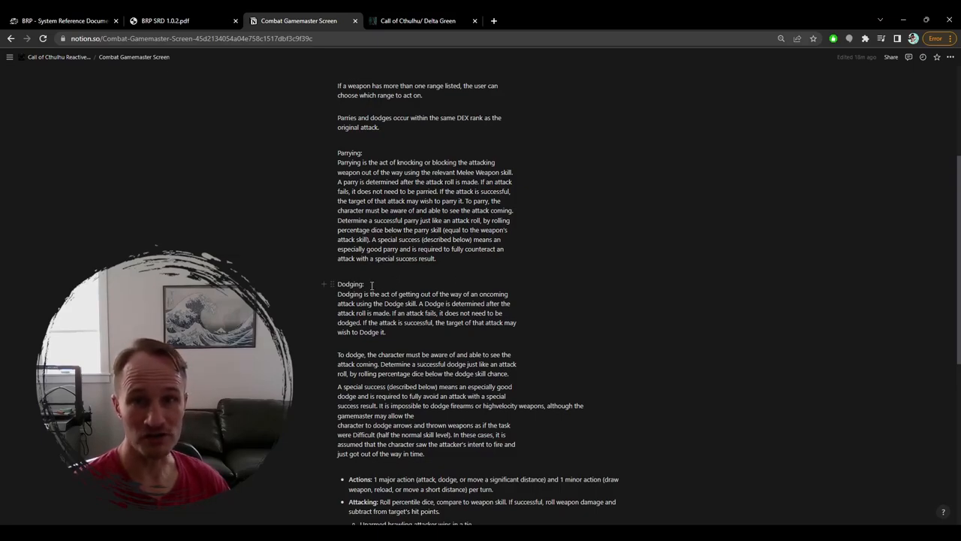
mouse_move(464, 306)
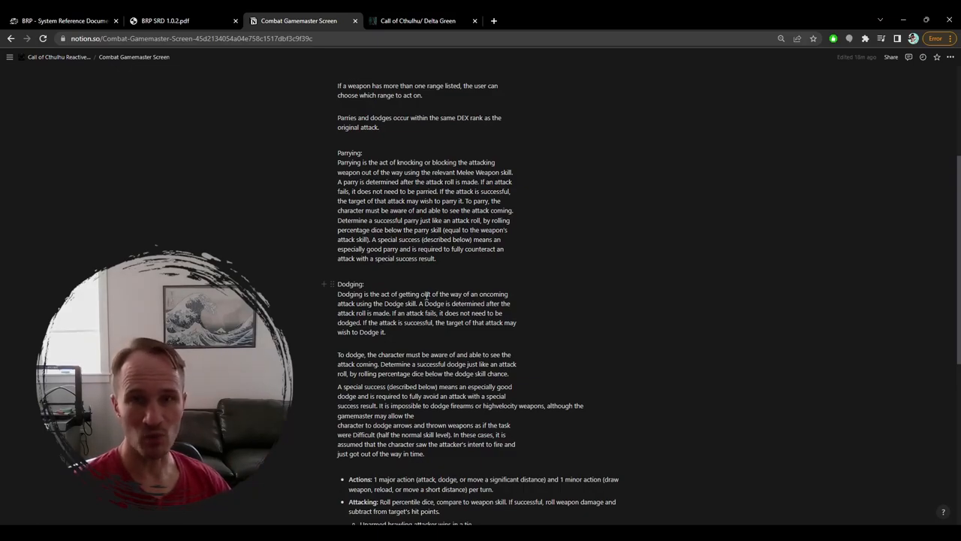
- Expand the Firearms actions section of the Combat Gamemaster Screen
scroll(down, 3)
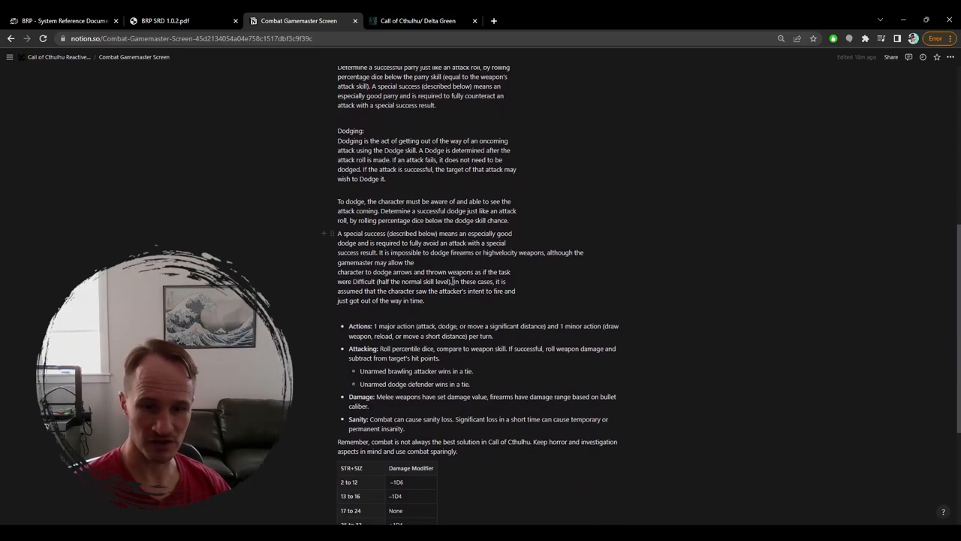
scroll(down, 3)
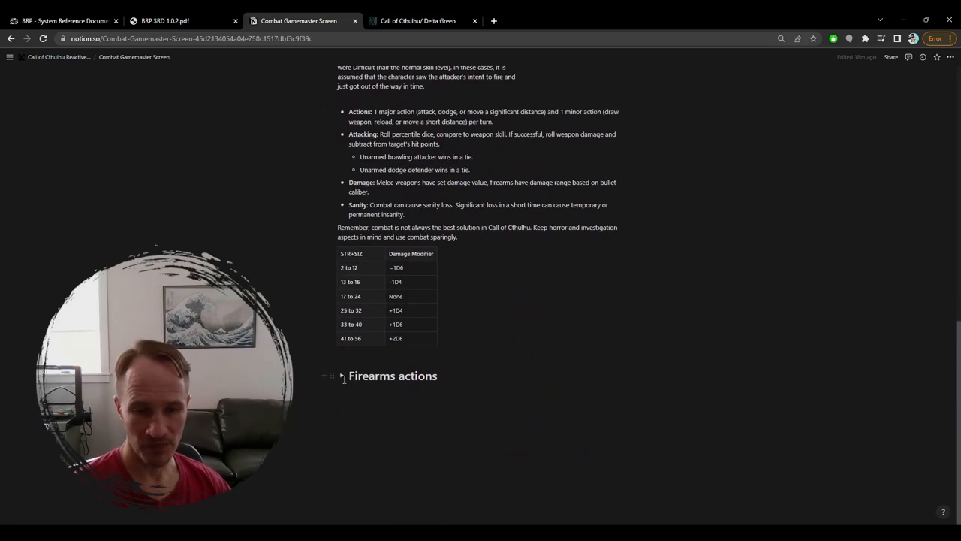
click(341, 375)
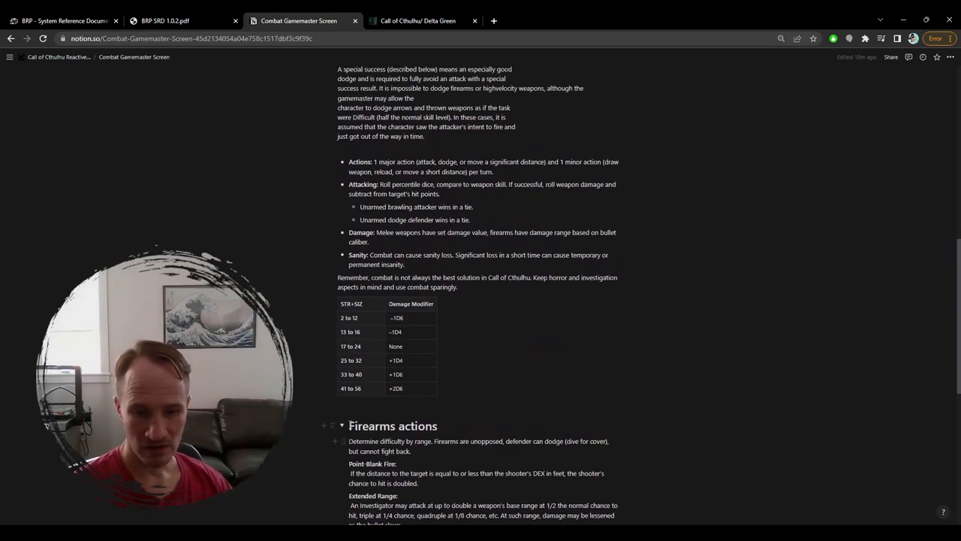
scroll(up, 3)
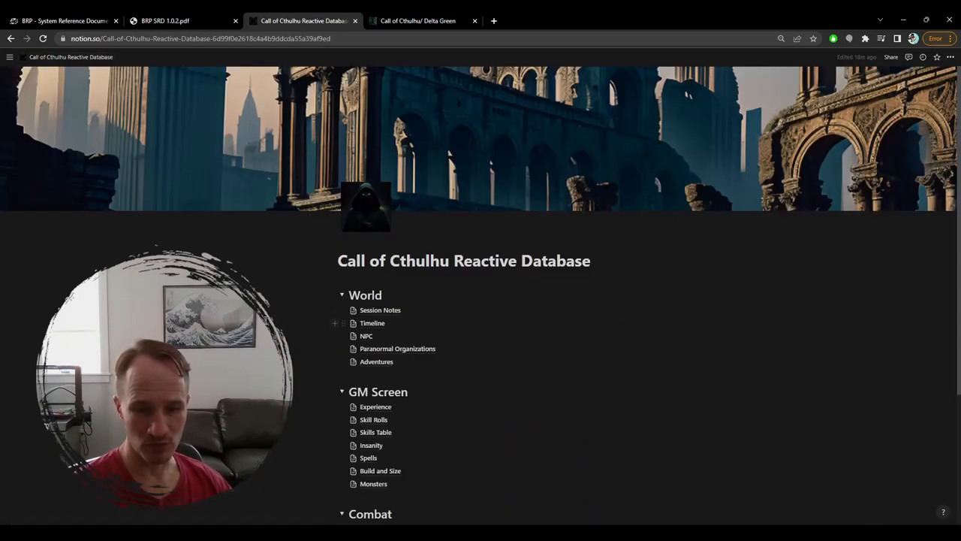
- Create a new 'Locations' page at the top of the World section on the home page
scroll(down, 3)
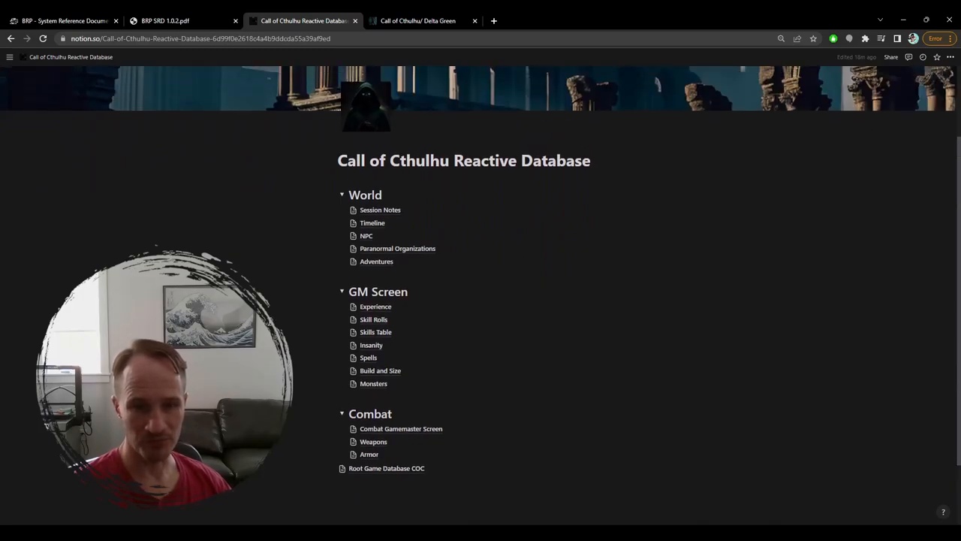
mouse_move(401, 195)
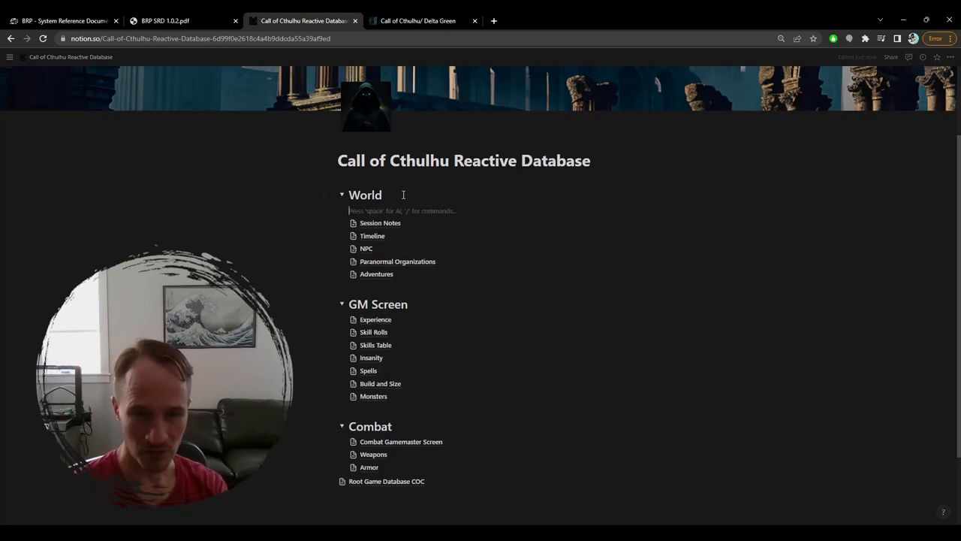
text(Locations)
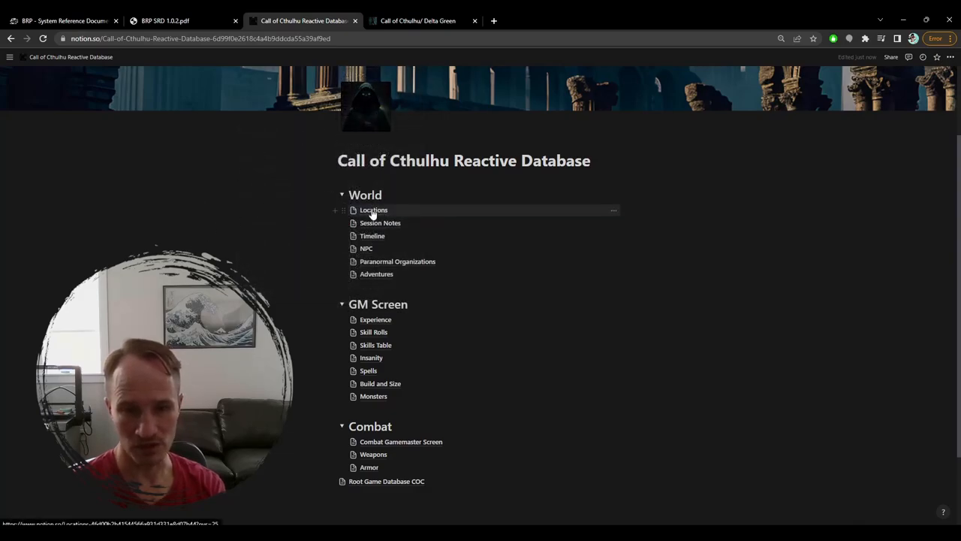
- Make the Locations page a linked table view of Root Game Database COC, copying the existing table layout
click(373, 210)
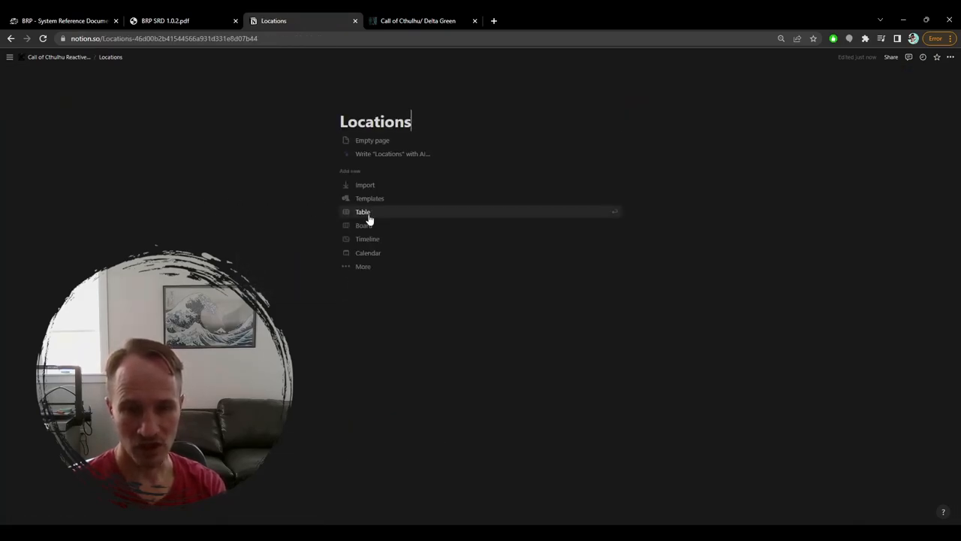
mouse_move(373, 141)
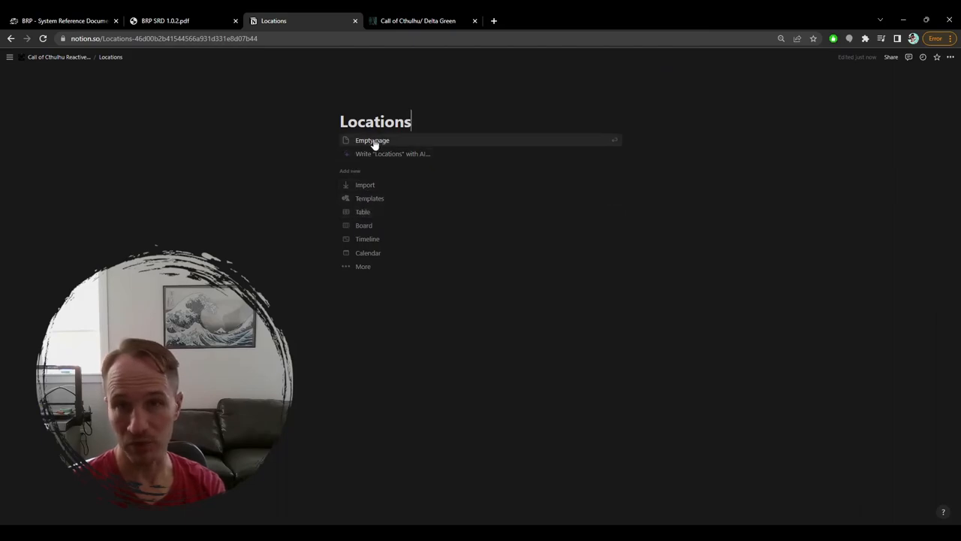
mouse_move(365, 185)
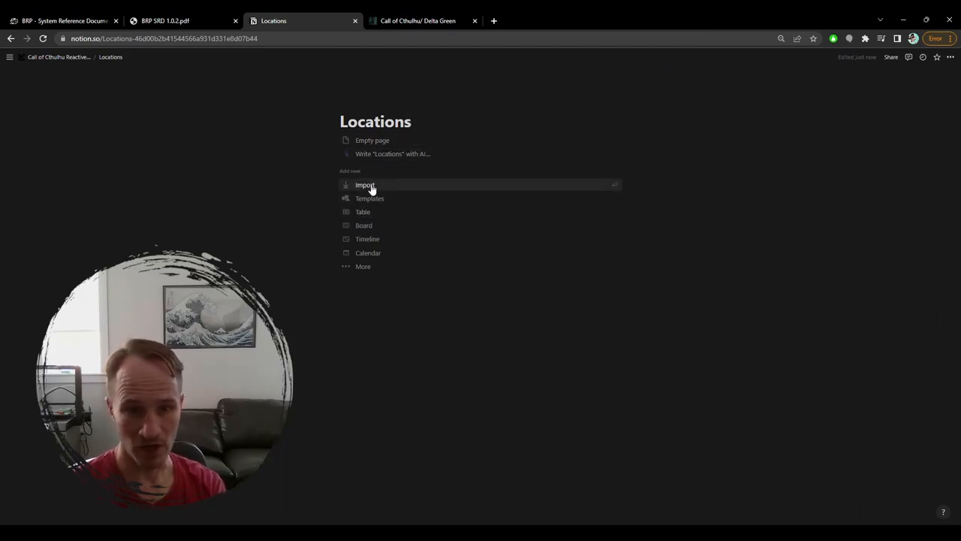
click(363, 211)
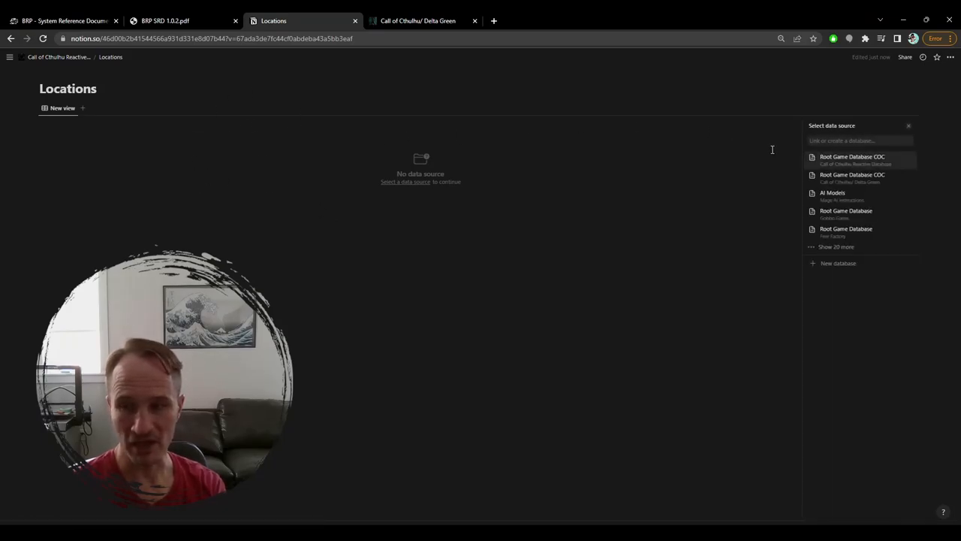
mouse_move(875, 164)
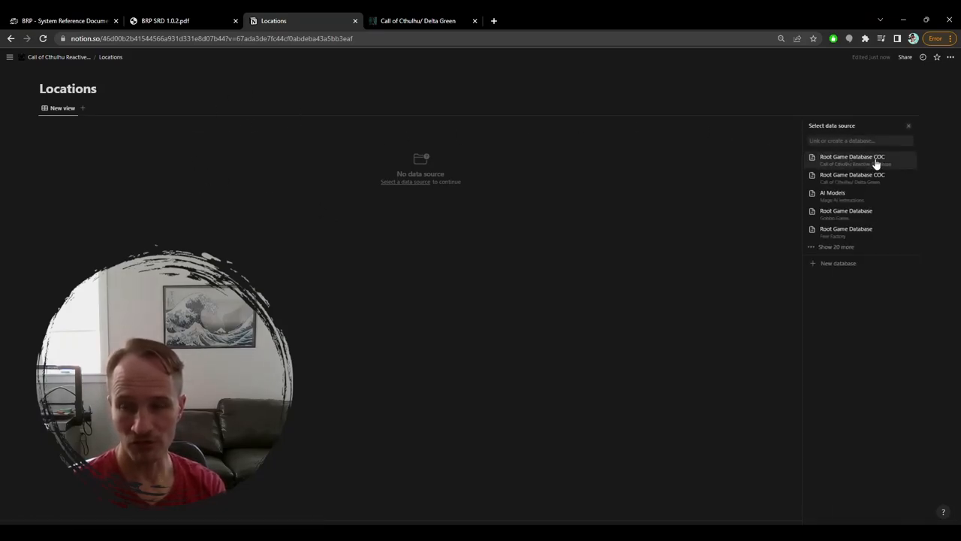
mouse_move(851, 164)
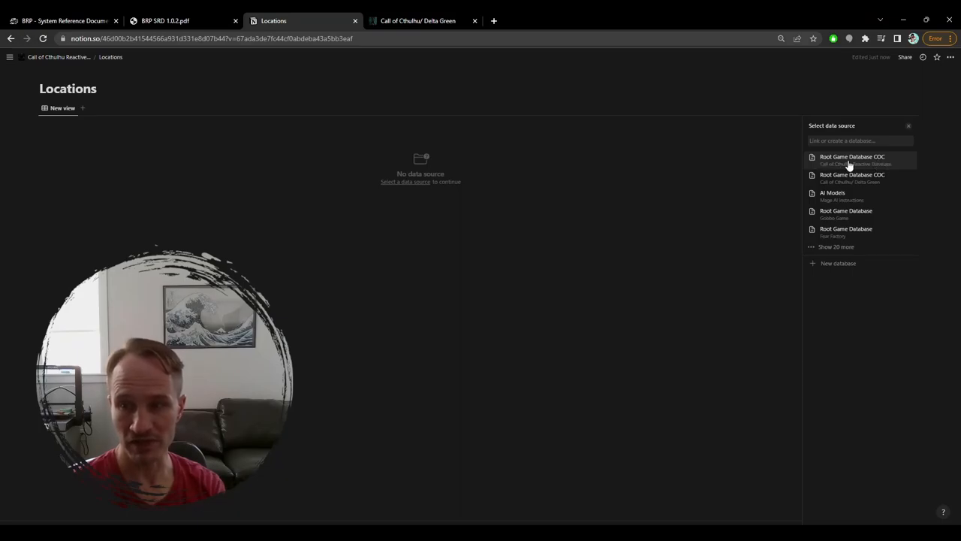
mouse_move(854, 165)
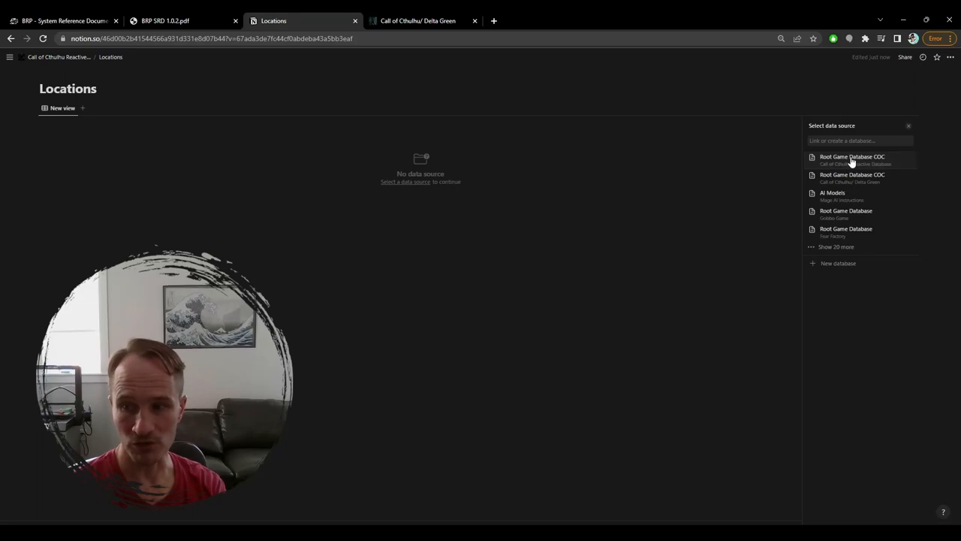
click(853, 156)
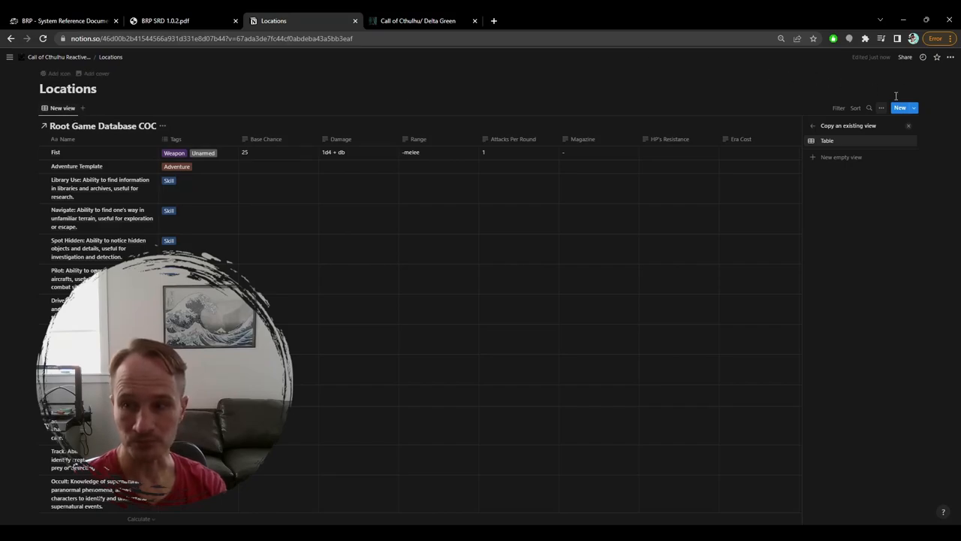
click(914, 107)
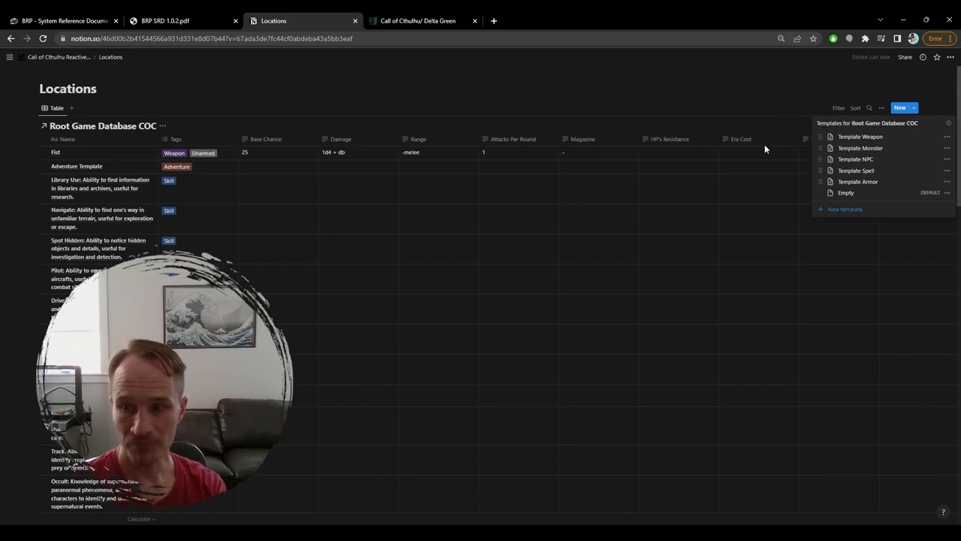
mouse_move(818, 148)
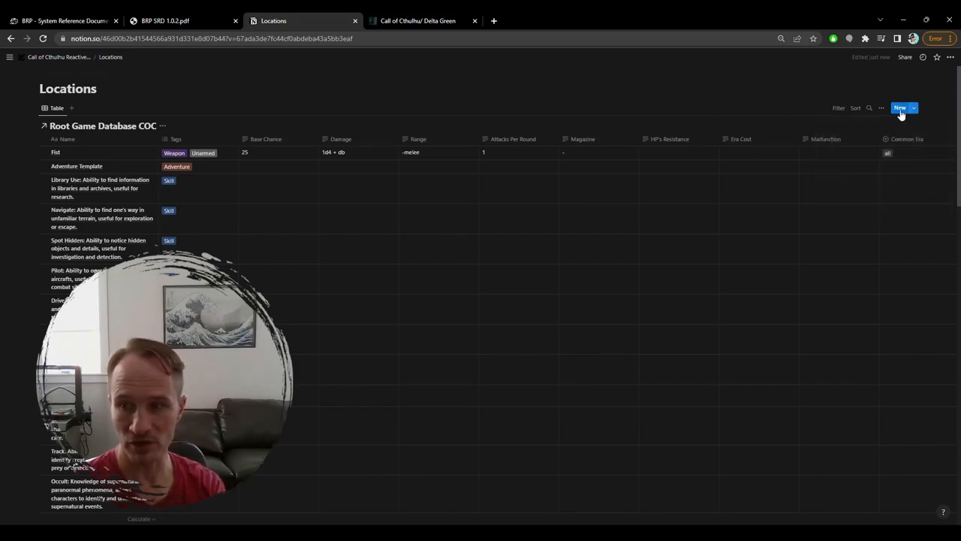
- Add a new database entry titled 'Sample Location' and tag it with a new 'Location' option
click(900, 107)
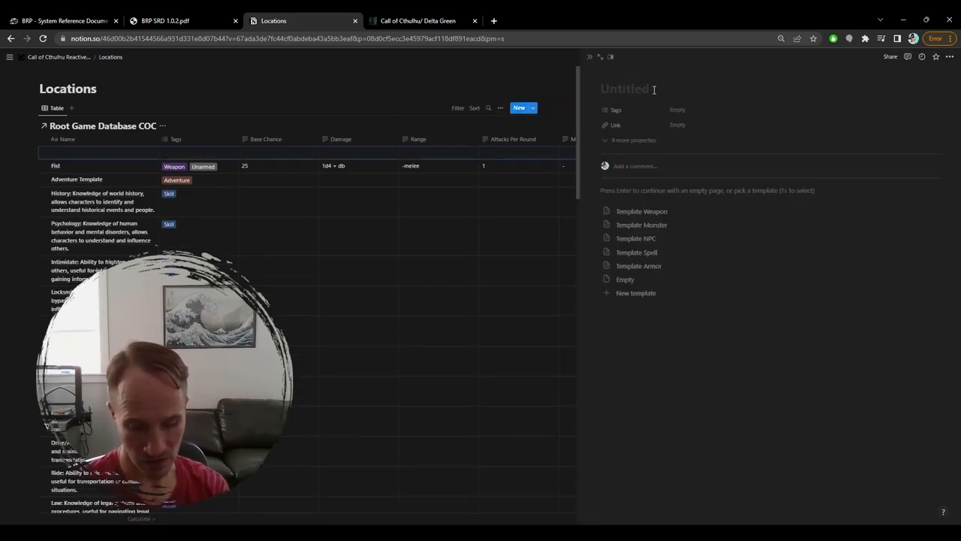
text(Sampl)
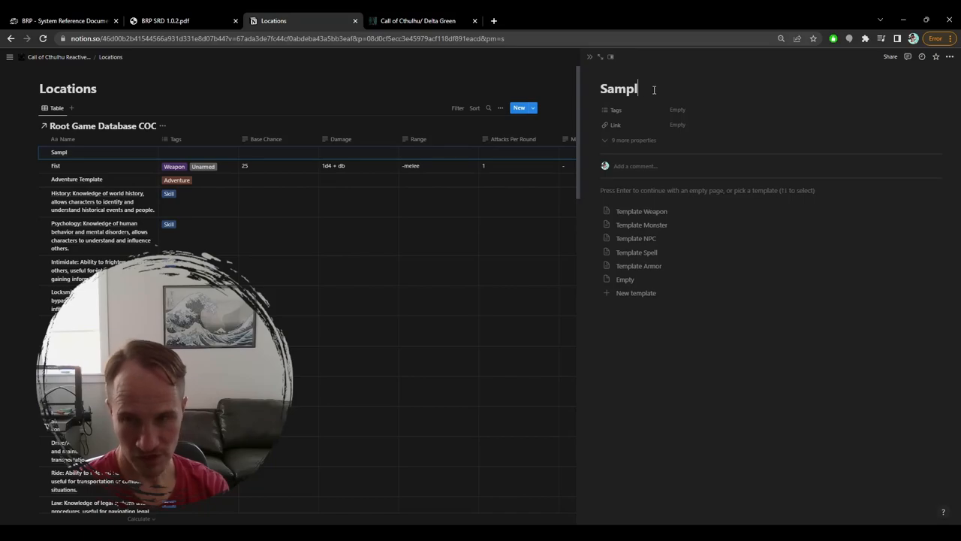
text(e Location)
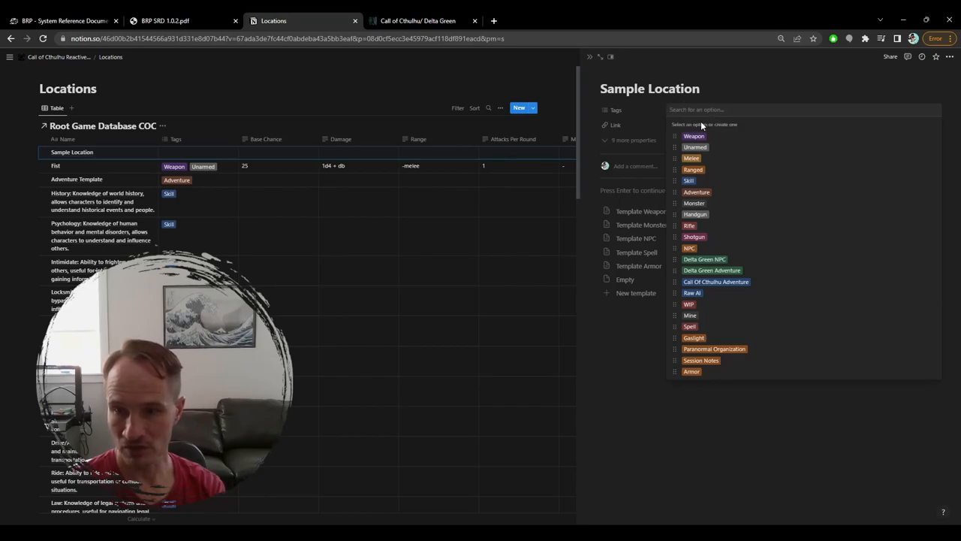
text(Loc)
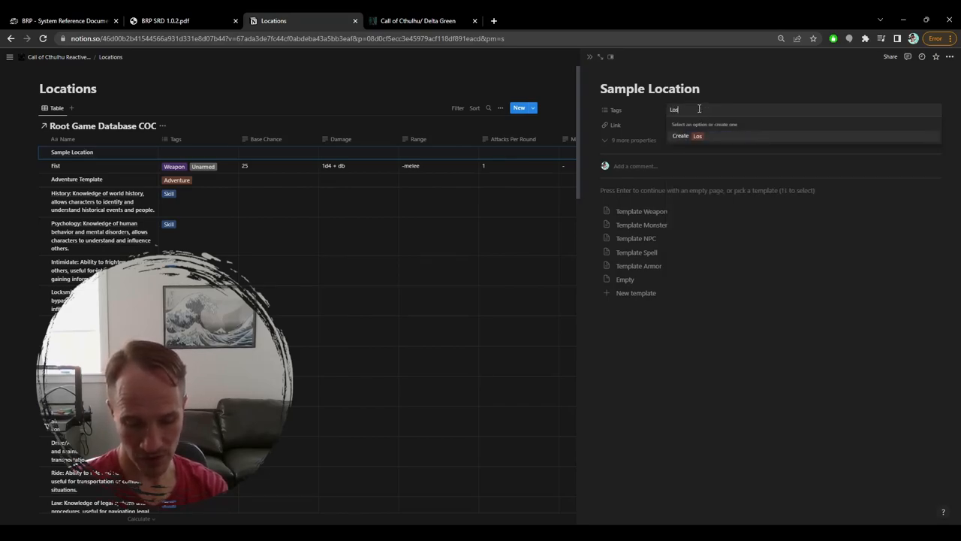
text(ation)
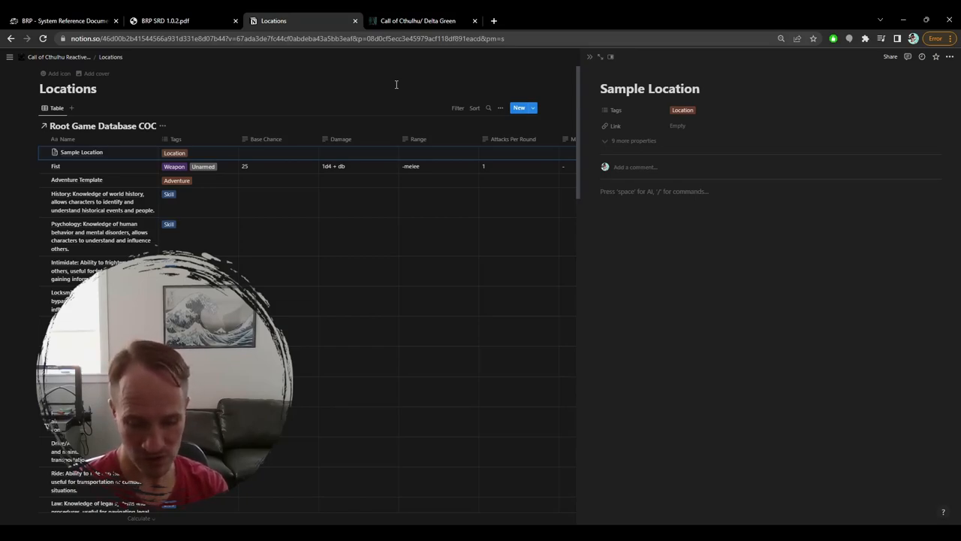
- Write the description 'A small town on the ocean in Oregon think Twin Peaks' in the page body
text(A)
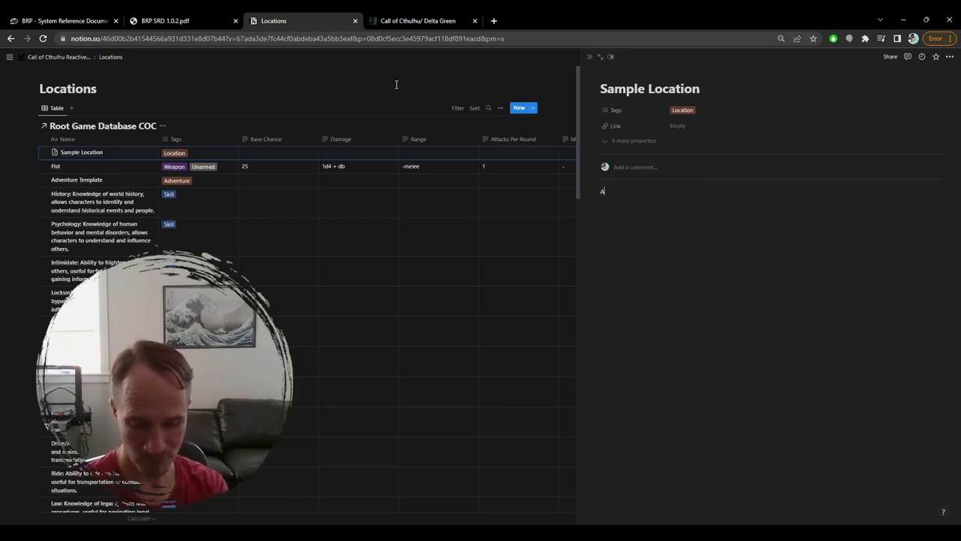
text(small town)
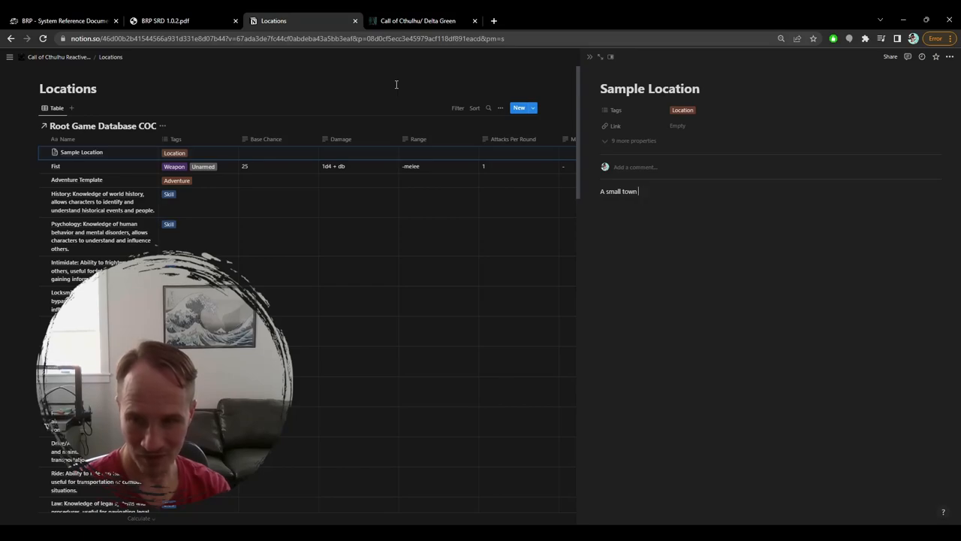
text(on the oc)
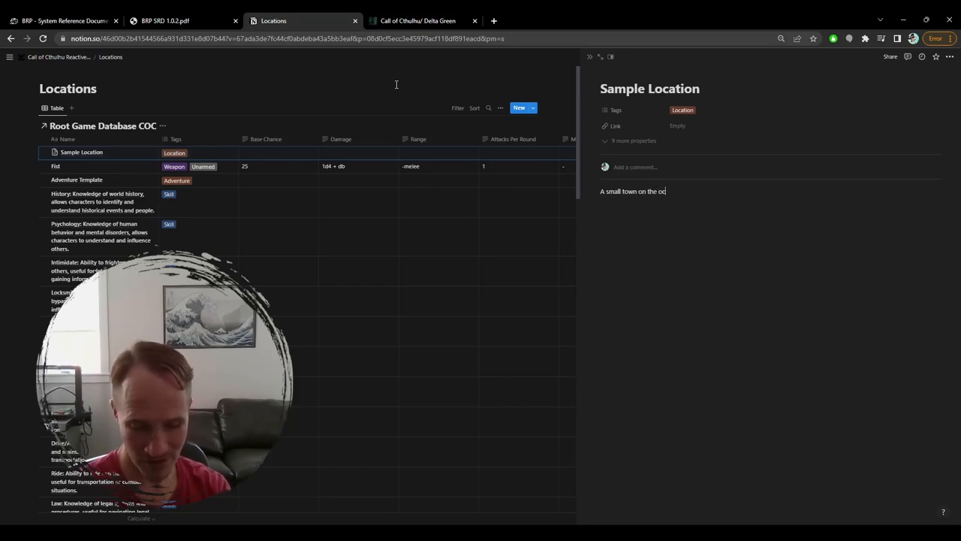
text(ean in Org)
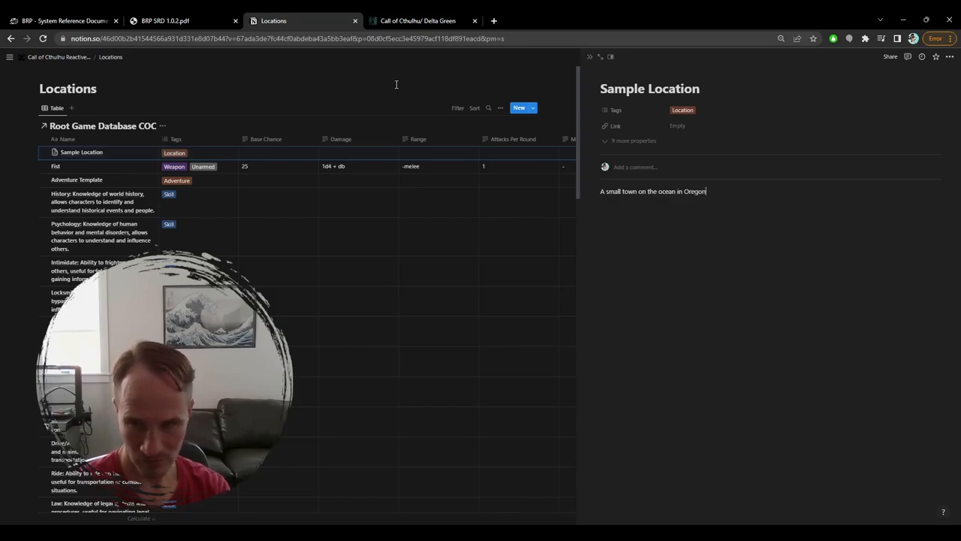
text(remisn)
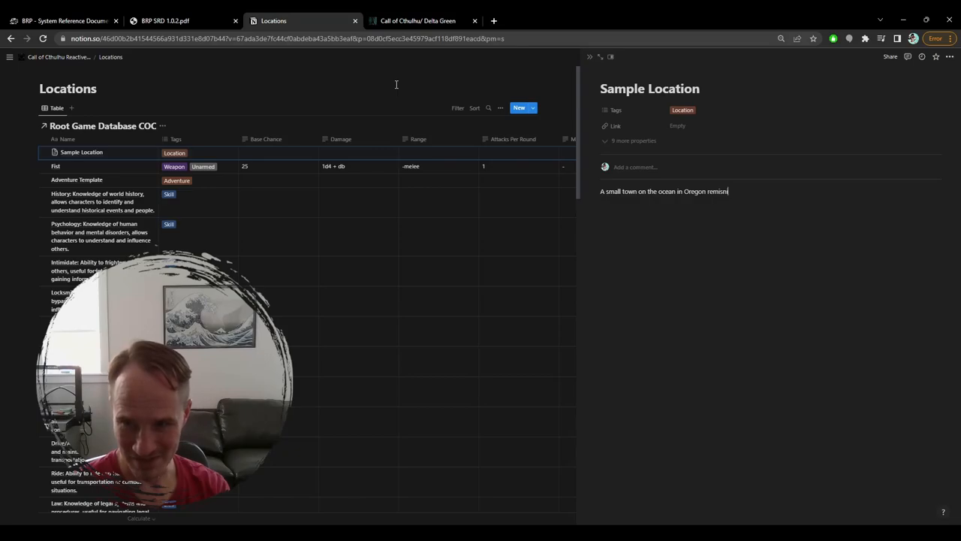
key(Backspace)
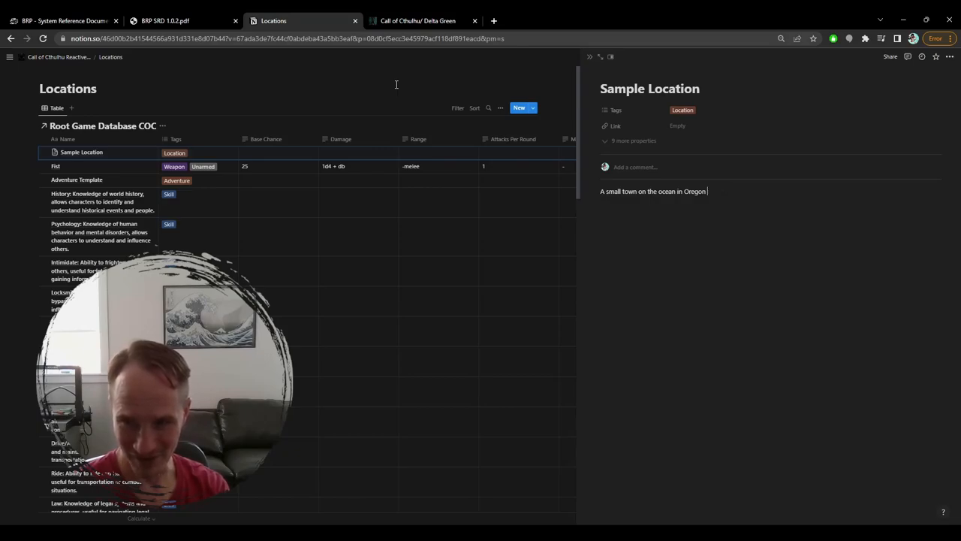
text(think T)
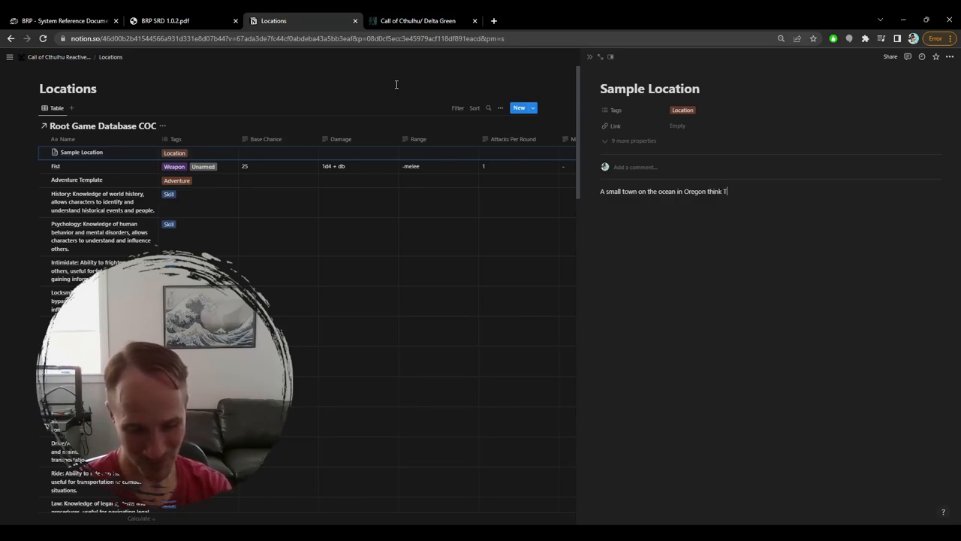
text(win Peaks)
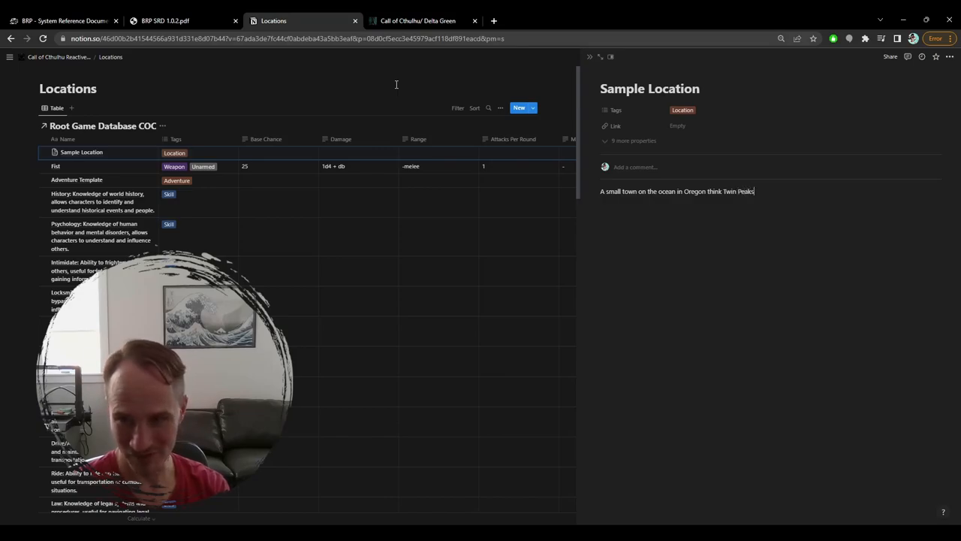
mouse_move(687, 133)
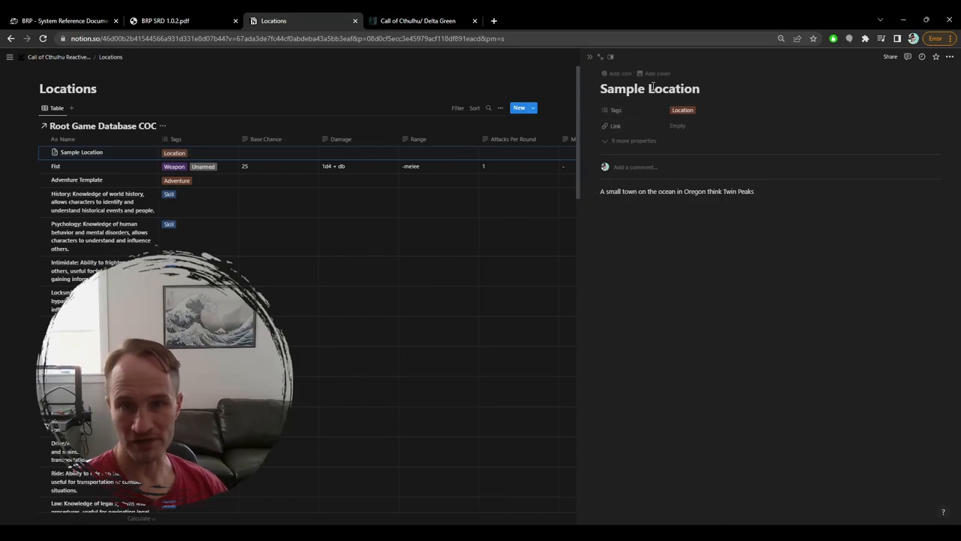
- Close the Sample Location peek and rename the linked table view to 'Locations'
click(590, 57)
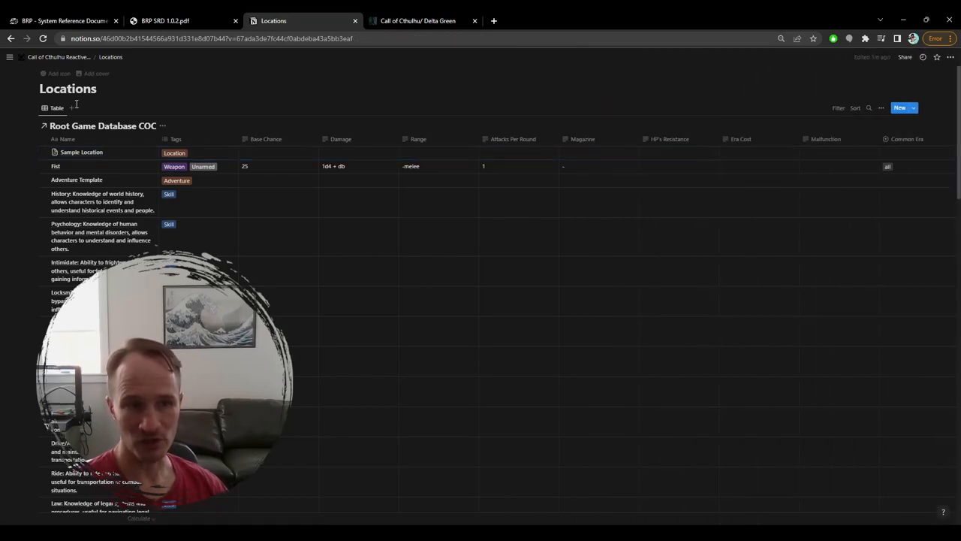
mouse_move(56, 108)
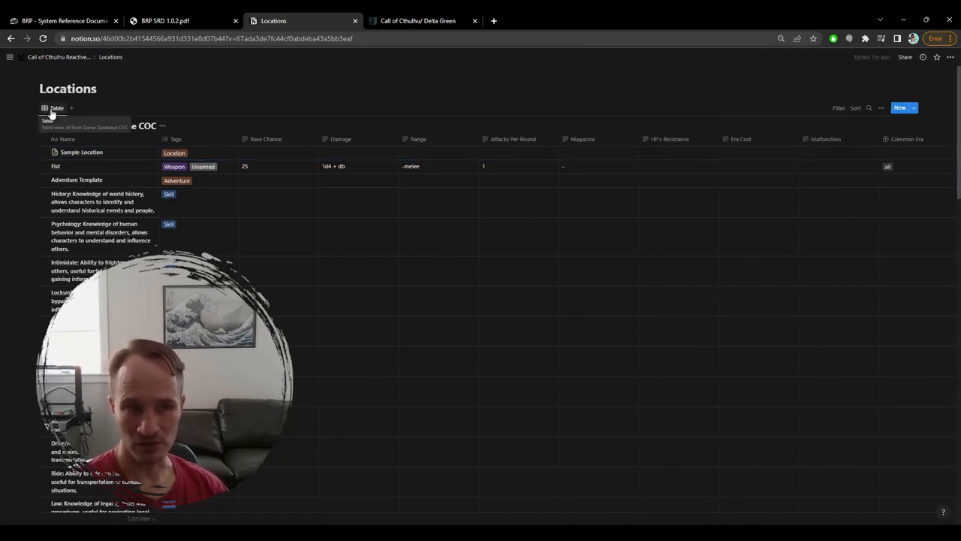
click(57, 107)
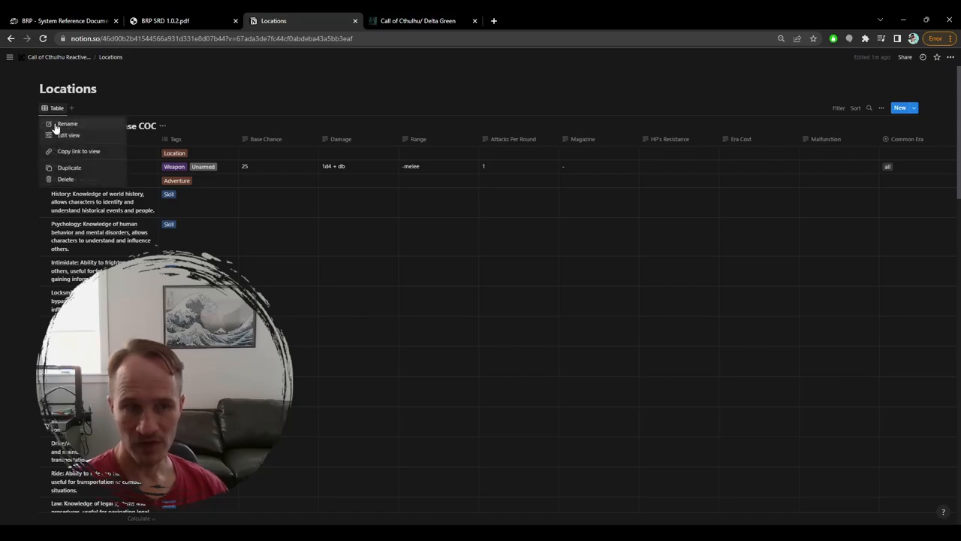
click(68, 134)
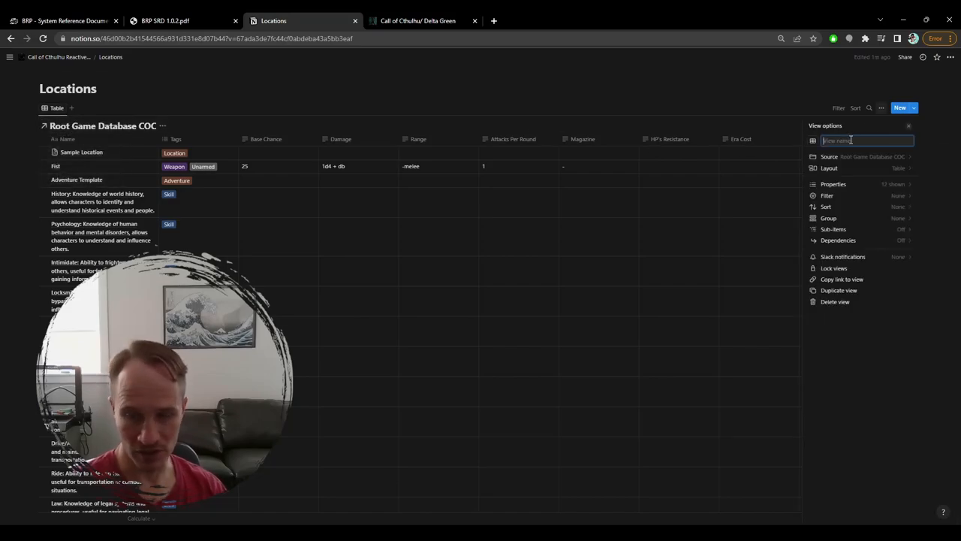
text(Locations)
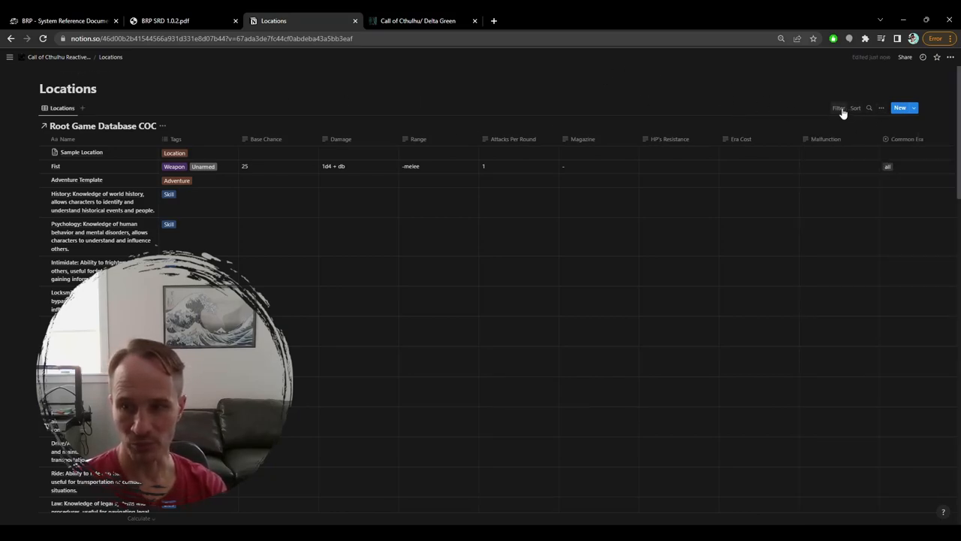
- Filter the Locations view by Tags so only entries tagged Location appear
click(838, 108)
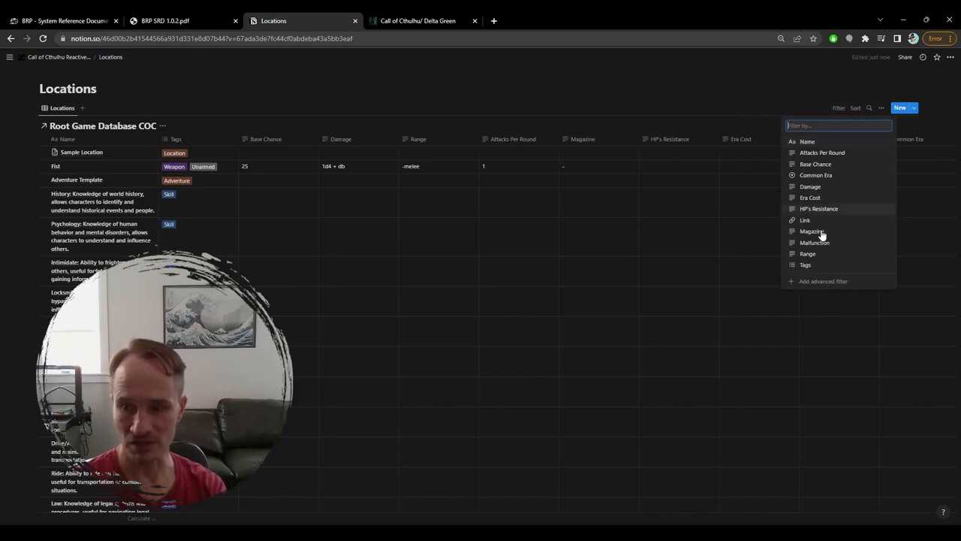
mouse_move(805, 265)
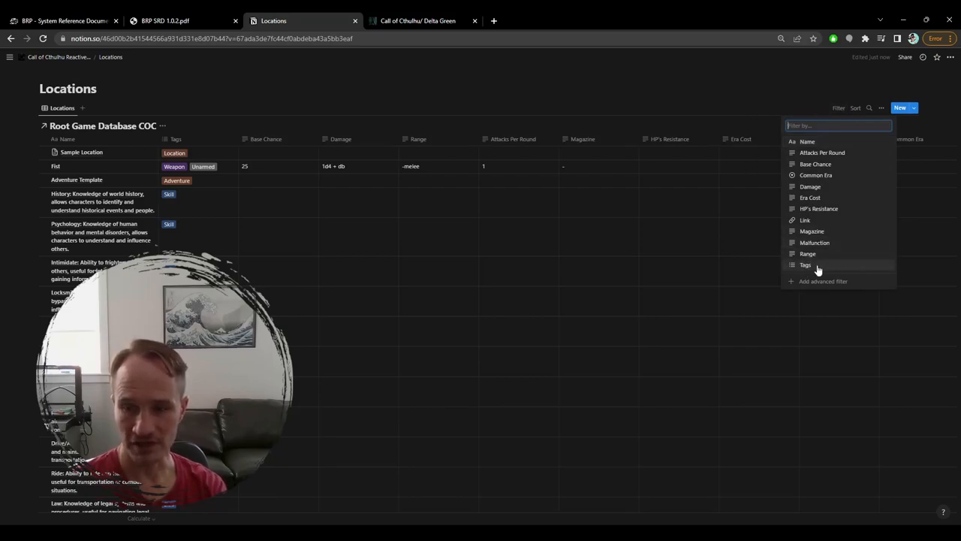
click(806, 264)
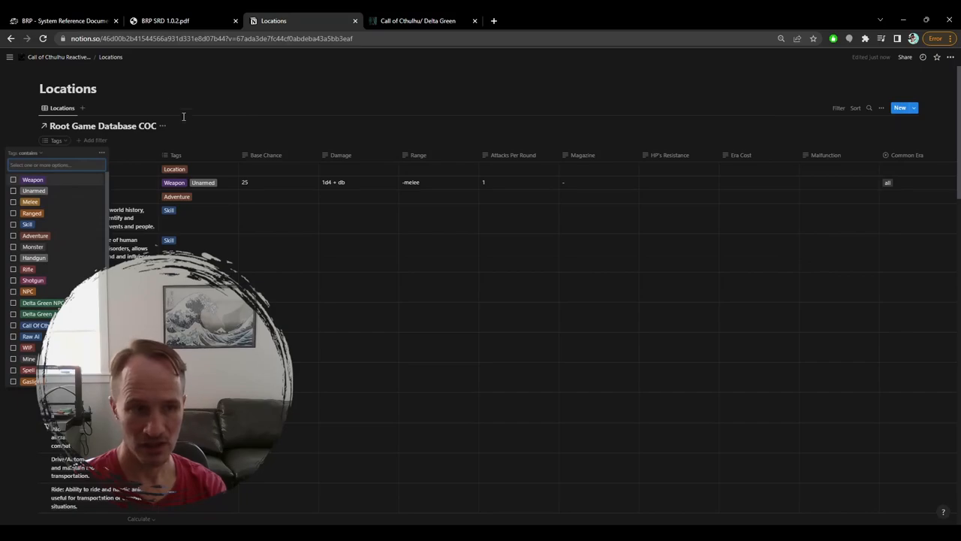
scroll(down, 3)
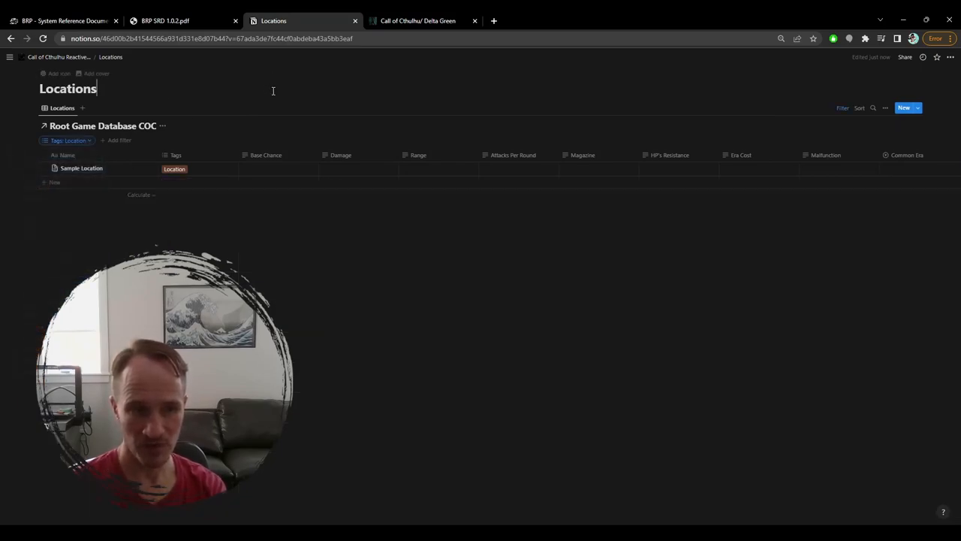
mouse_move(90, 171)
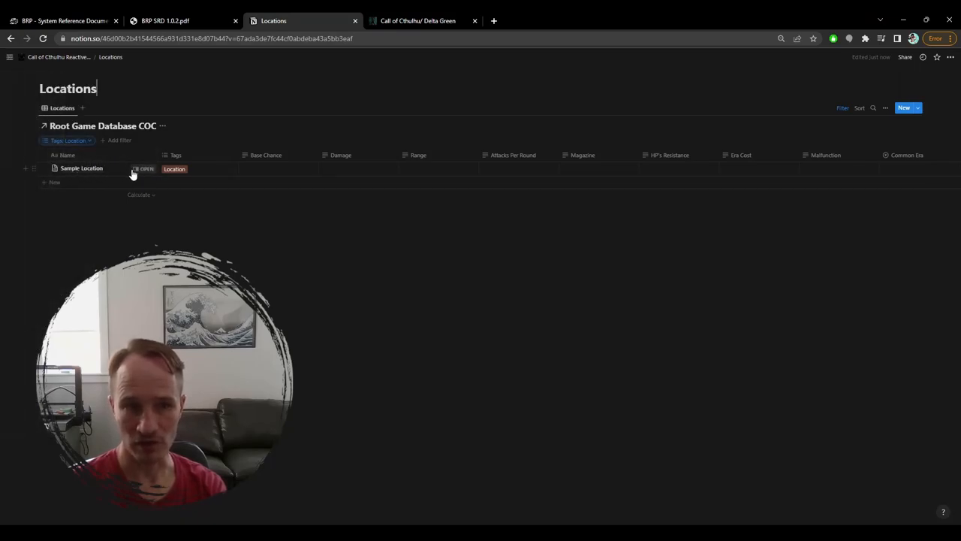
mouse_move(190, 174)
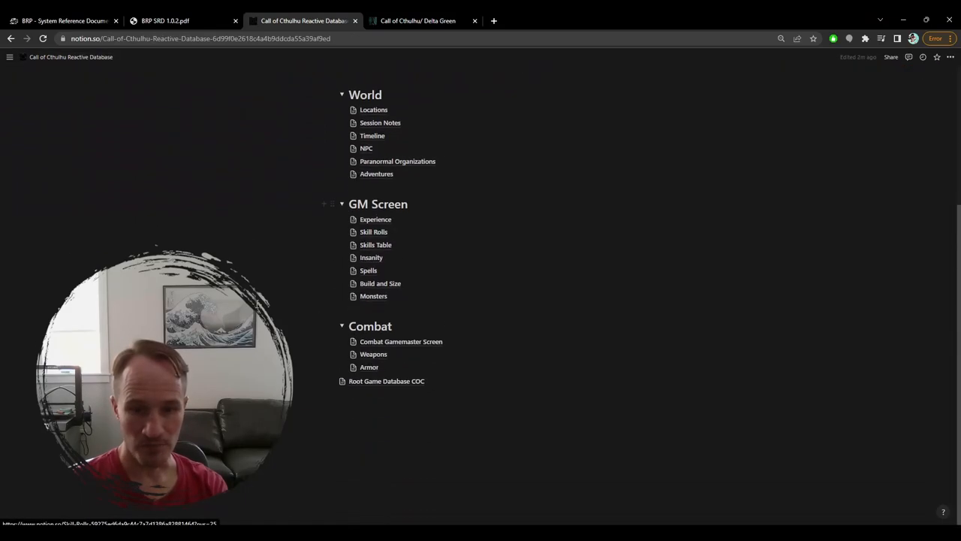
- Scroll through the Call of Cthulhu Reactive Database home page sections, where World lists Locations
scroll(up, 3)
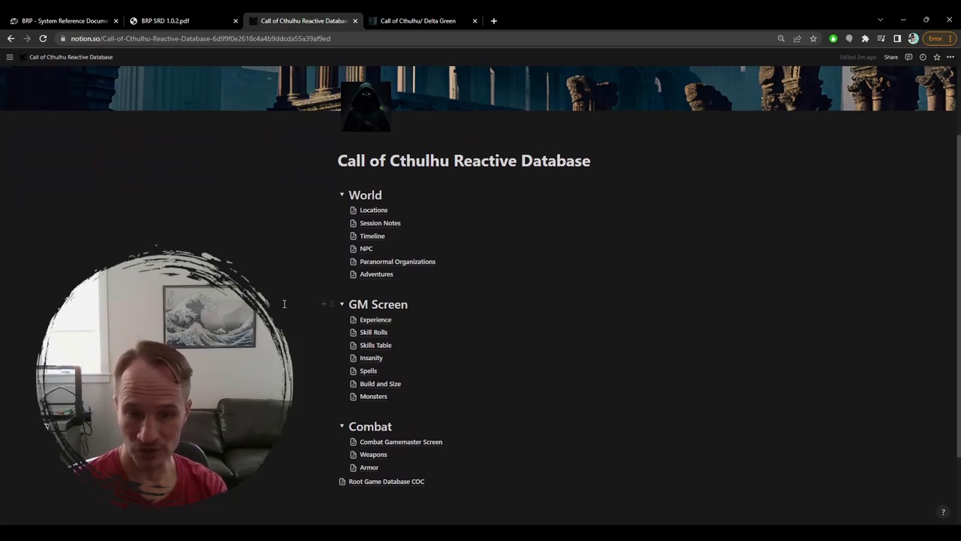
scroll(up, 3)
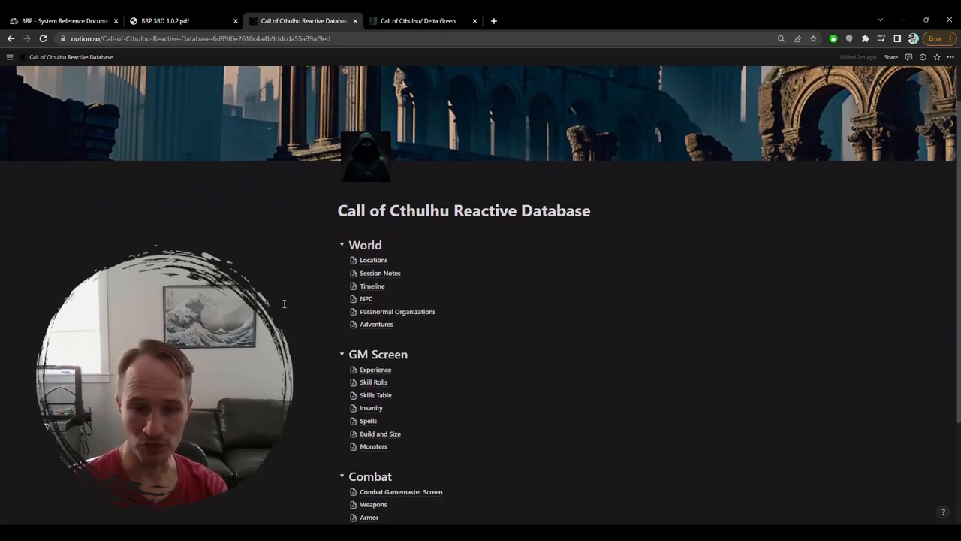
scroll(down, 3)
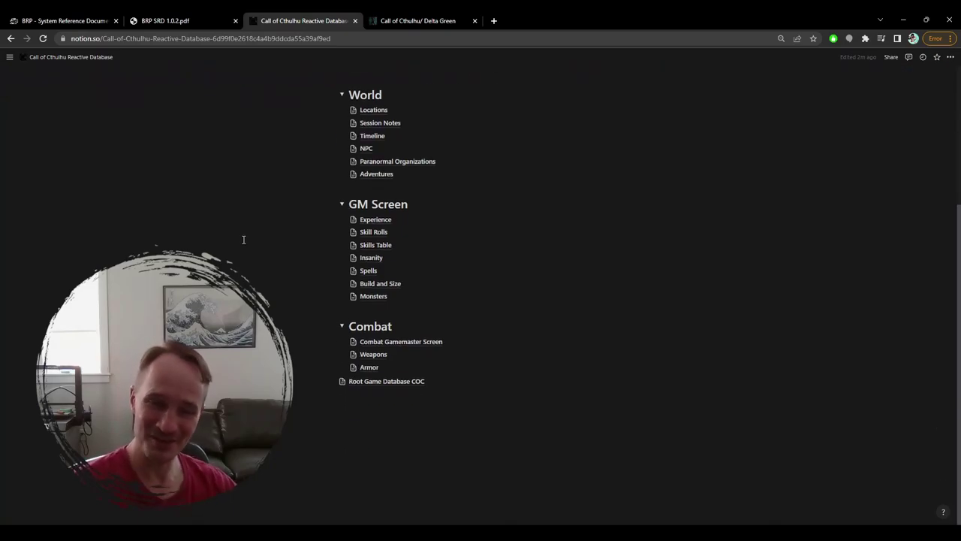
scroll(up, 3)
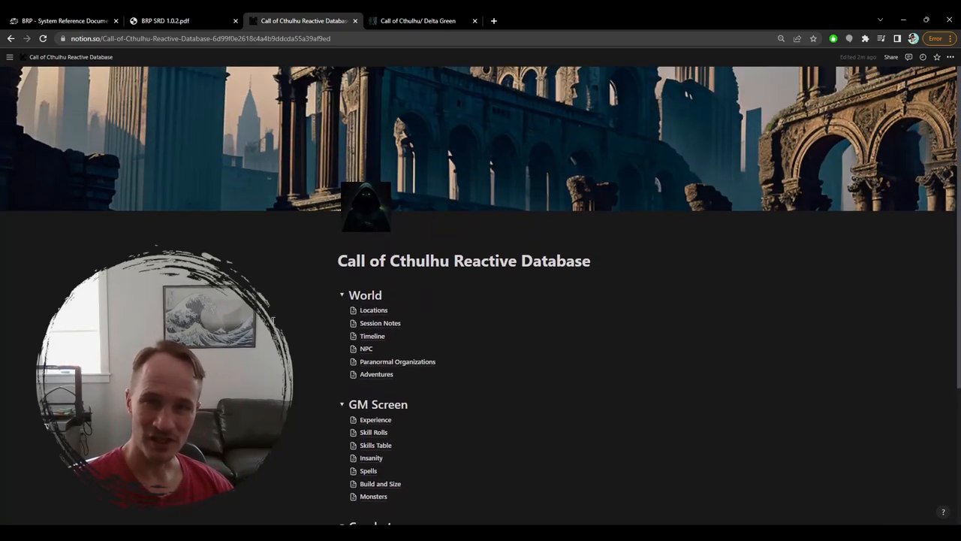